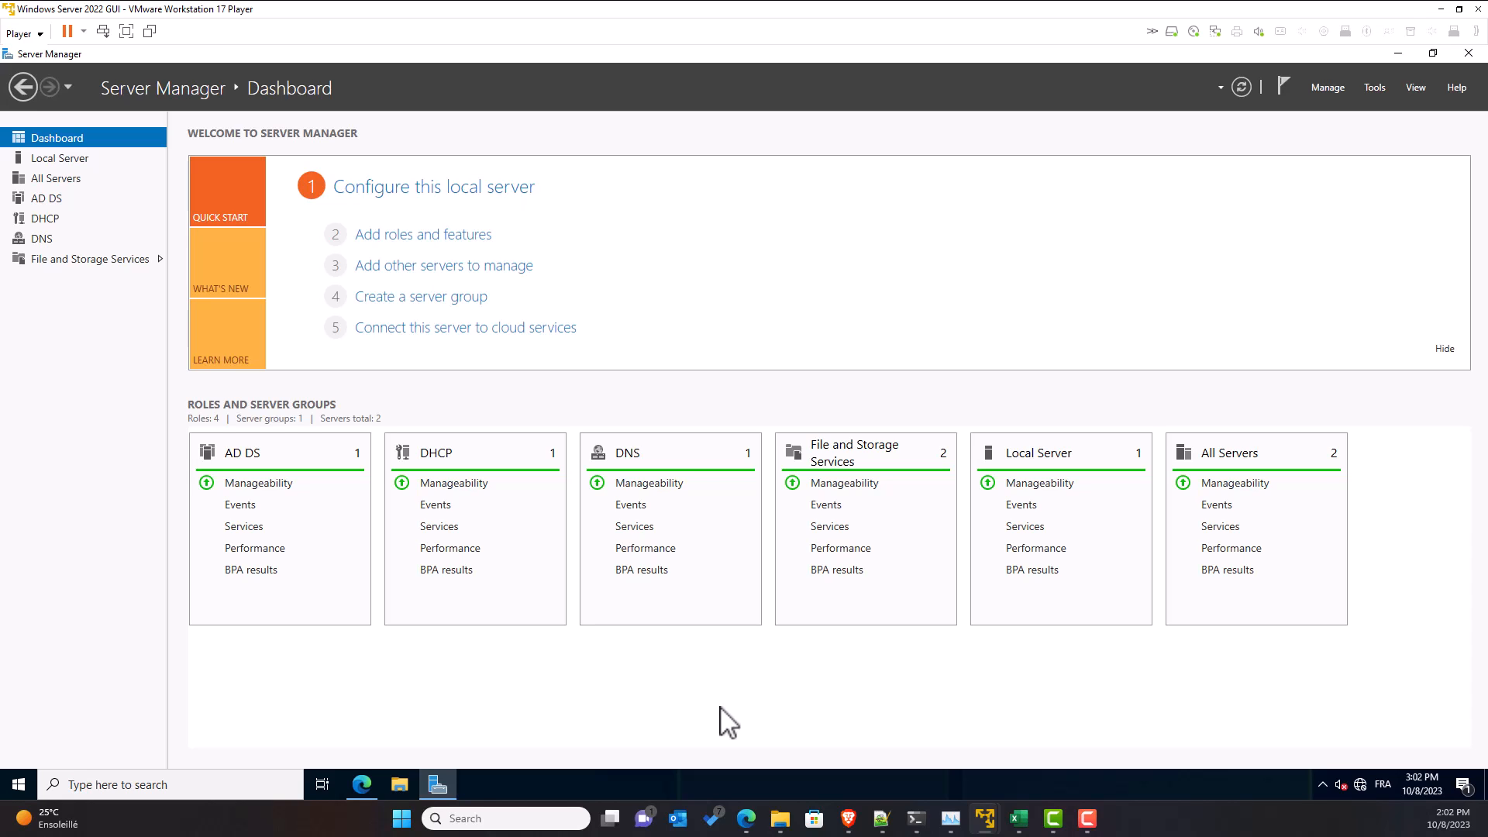
mouse_move(961, 794)
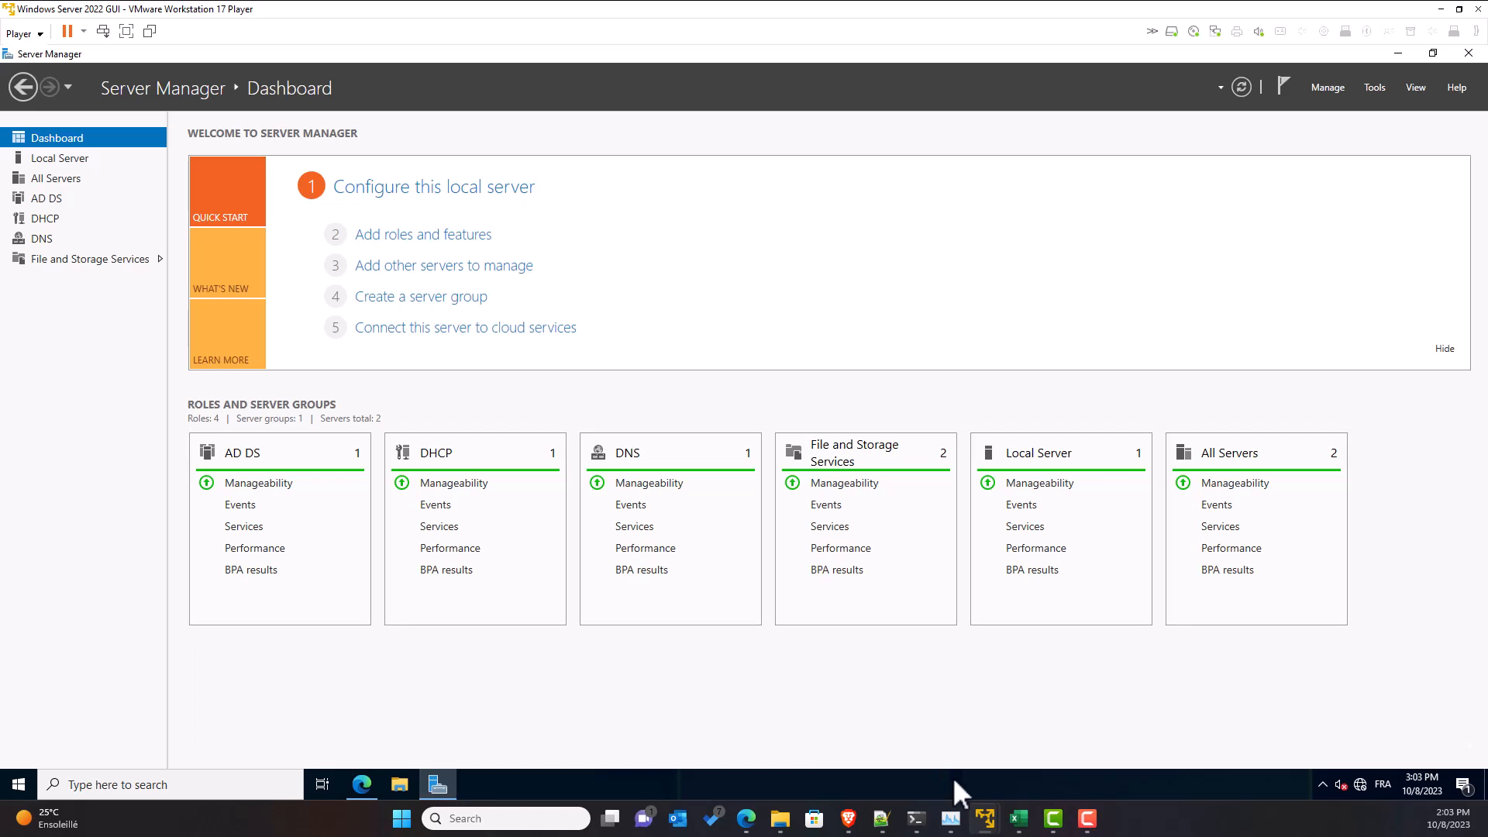
mouse_move(936, 684)
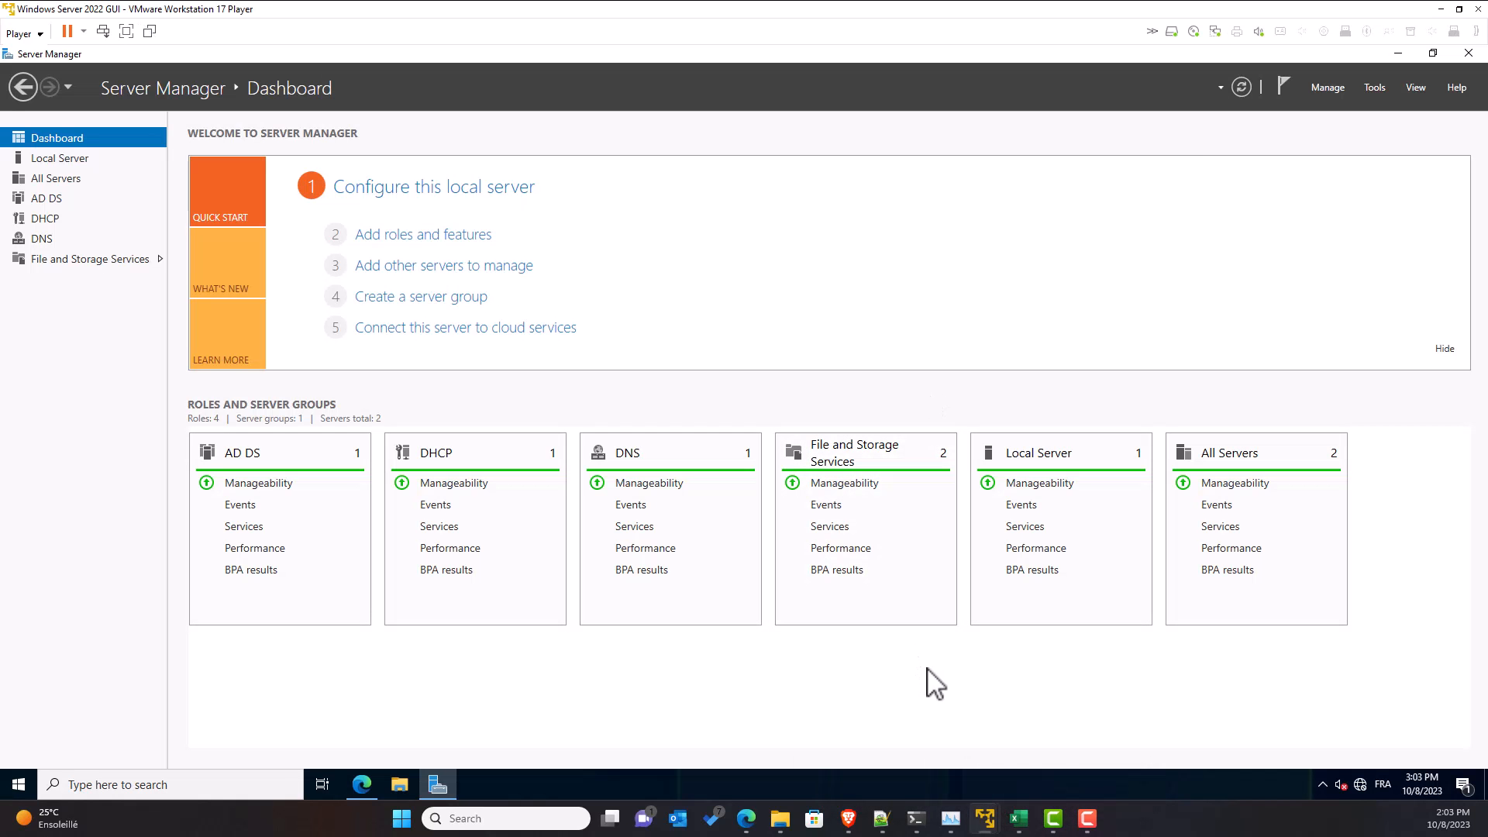
mouse_move(1384, 94)
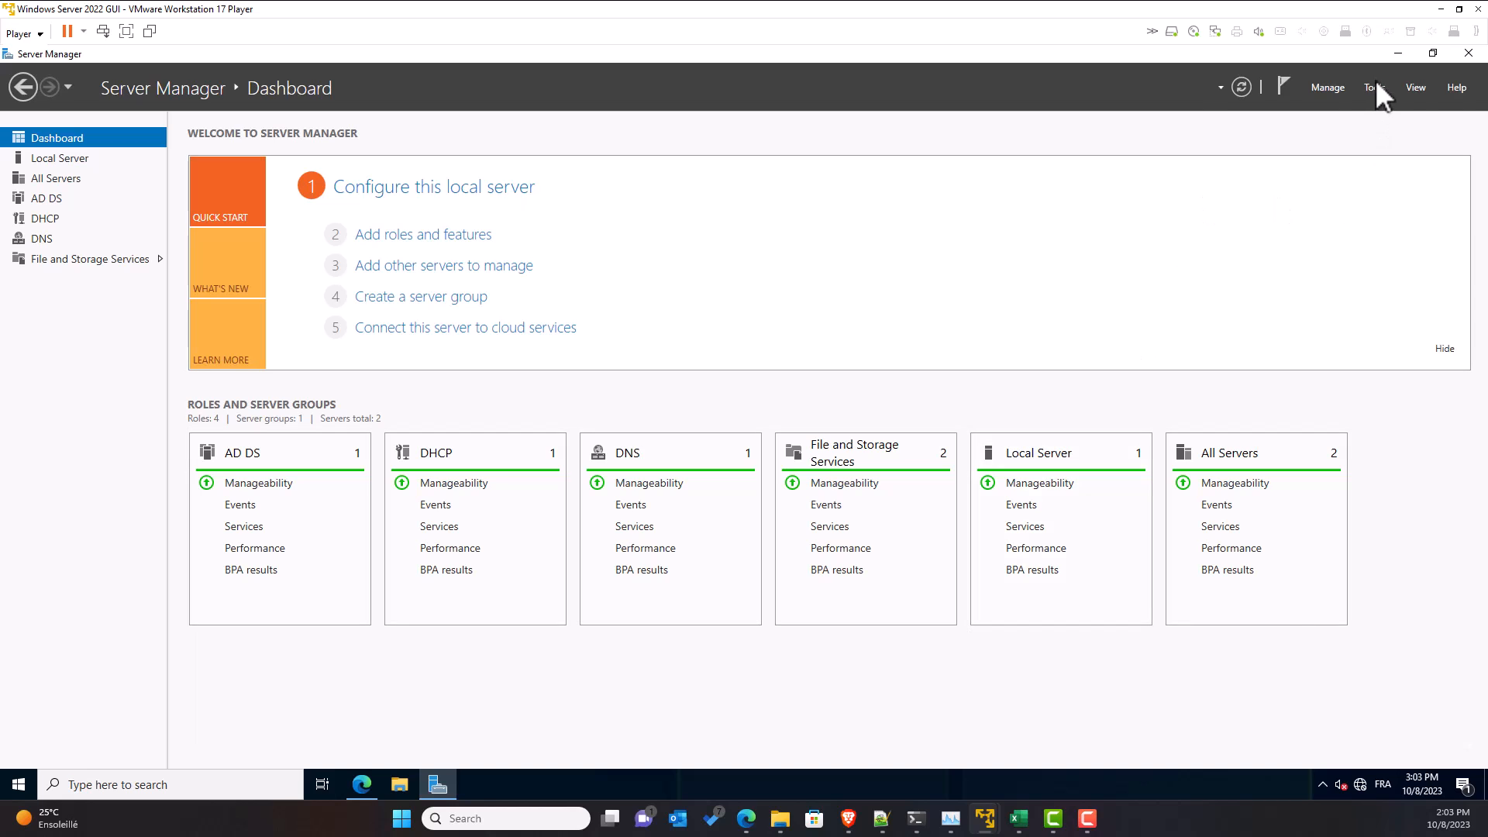
Launch Windows Server Backup from Server Manager's Tools list
left_click(1373, 87)
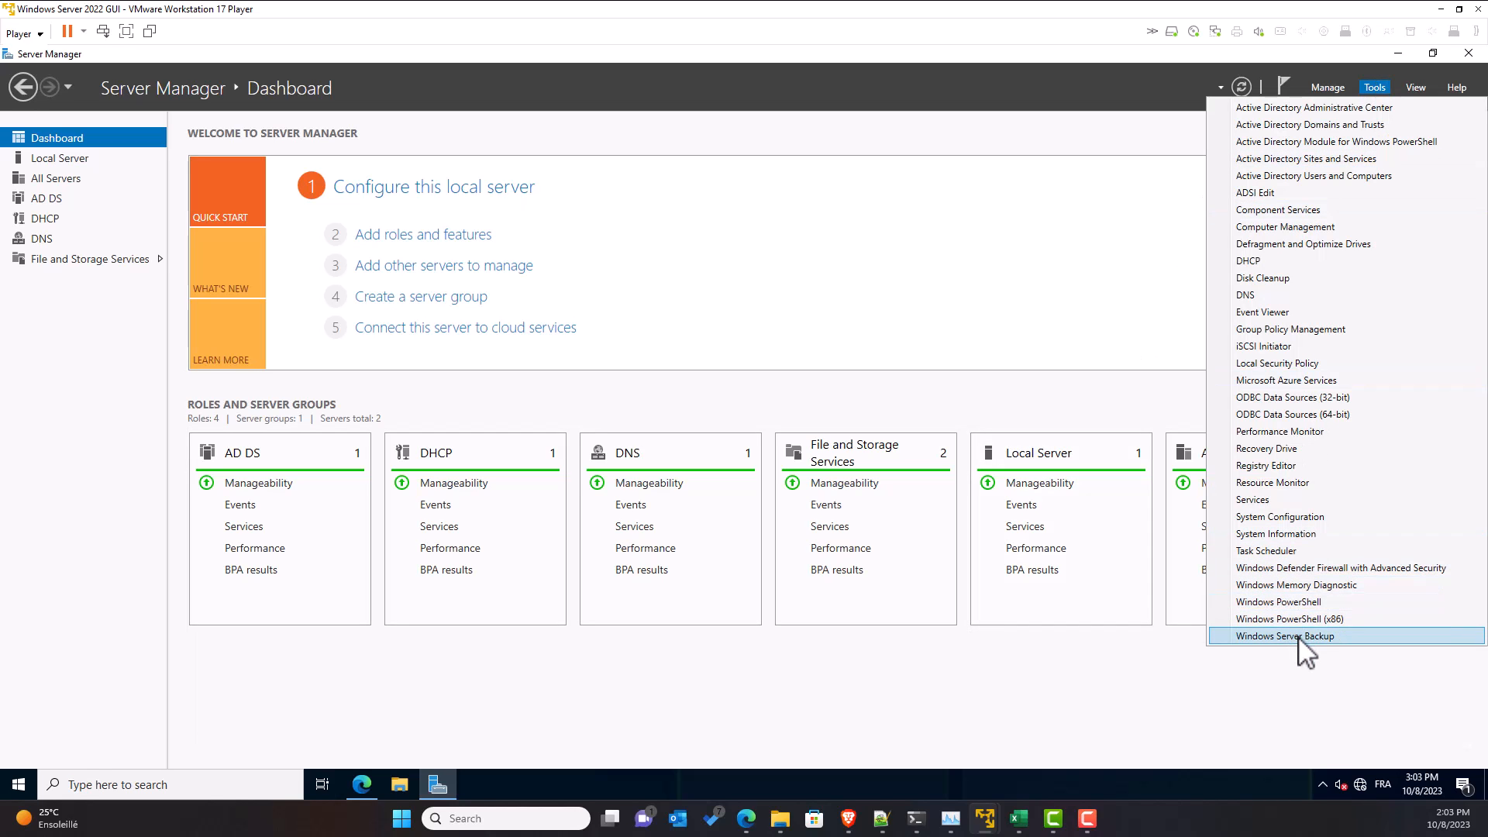
left_click(1286, 635)
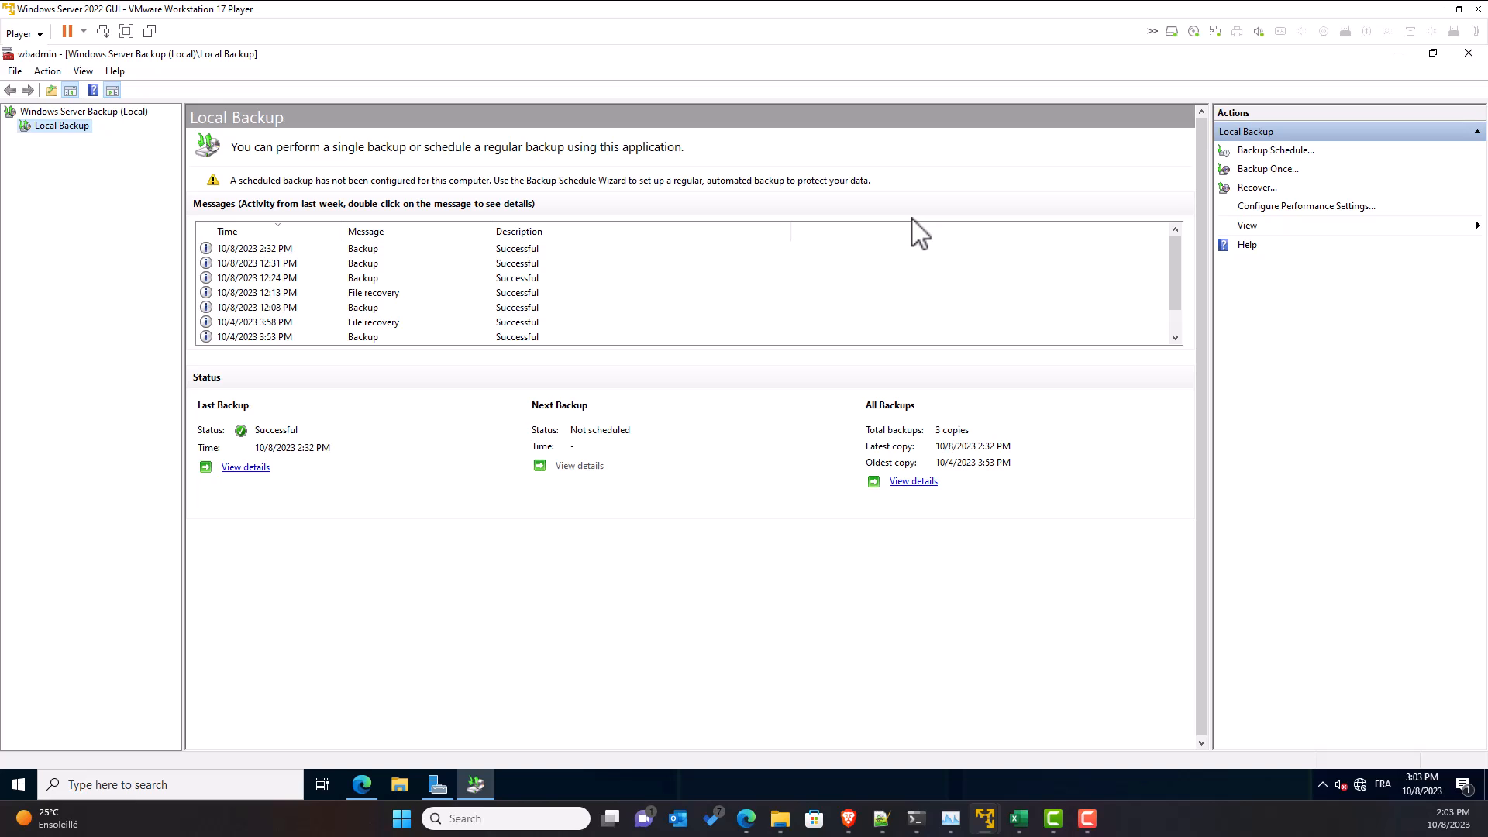
mouse_move(1382, 334)
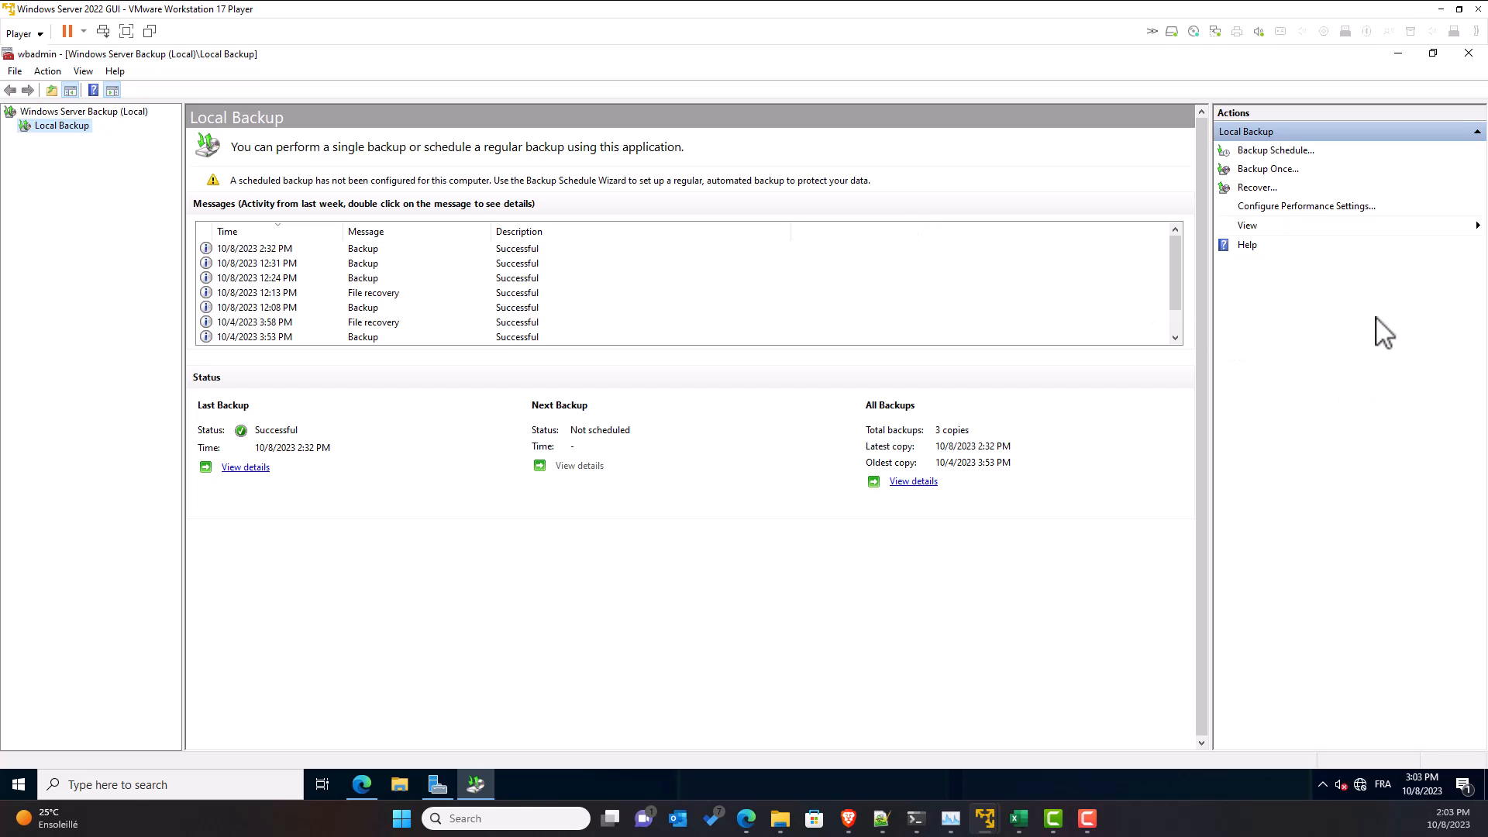
mouse_move(521, 171)
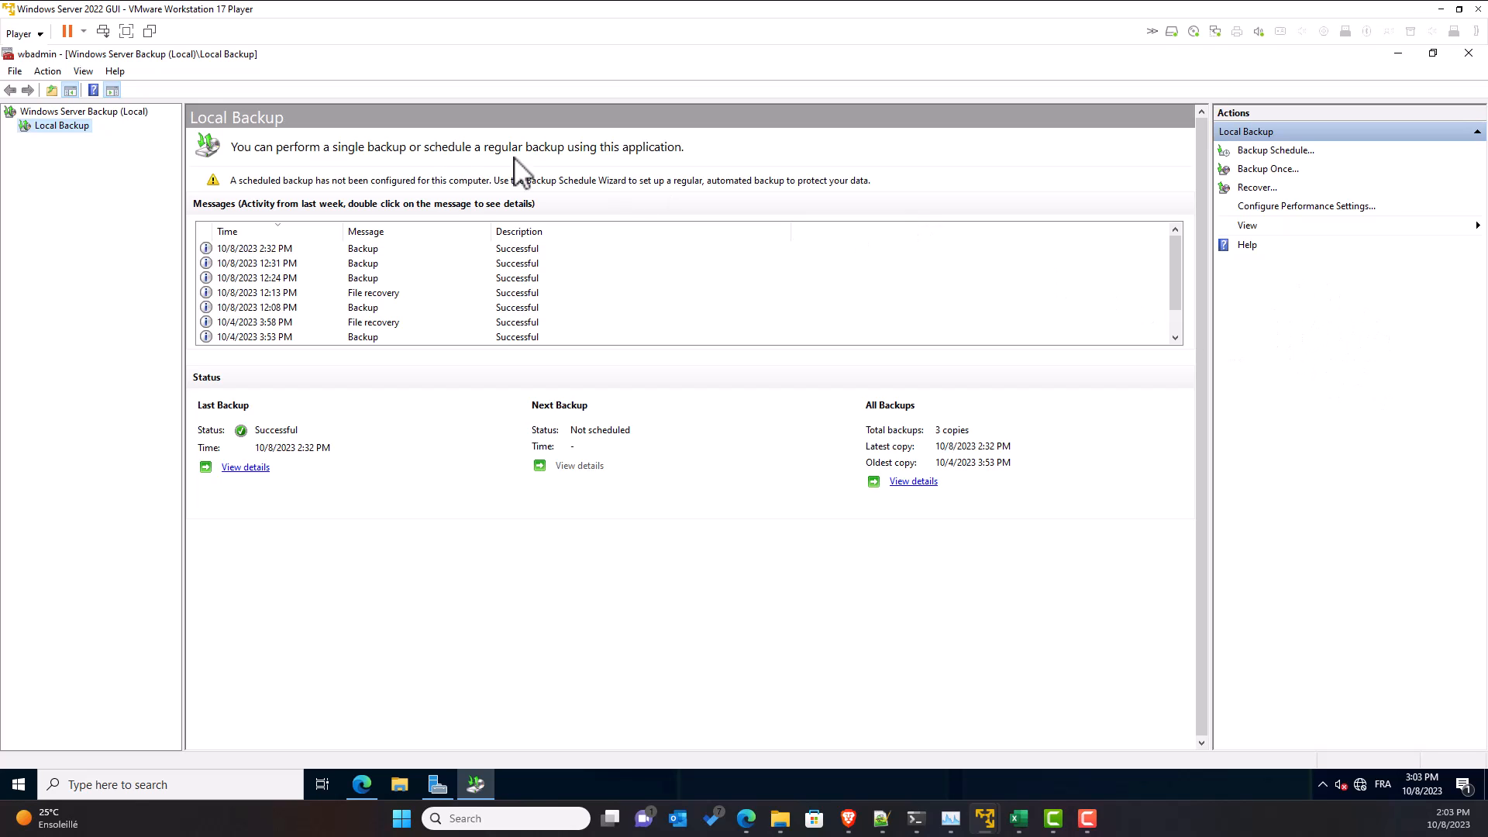
mouse_move(206, 142)
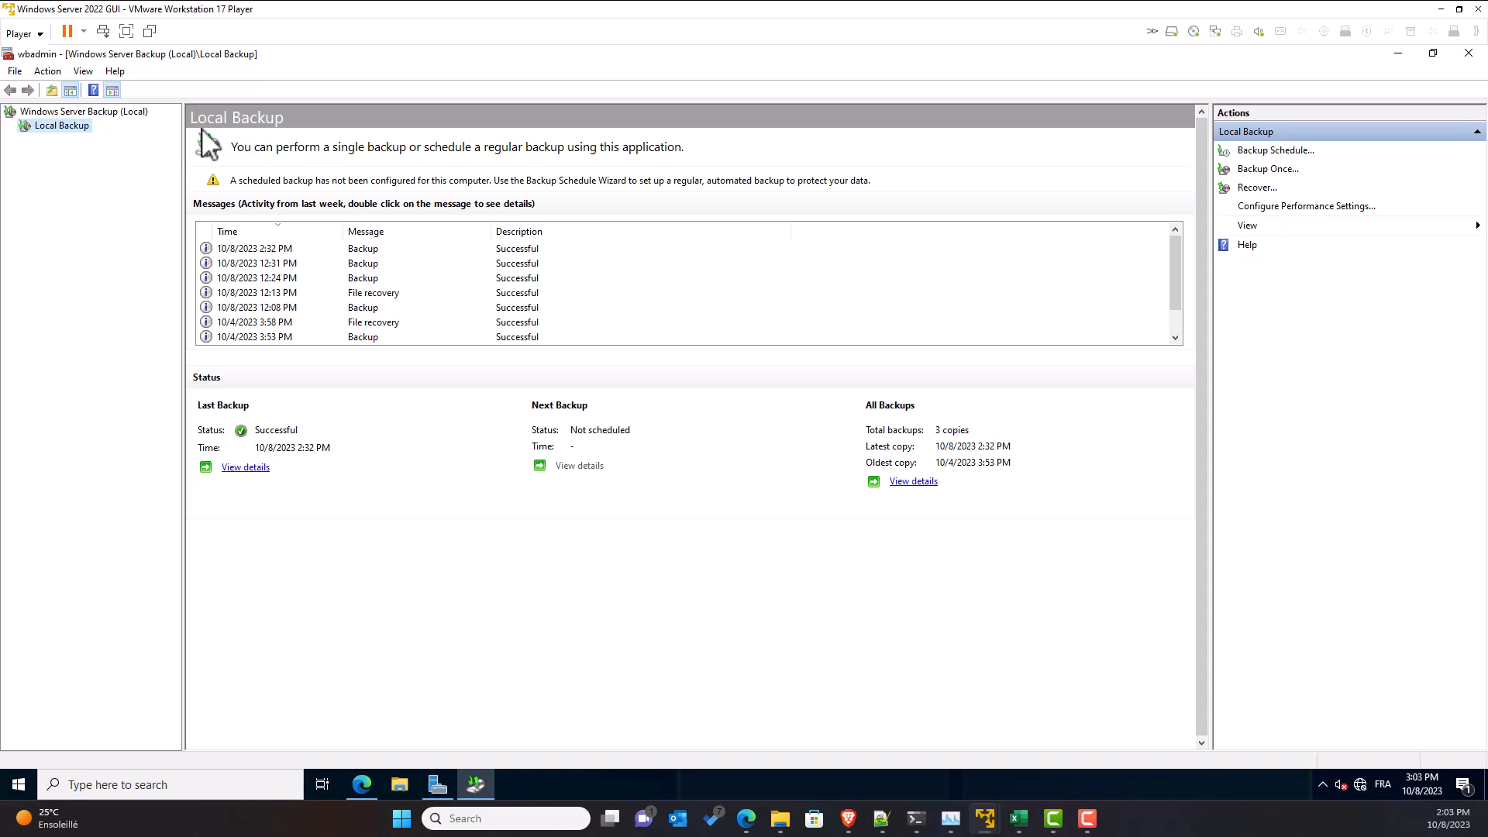
mouse_move(129, 141)
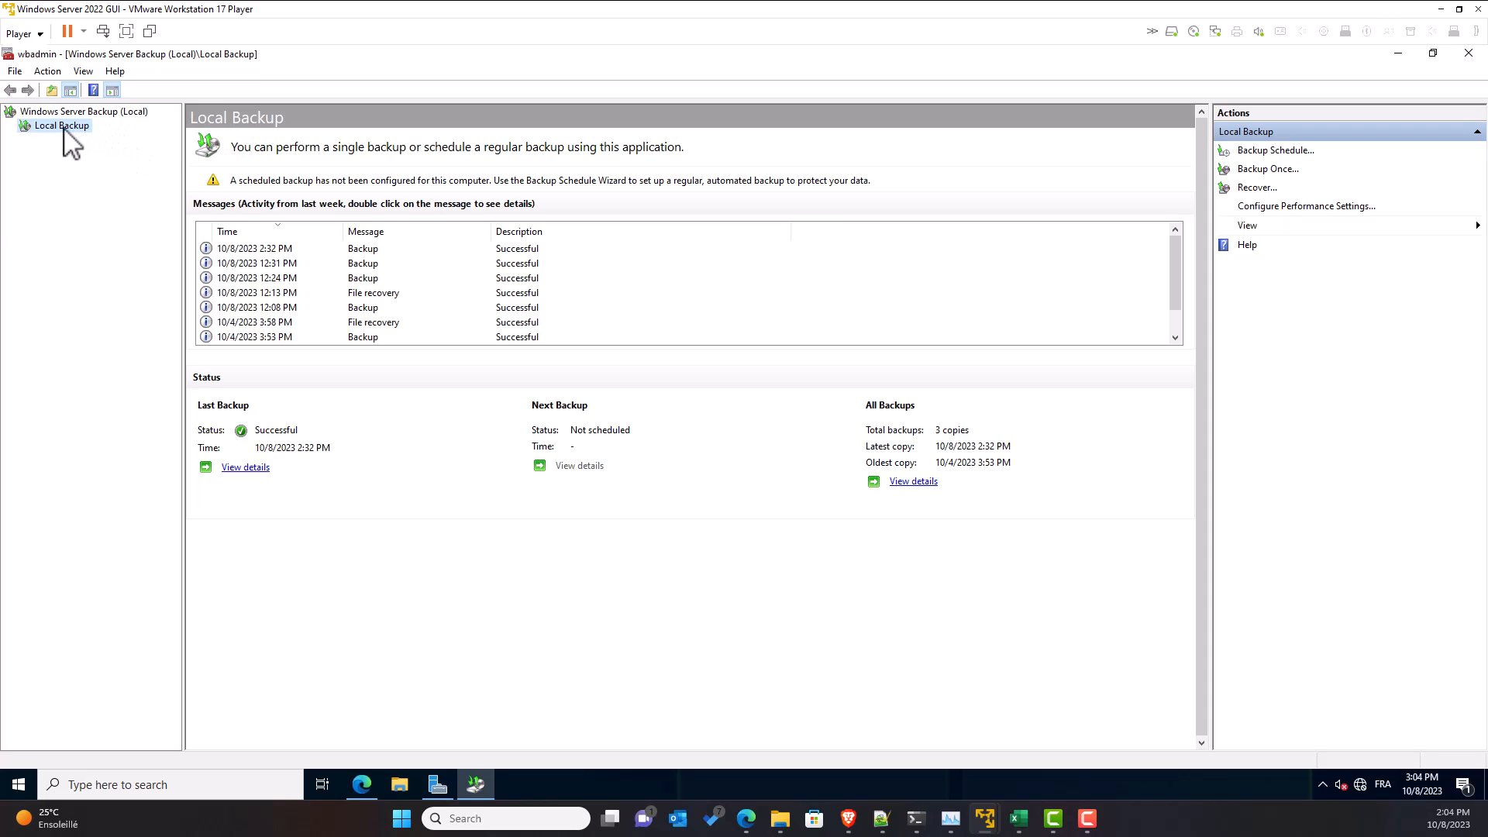
right_click(60, 126)
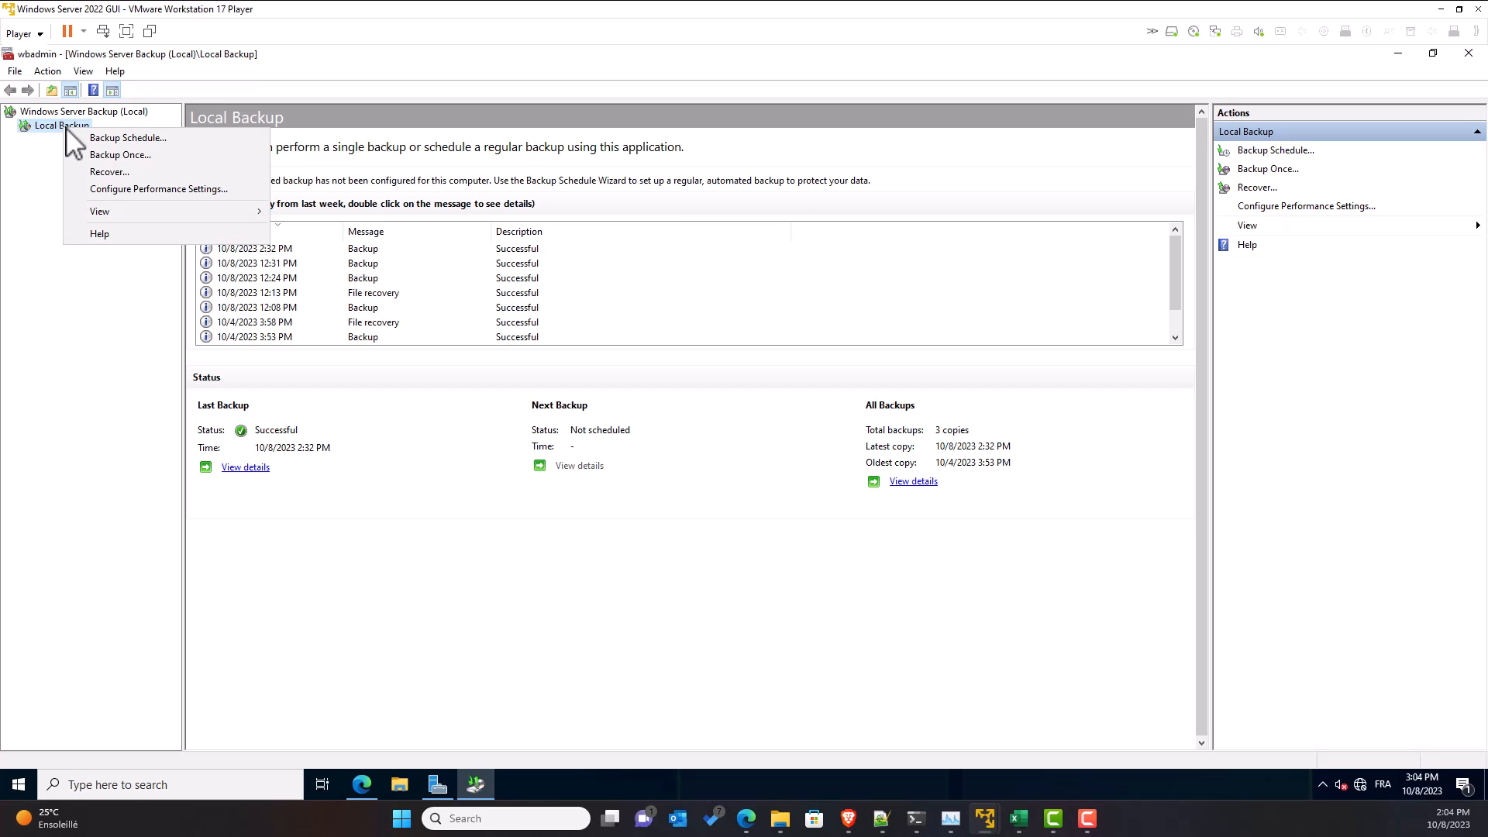
mouse_move(133, 138)
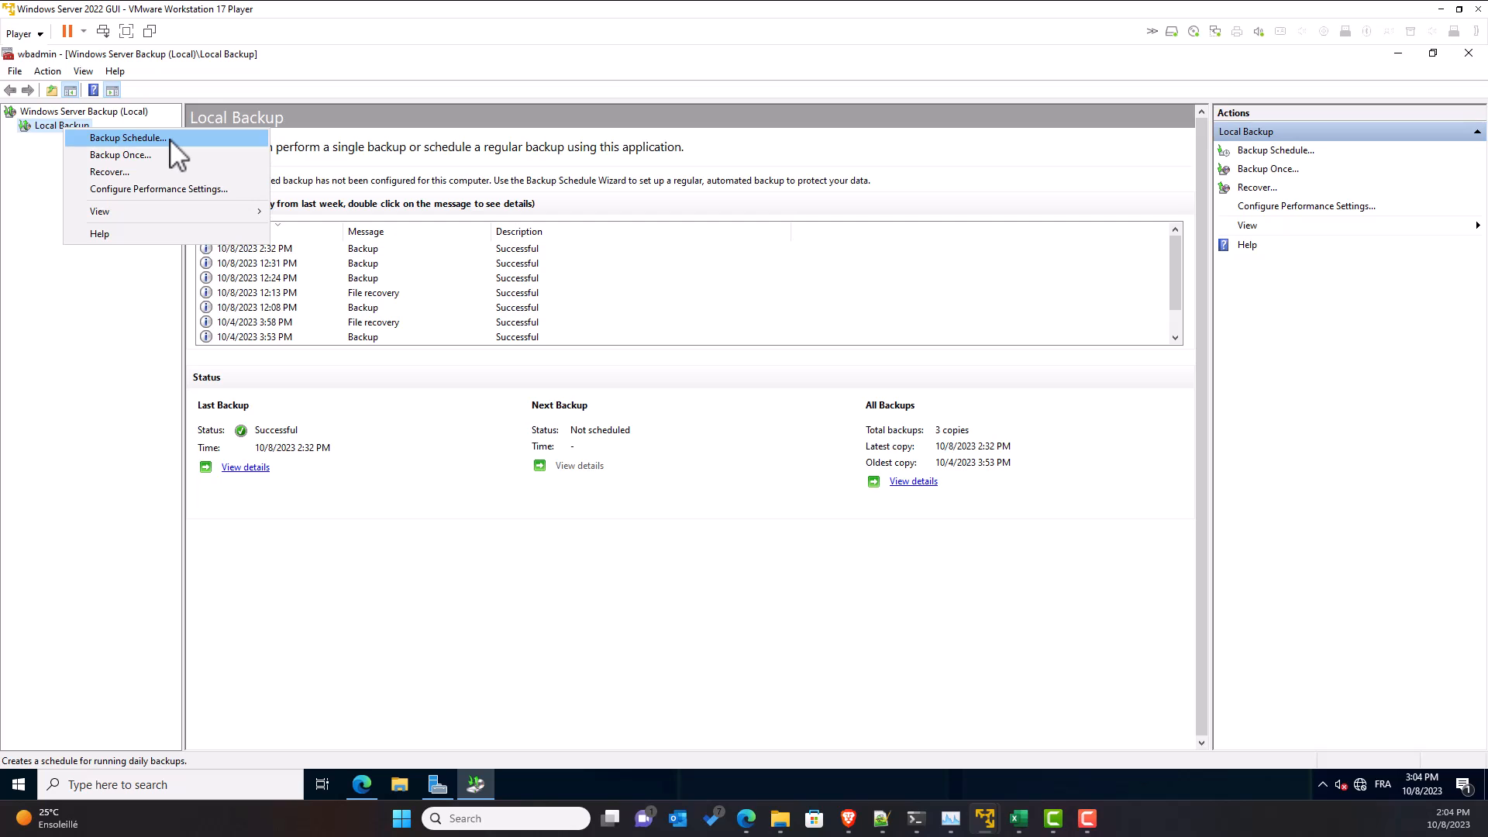
mouse_move(120, 155)
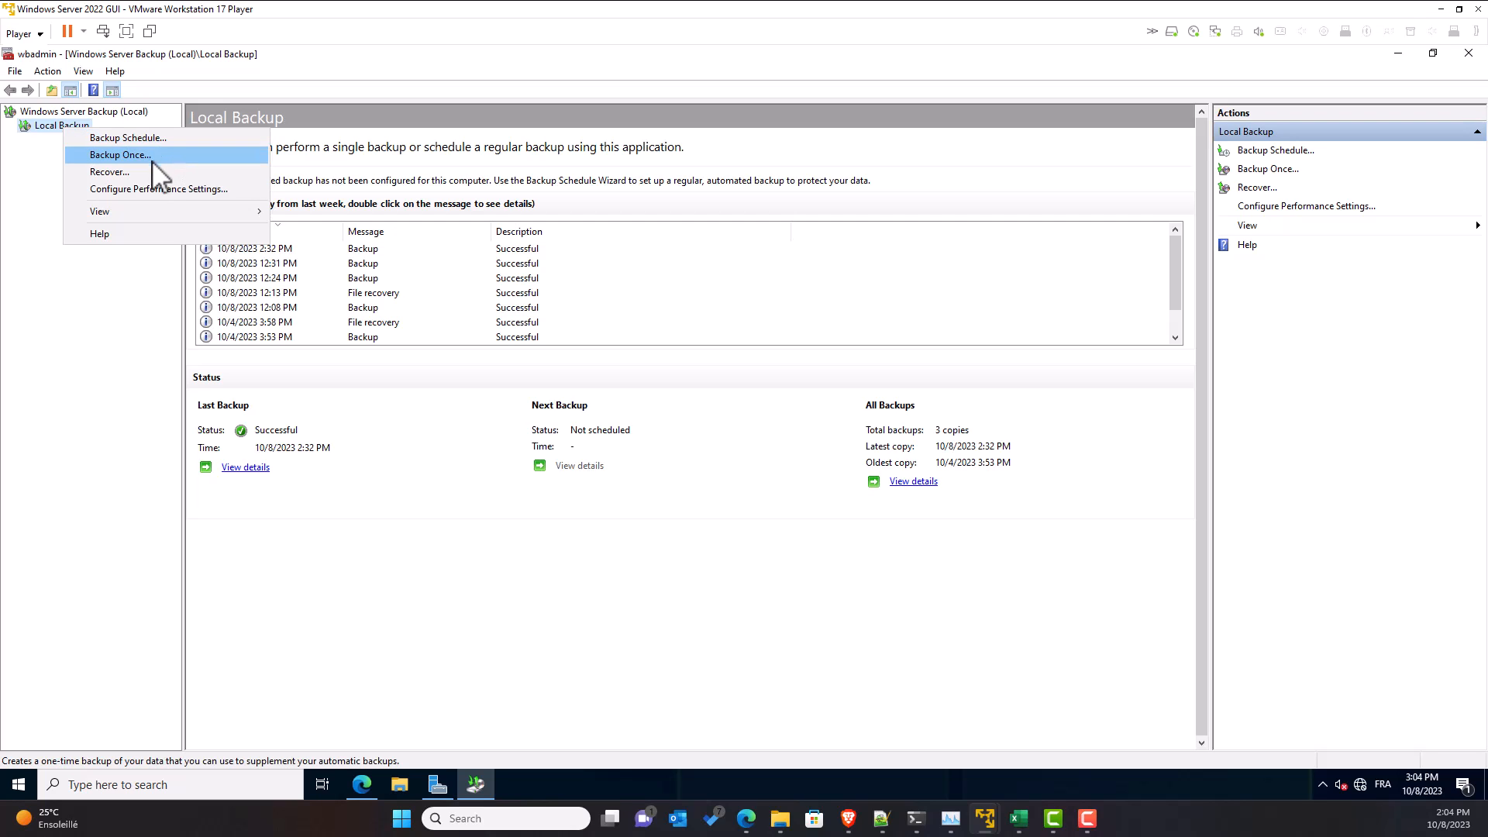
mouse_move(160, 187)
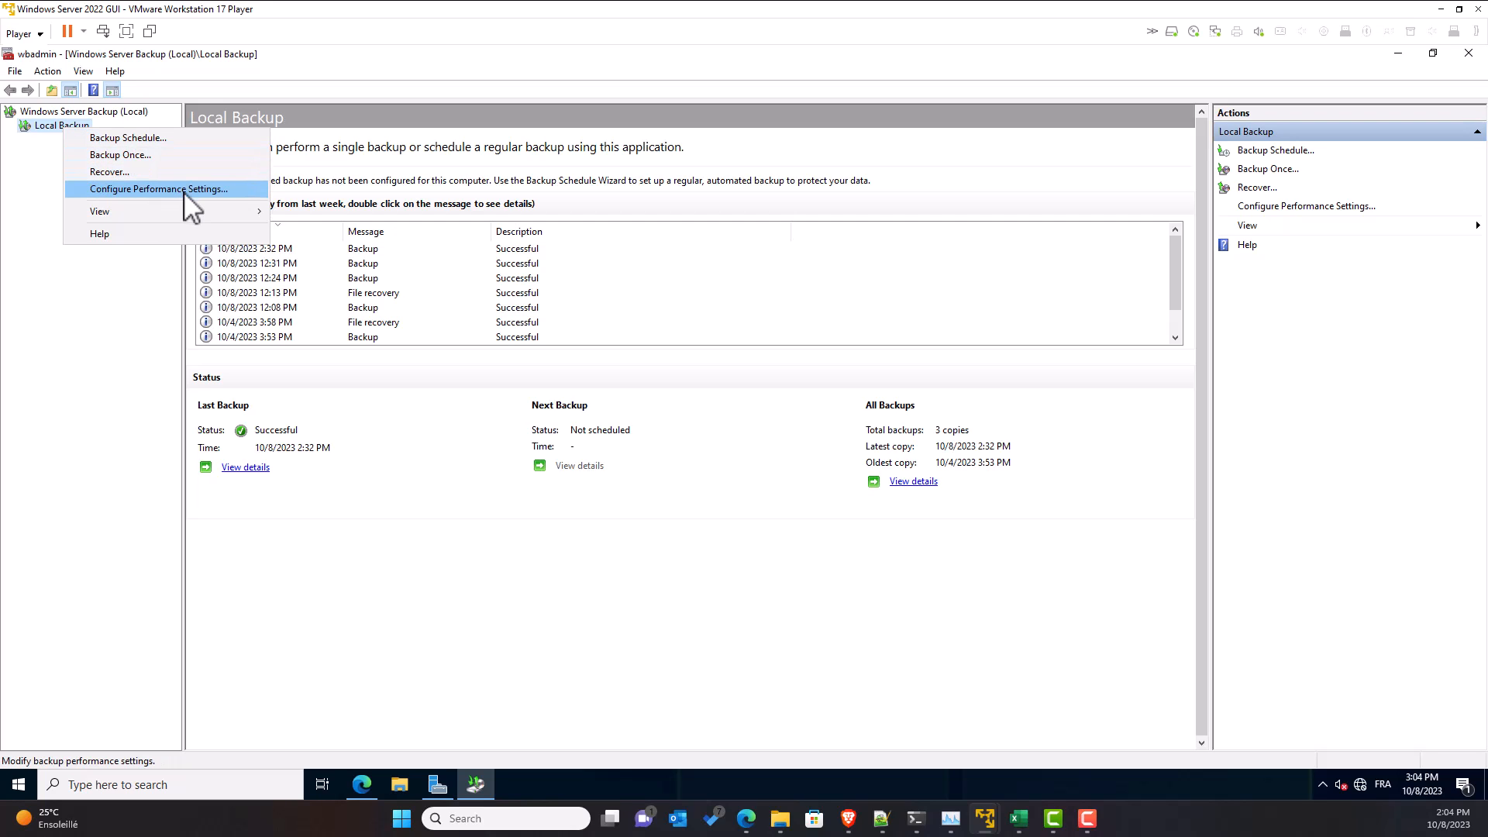
mouse_move(1374, 197)
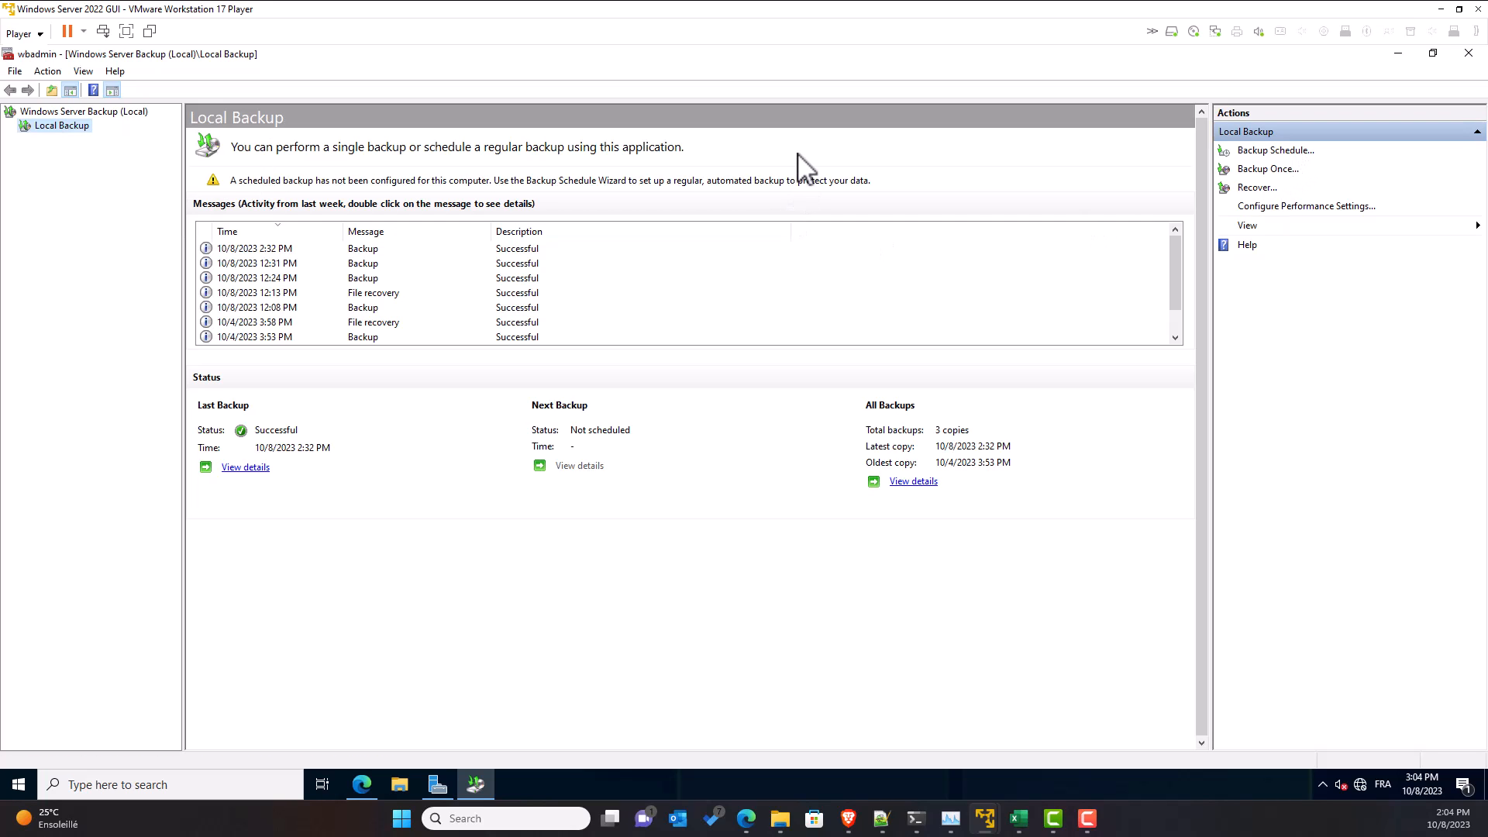
mouse_move(369, 273)
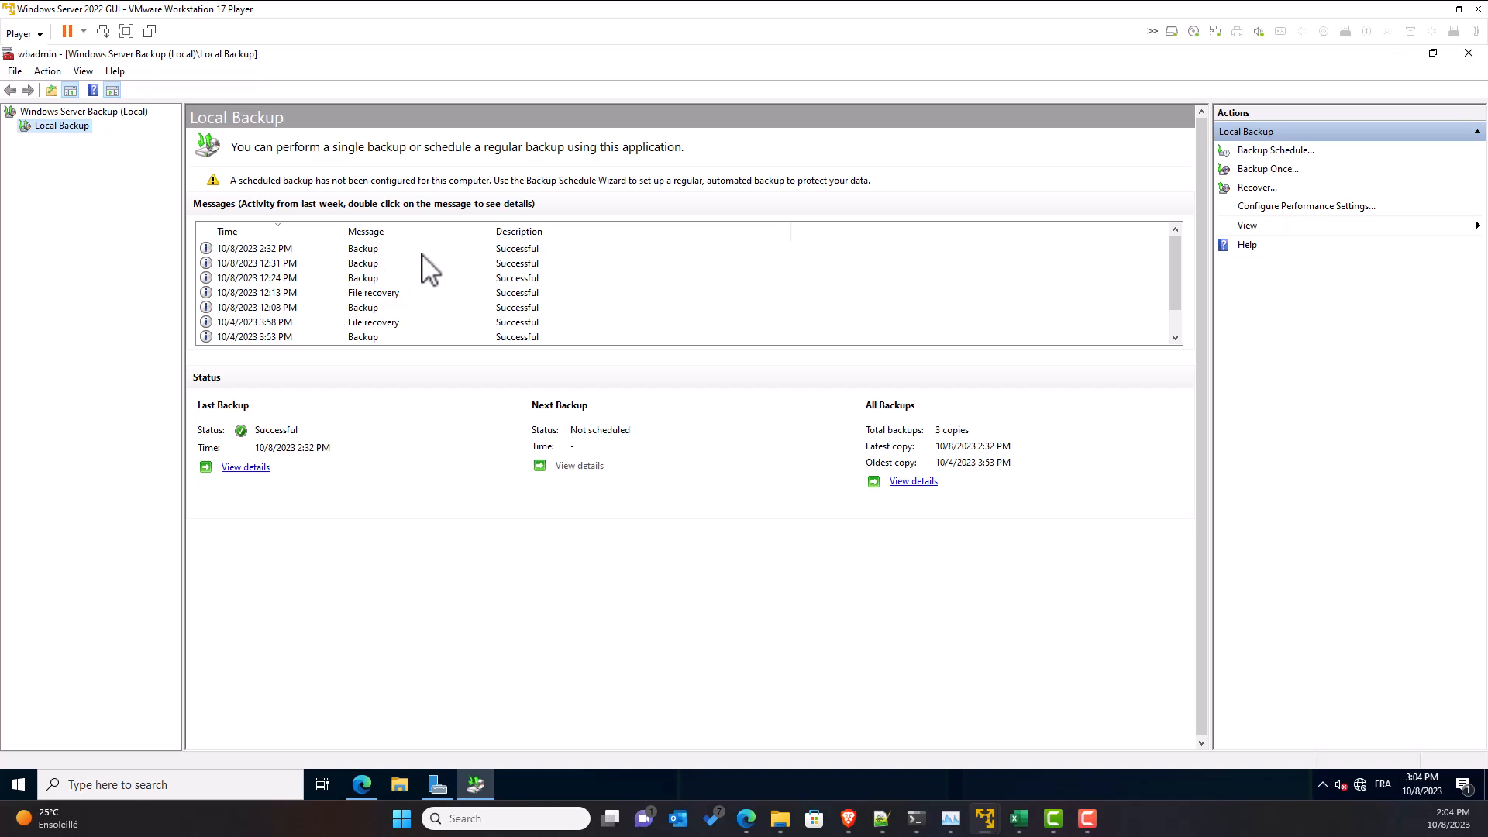
mouse_move(344, 270)
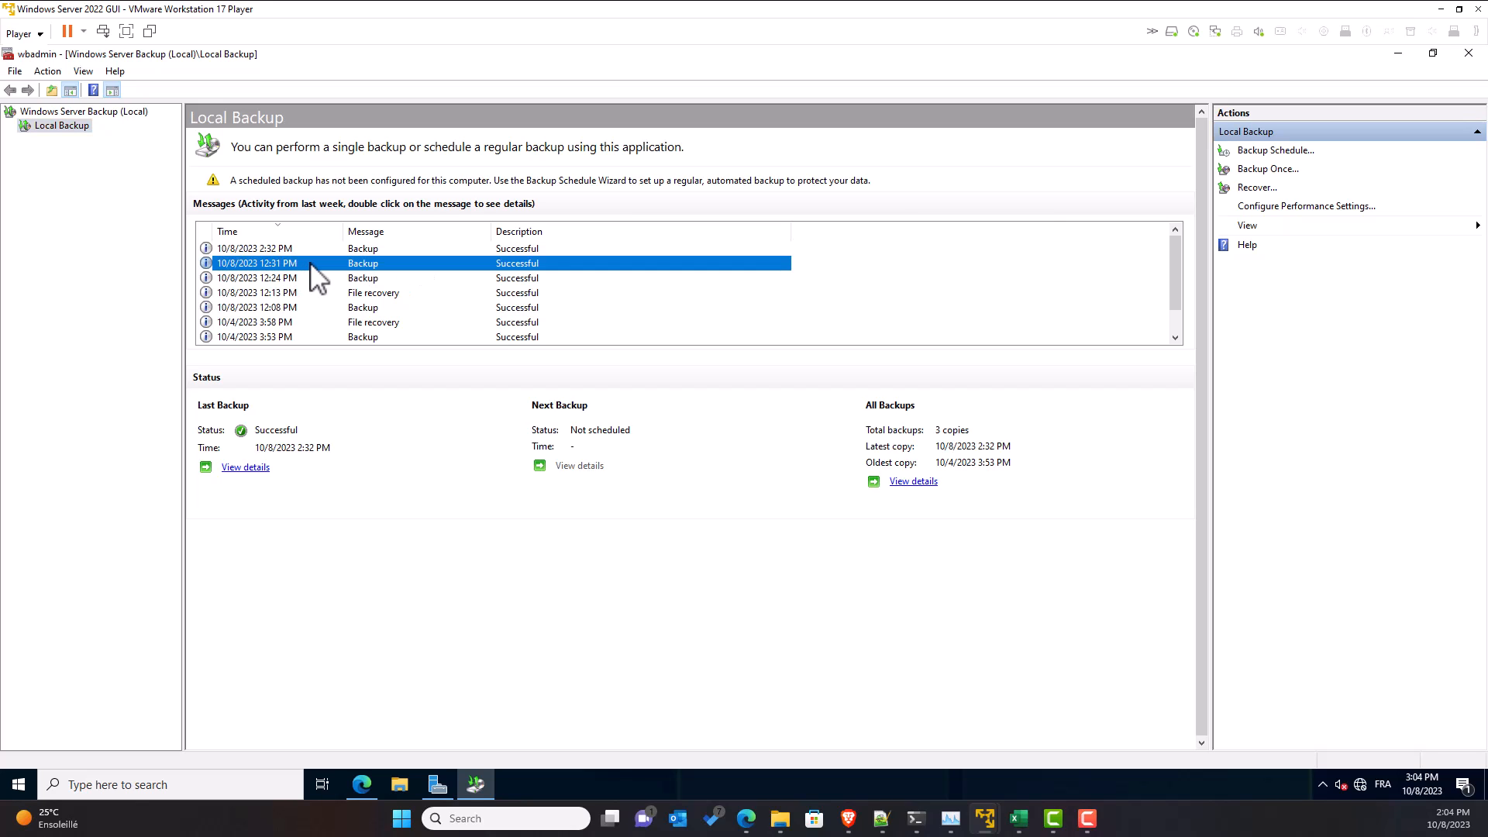
View details of the 12:31 PM backup: successful full C: backup to \\192.168.217.20\Share
double_click(256, 264)
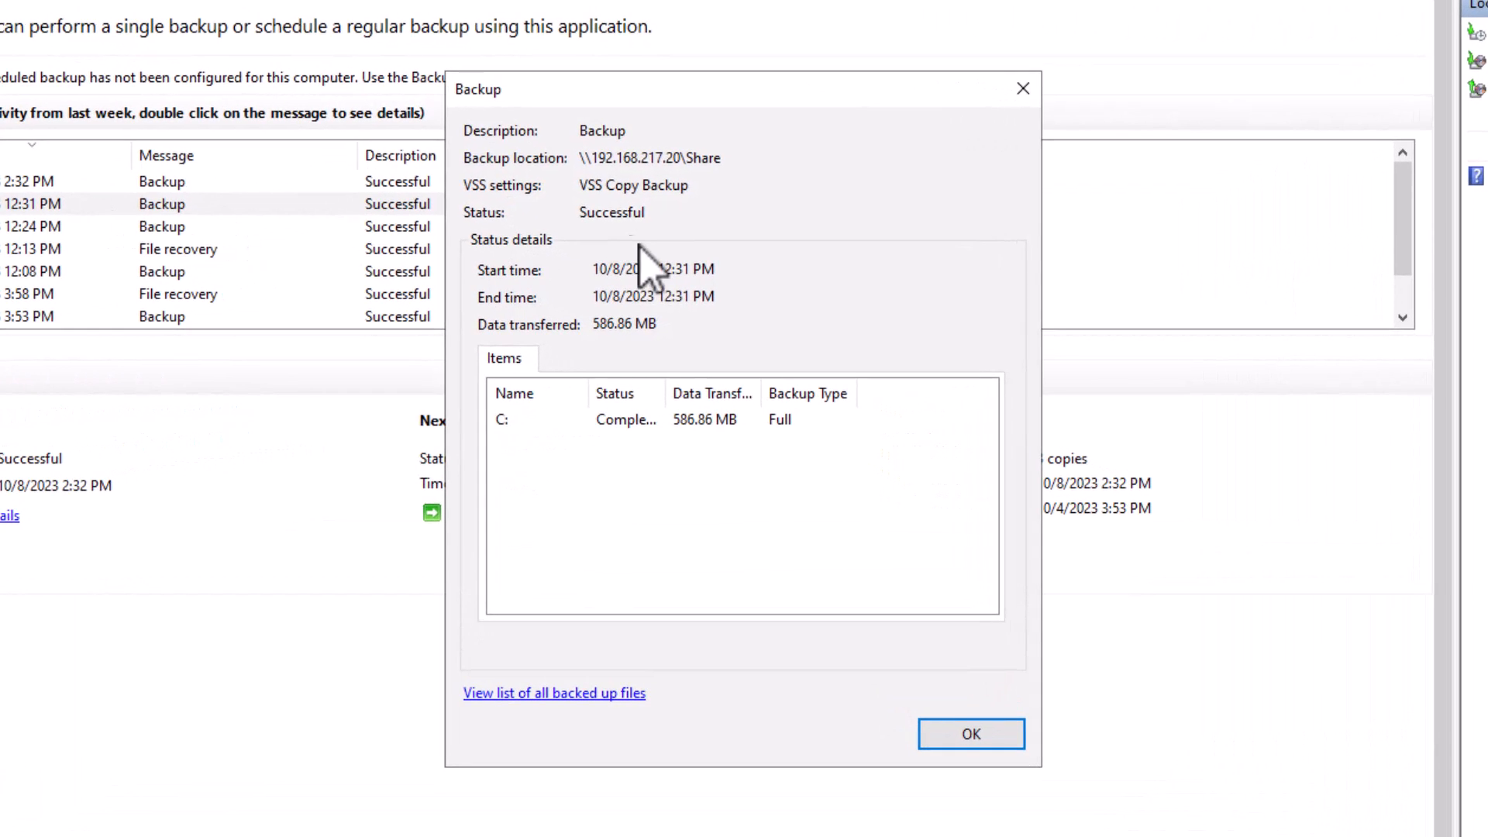
mouse_move(589, 189)
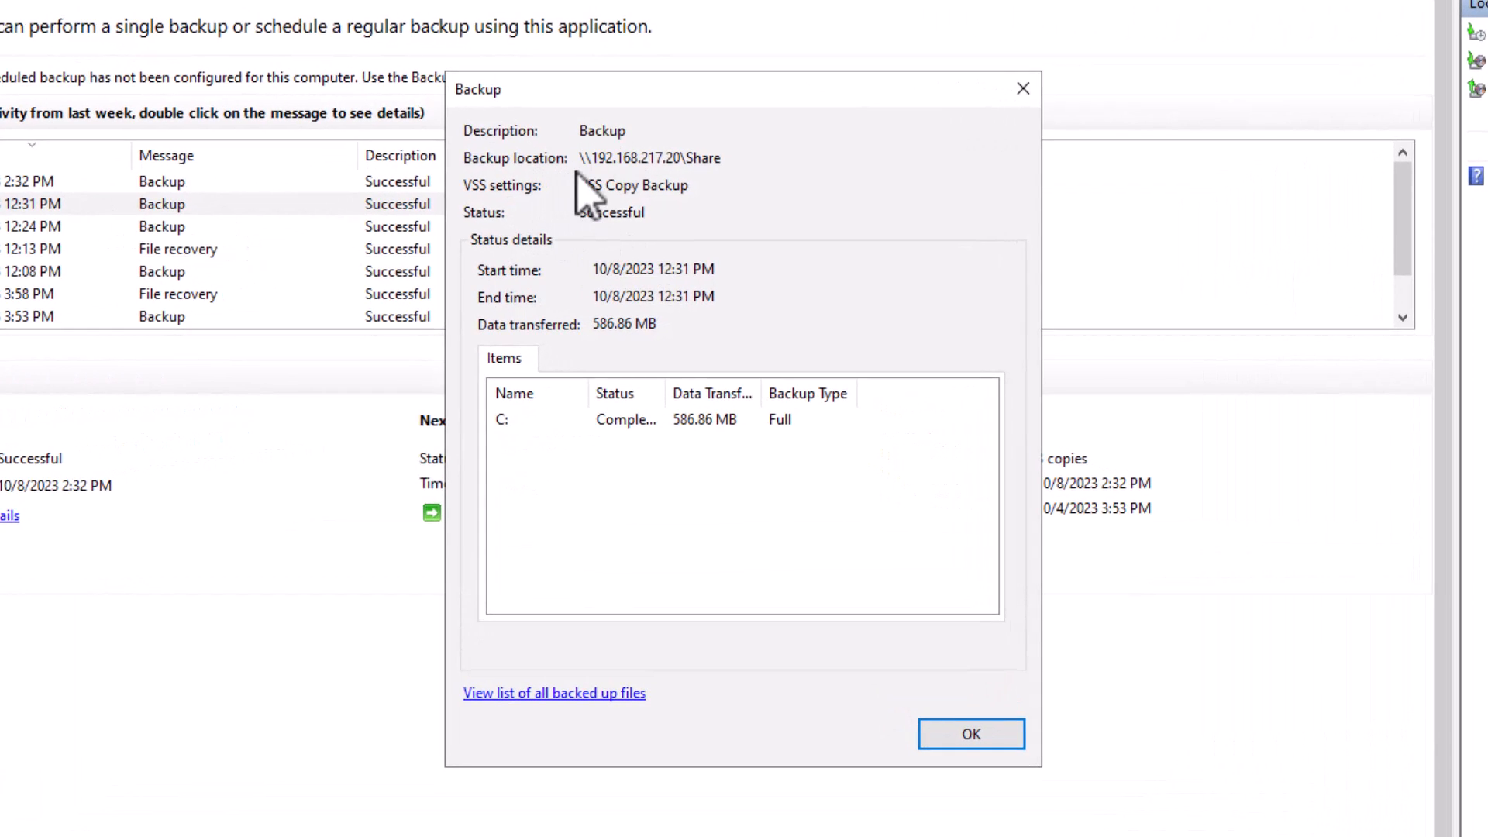
mouse_move(640, 184)
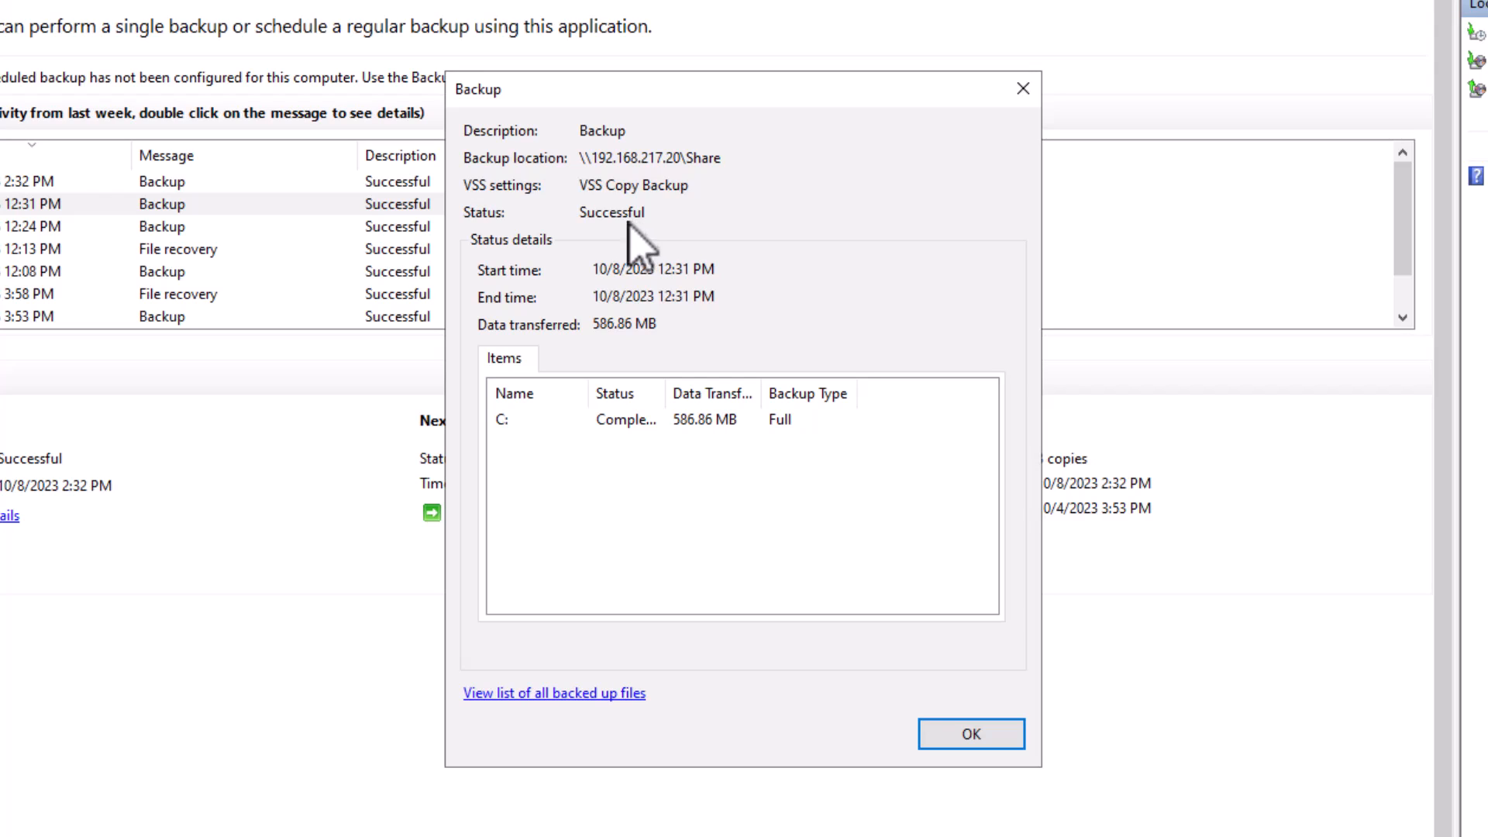
mouse_move(595, 304)
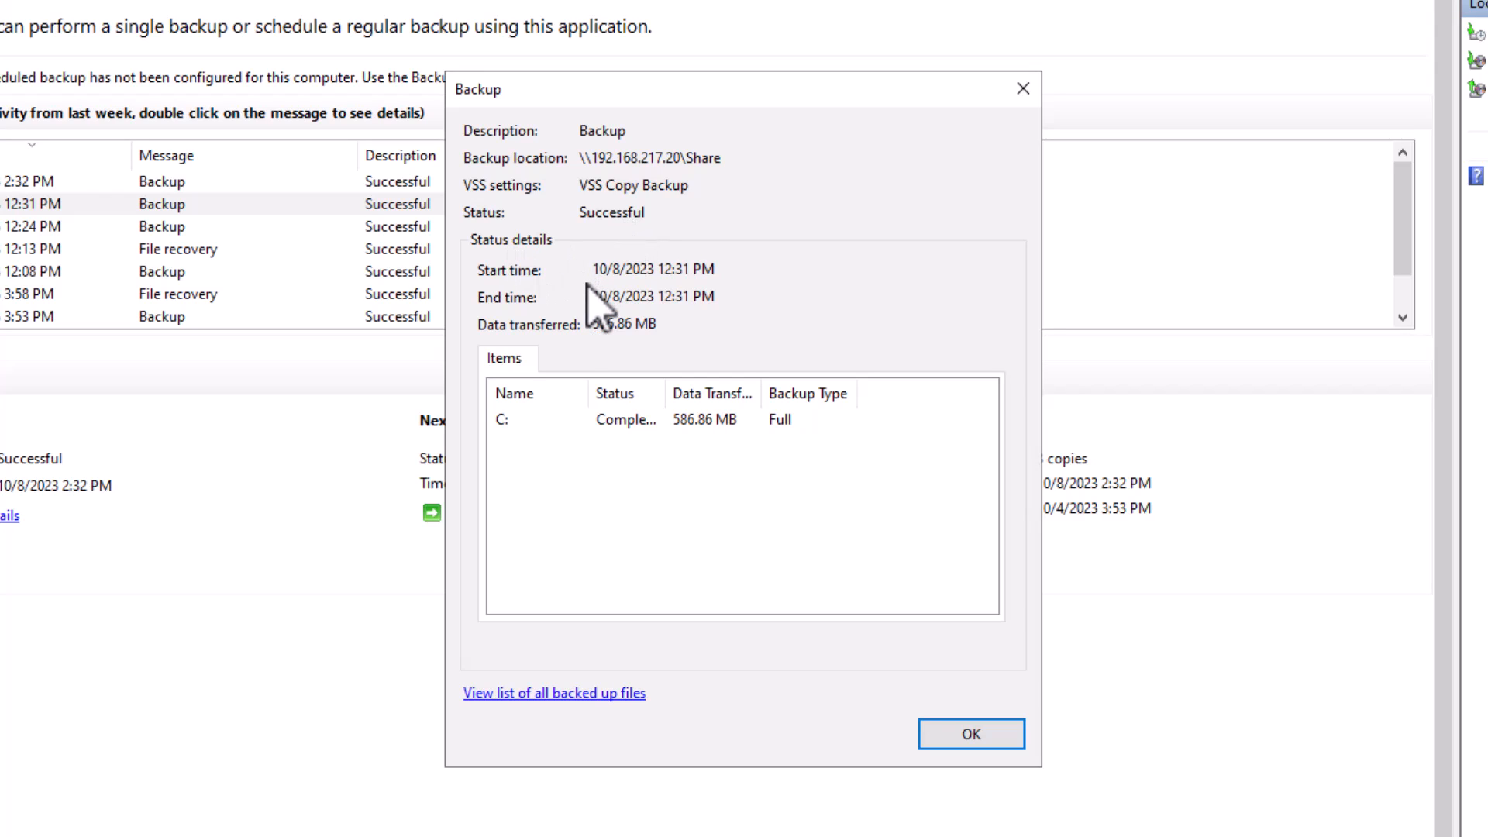
mouse_move(612, 332)
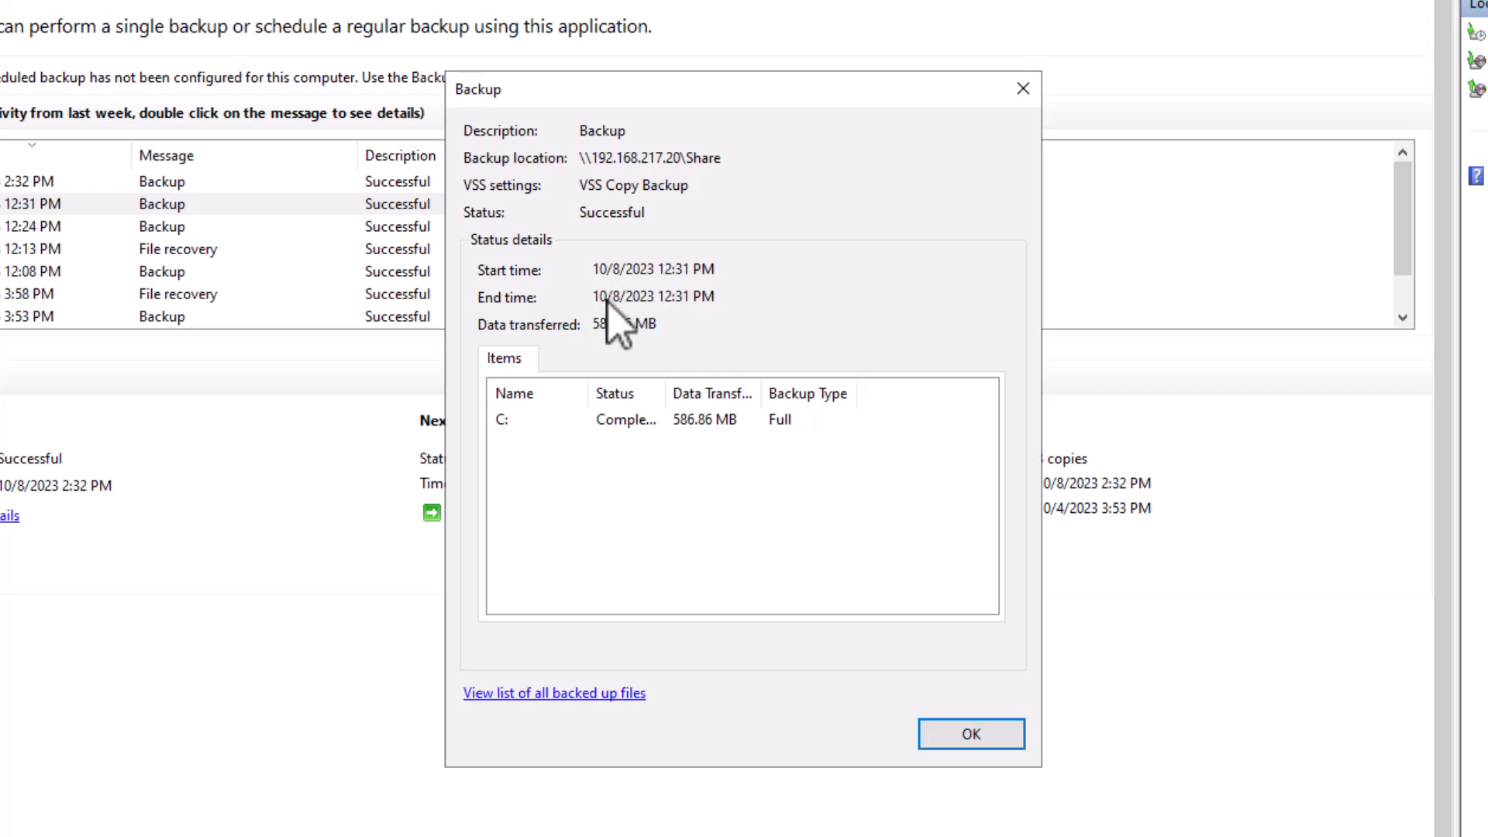
mouse_move(560, 370)
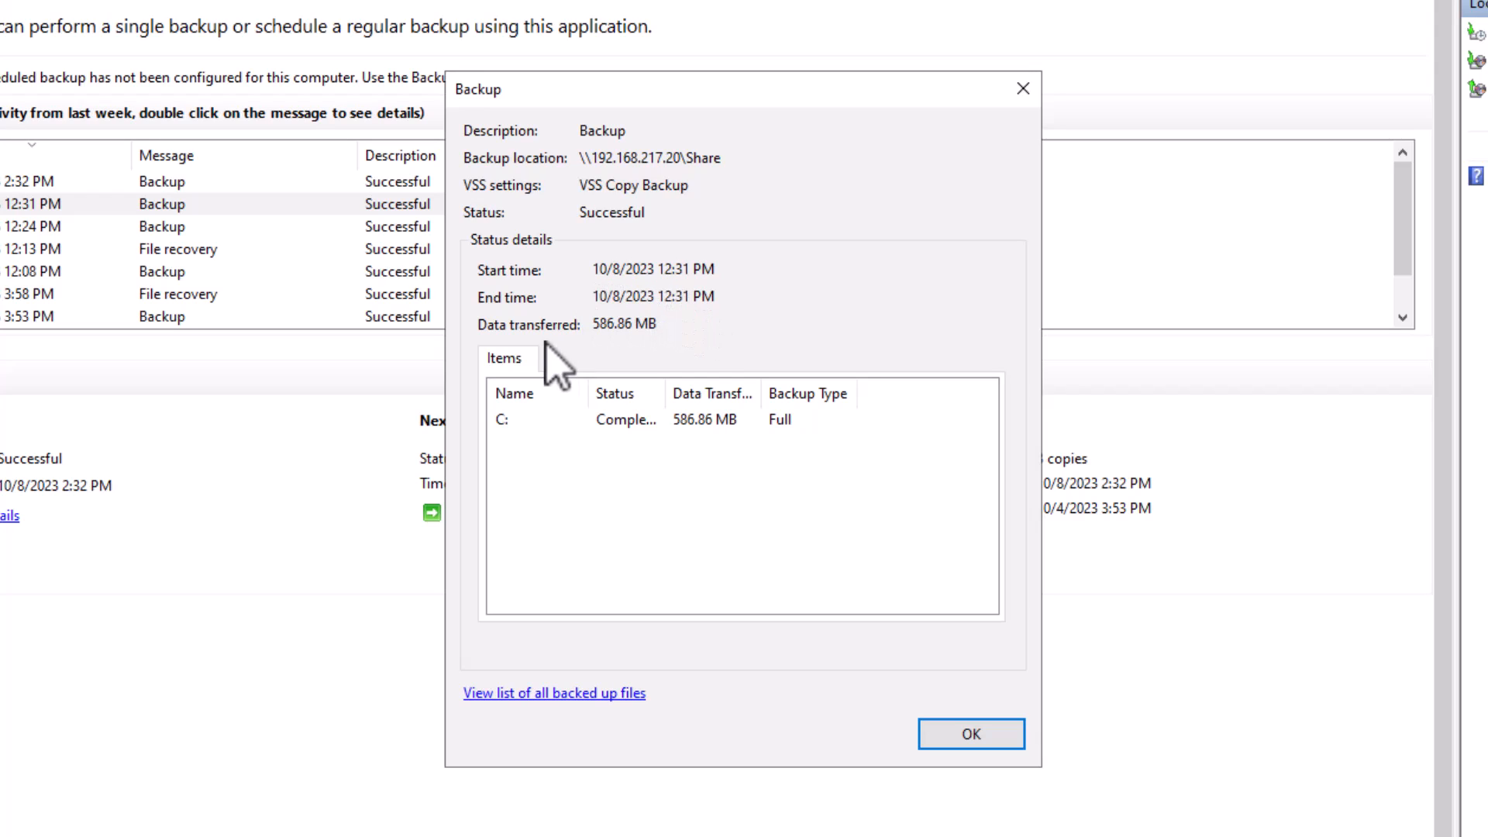
mouse_move(616, 361)
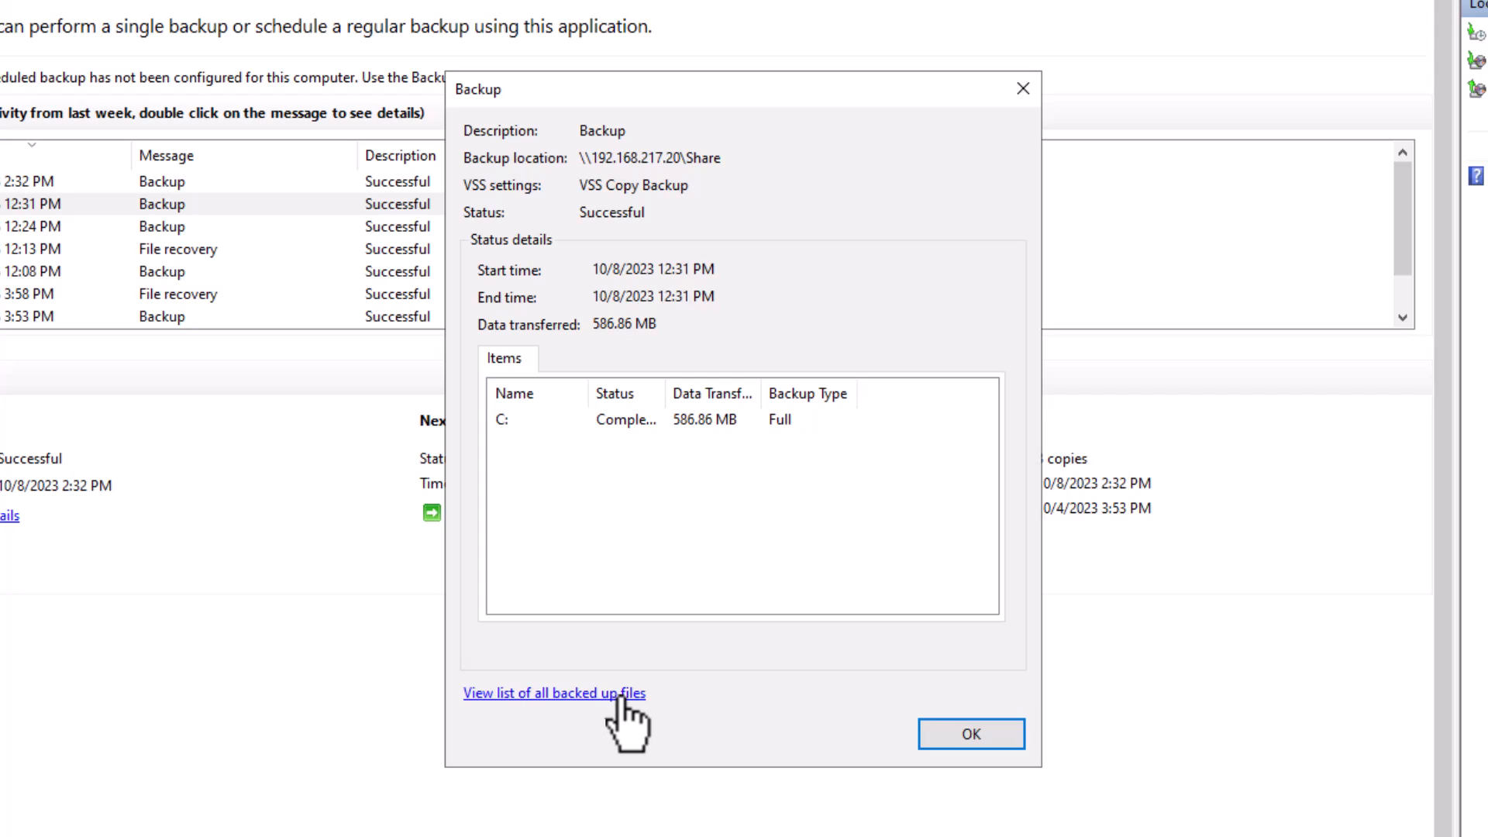
left_click(553, 692)
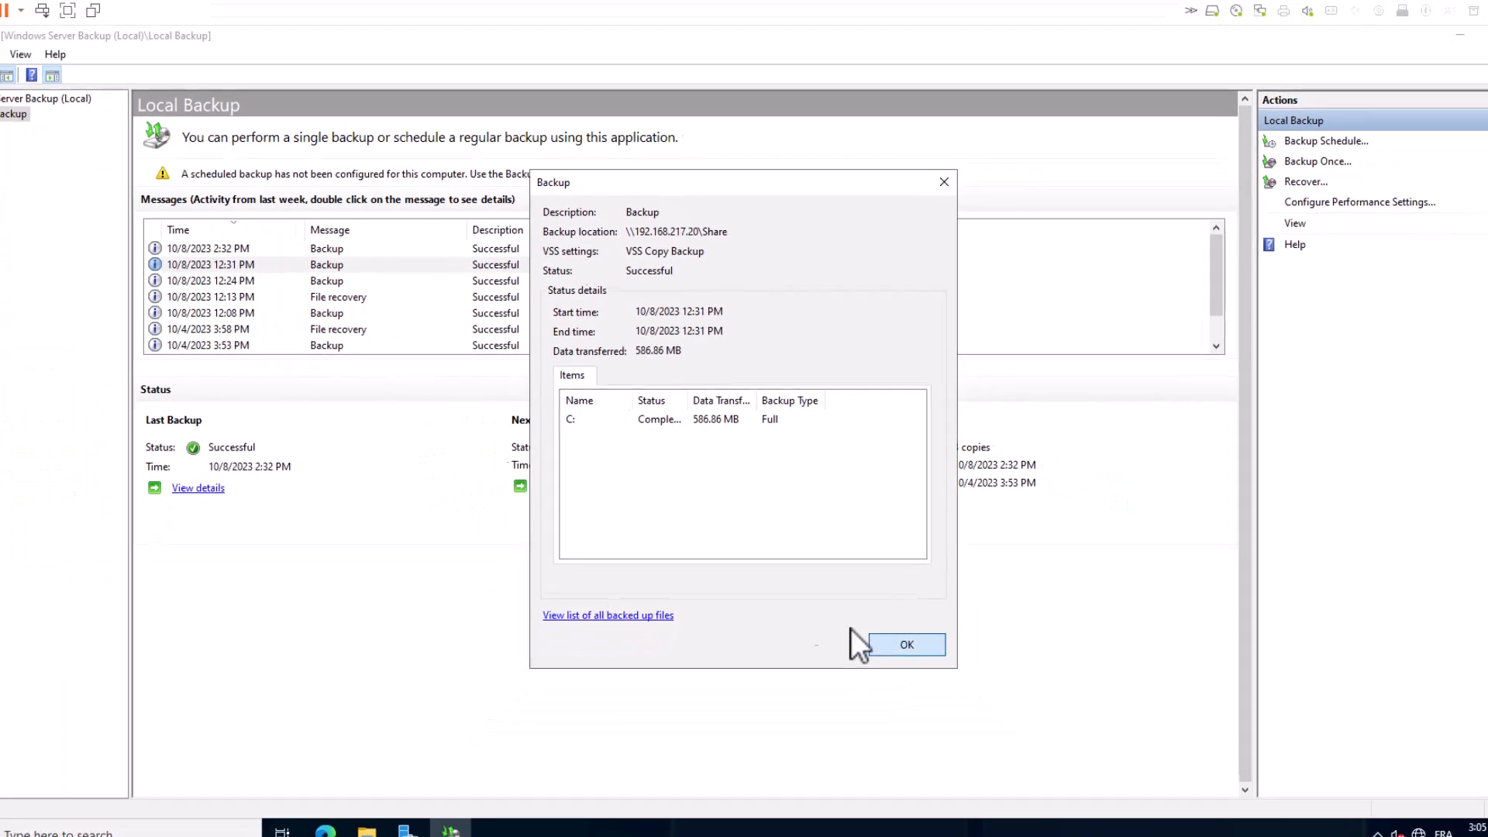
left_click(904, 645)
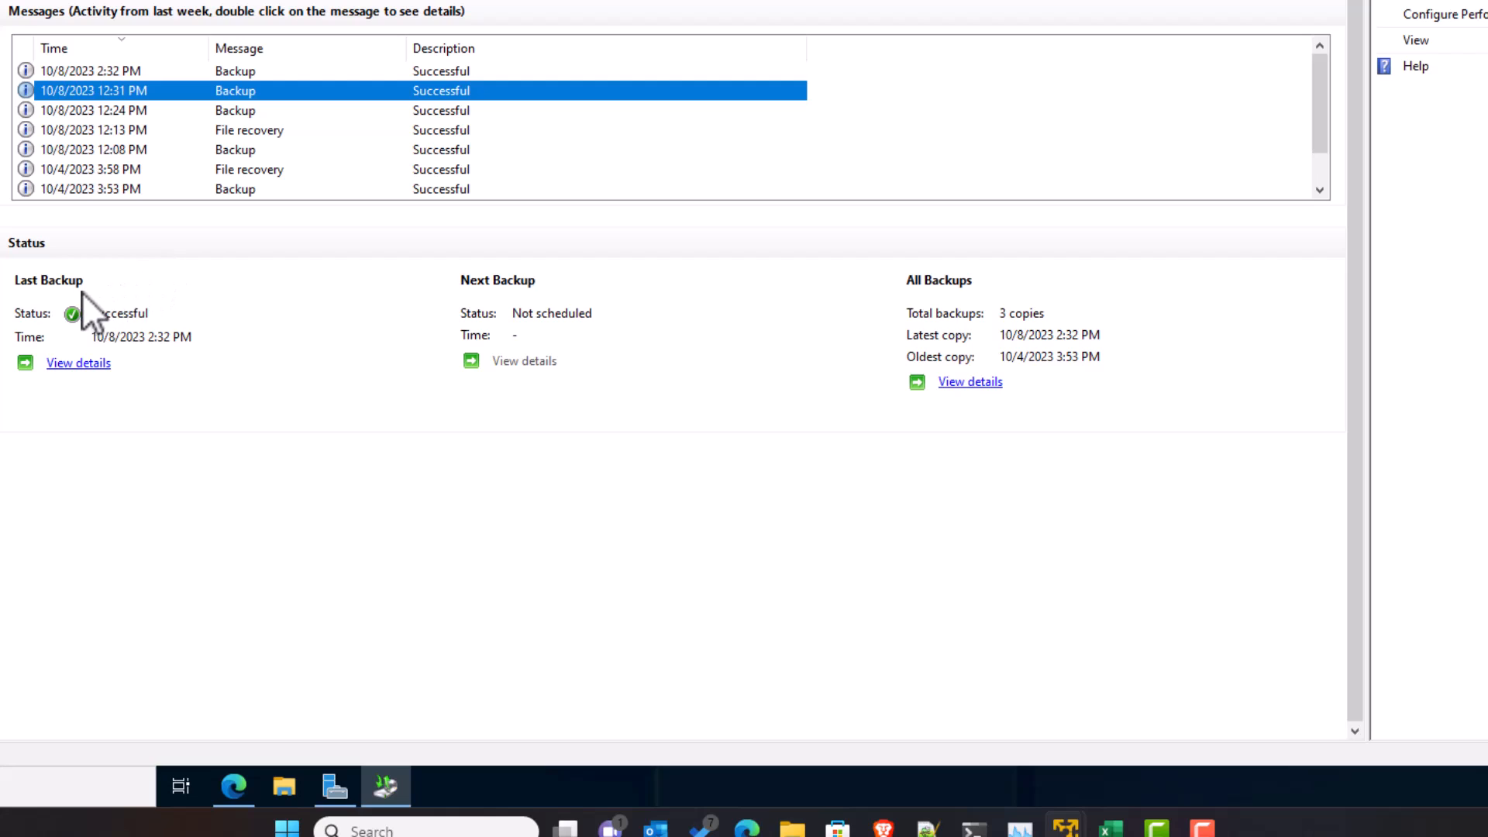
mouse_move(102, 341)
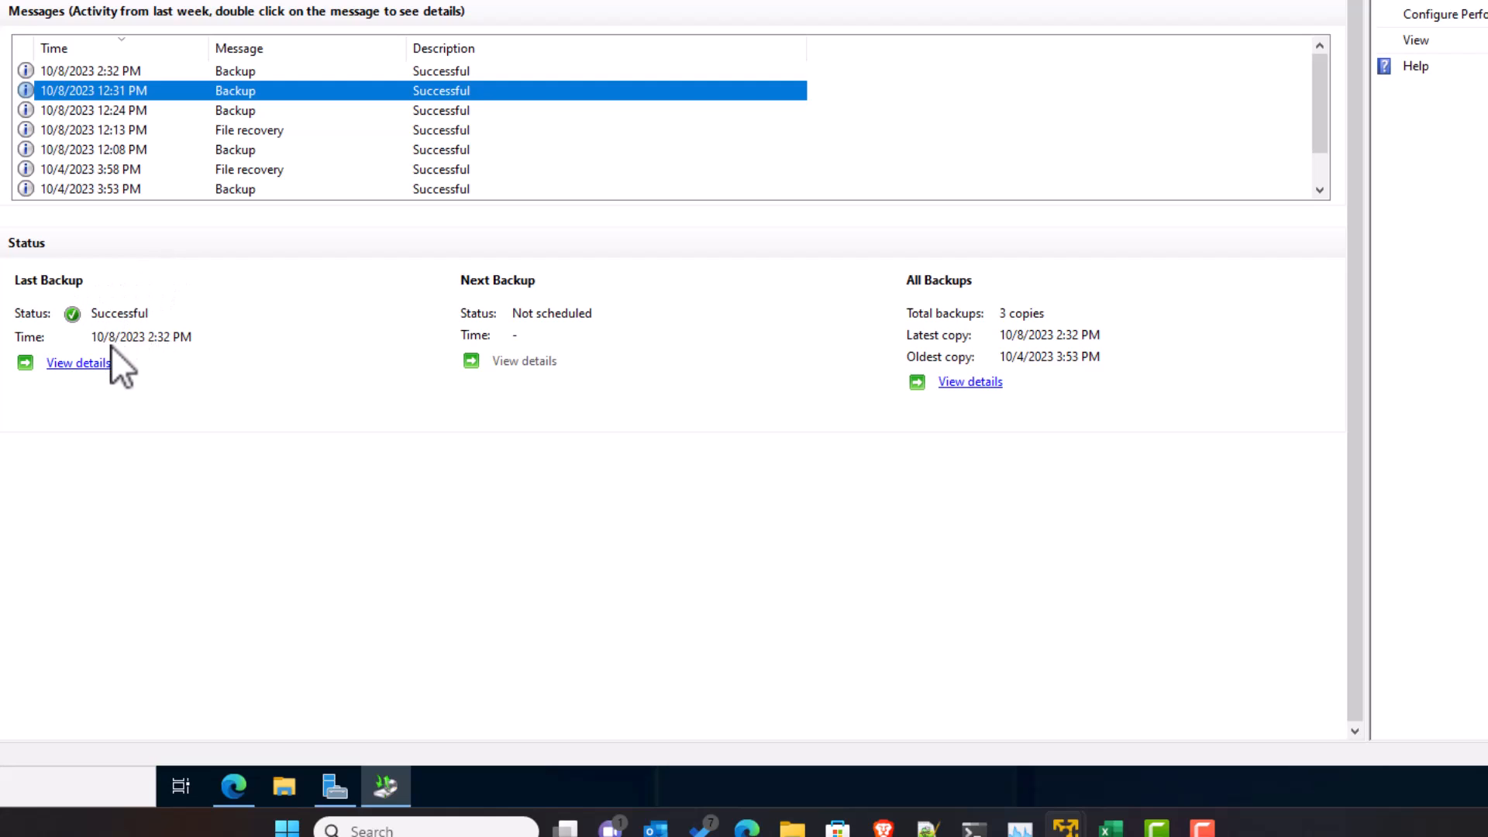
mouse_move(178, 375)
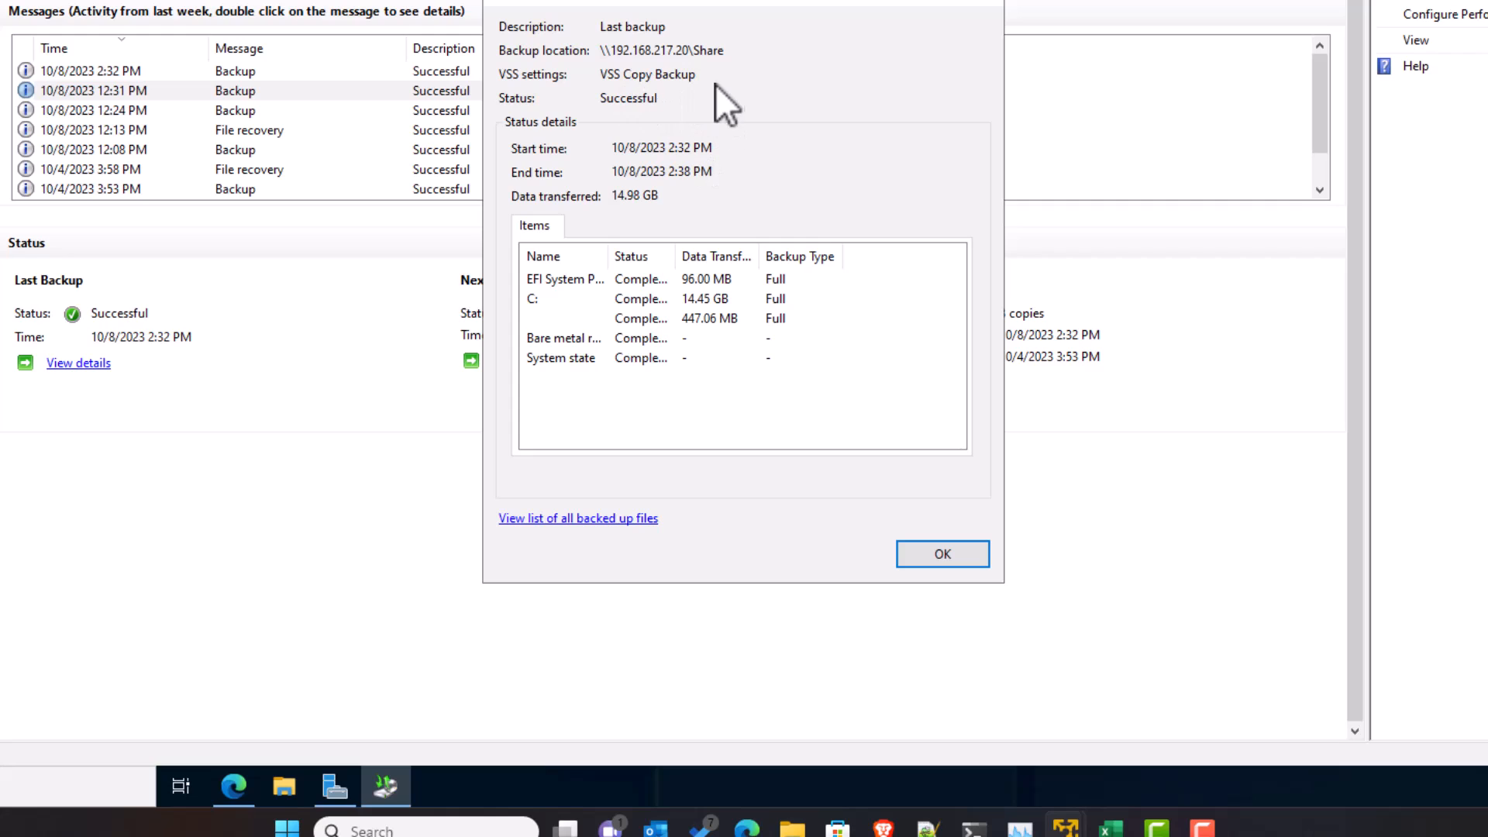
mouse_move(866, 397)
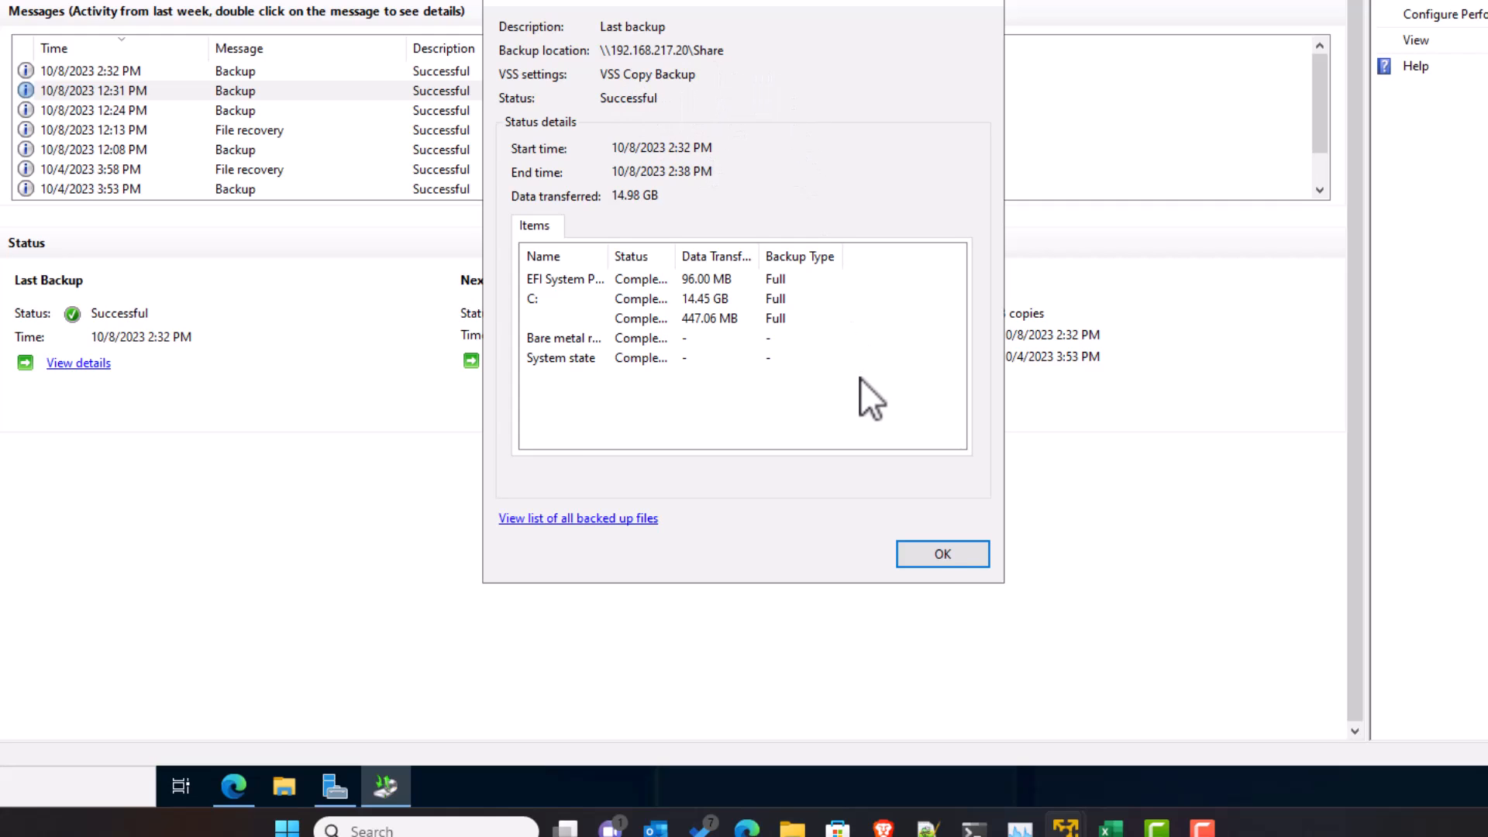
left_click(941, 553)
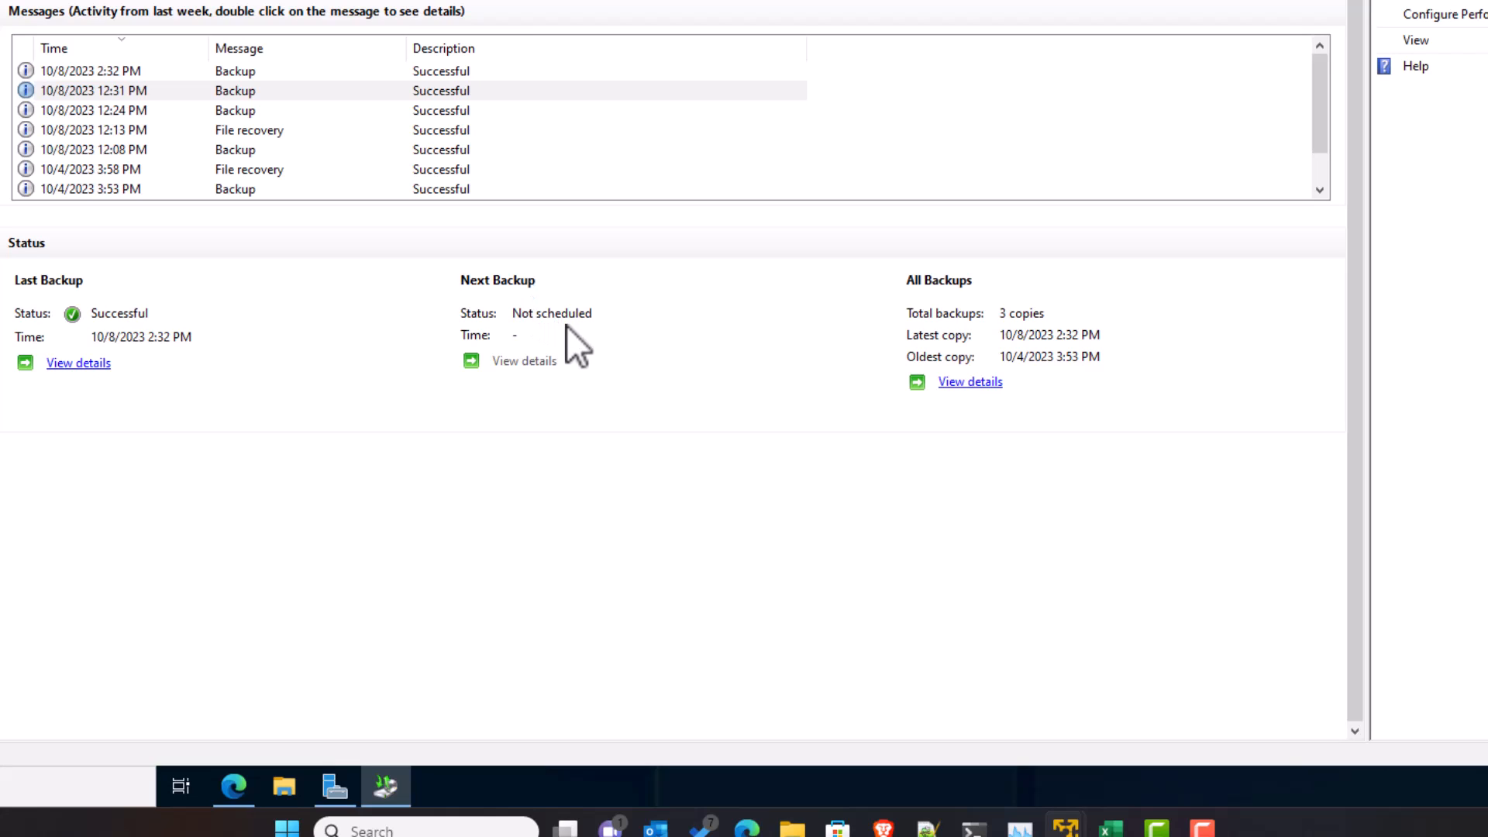
mouse_move(992, 318)
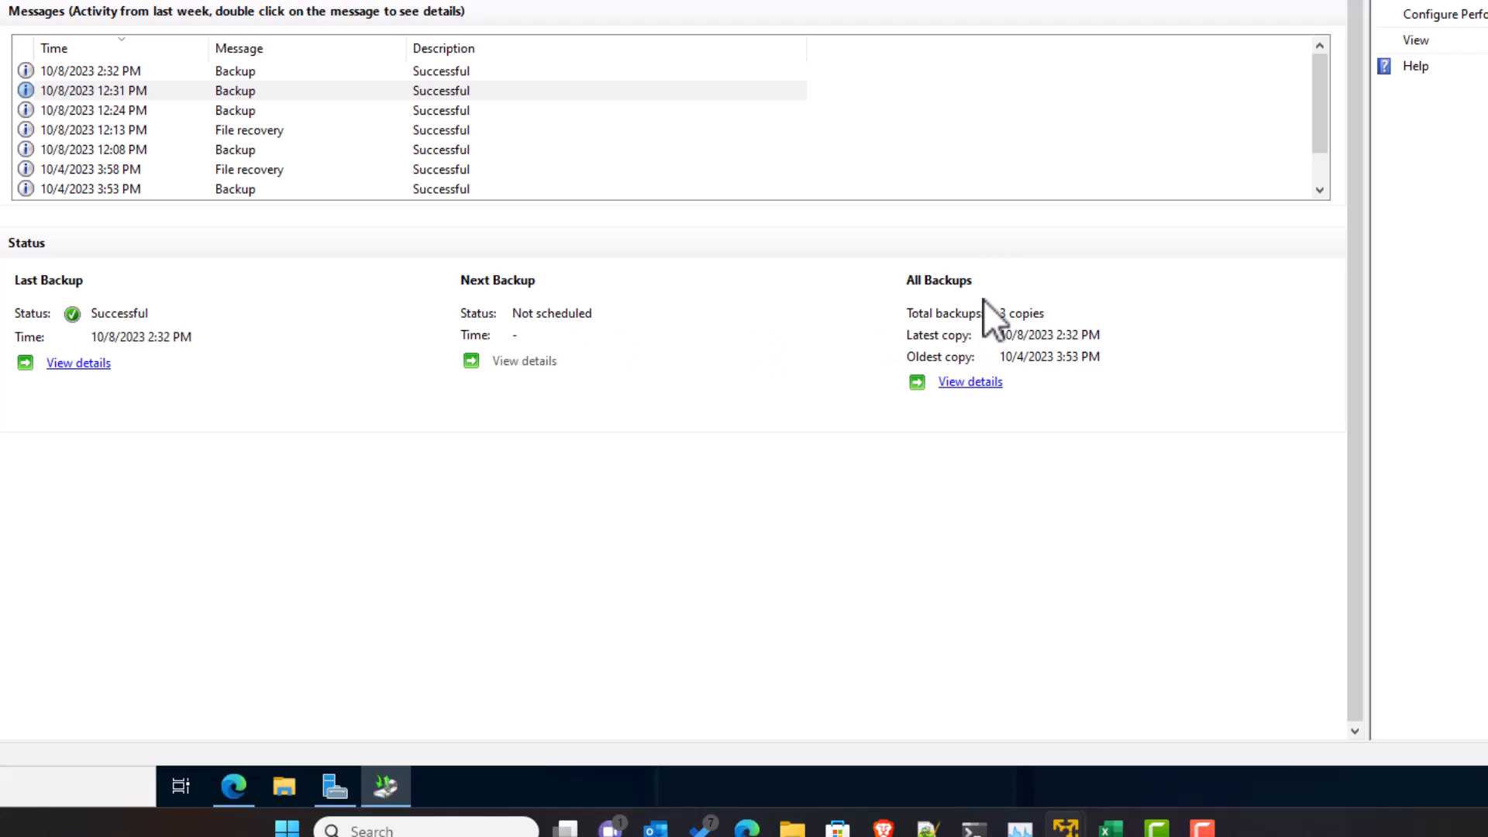
mouse_move(1067, 317)
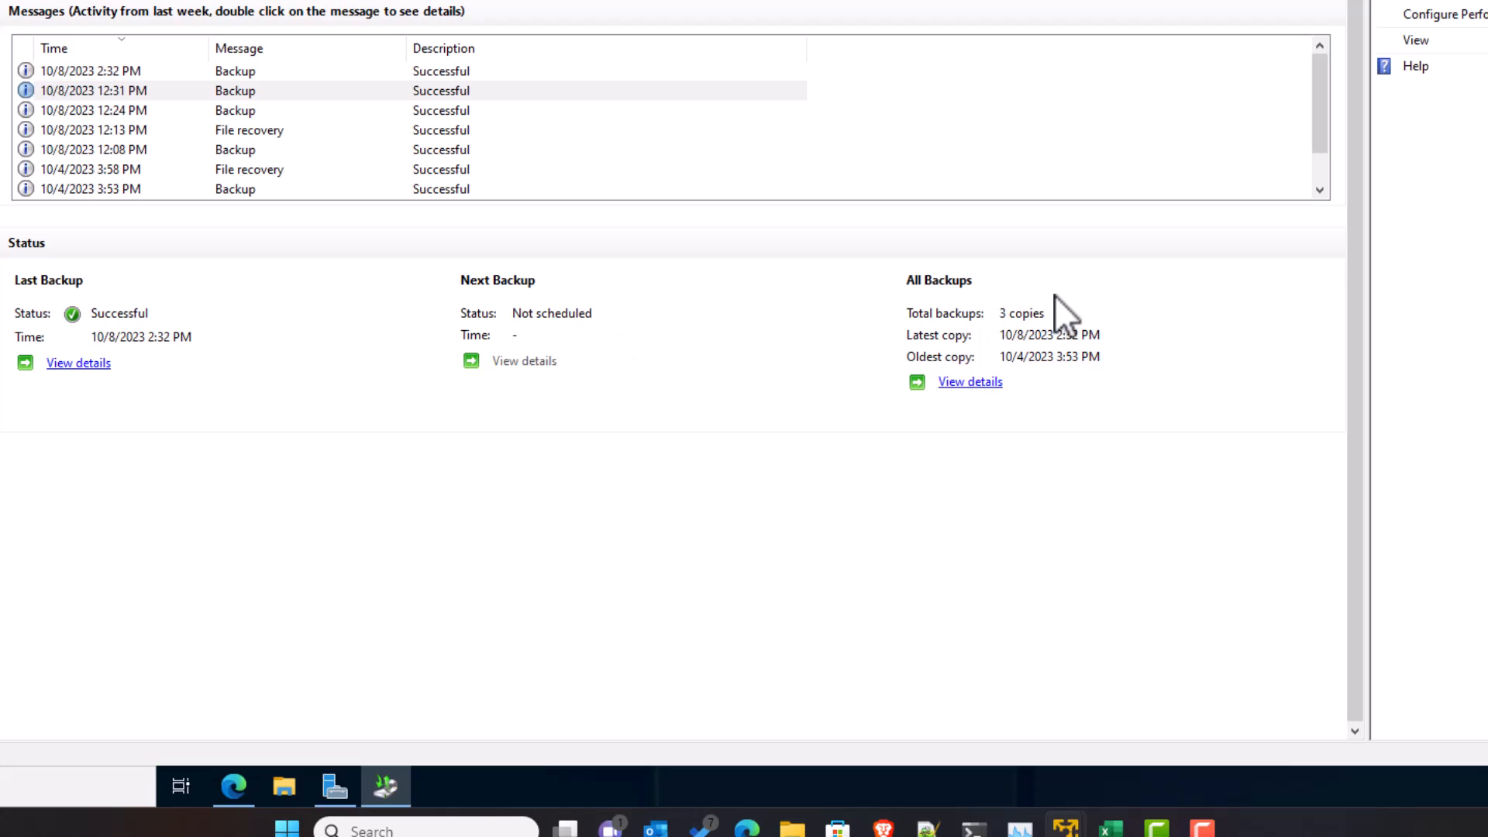
mouse_move(1047, 345)
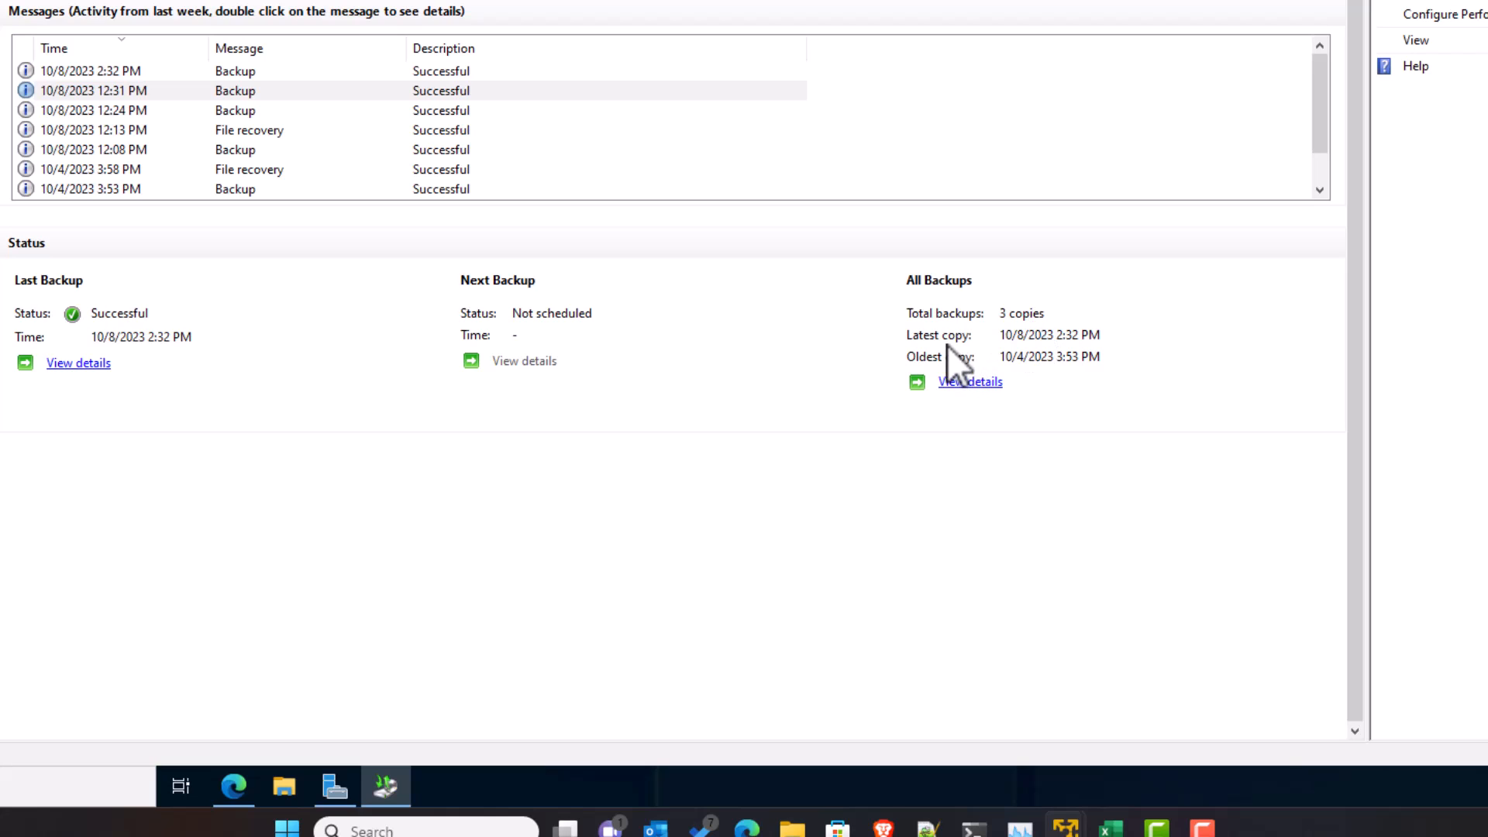
mouse_move(1039, 371)
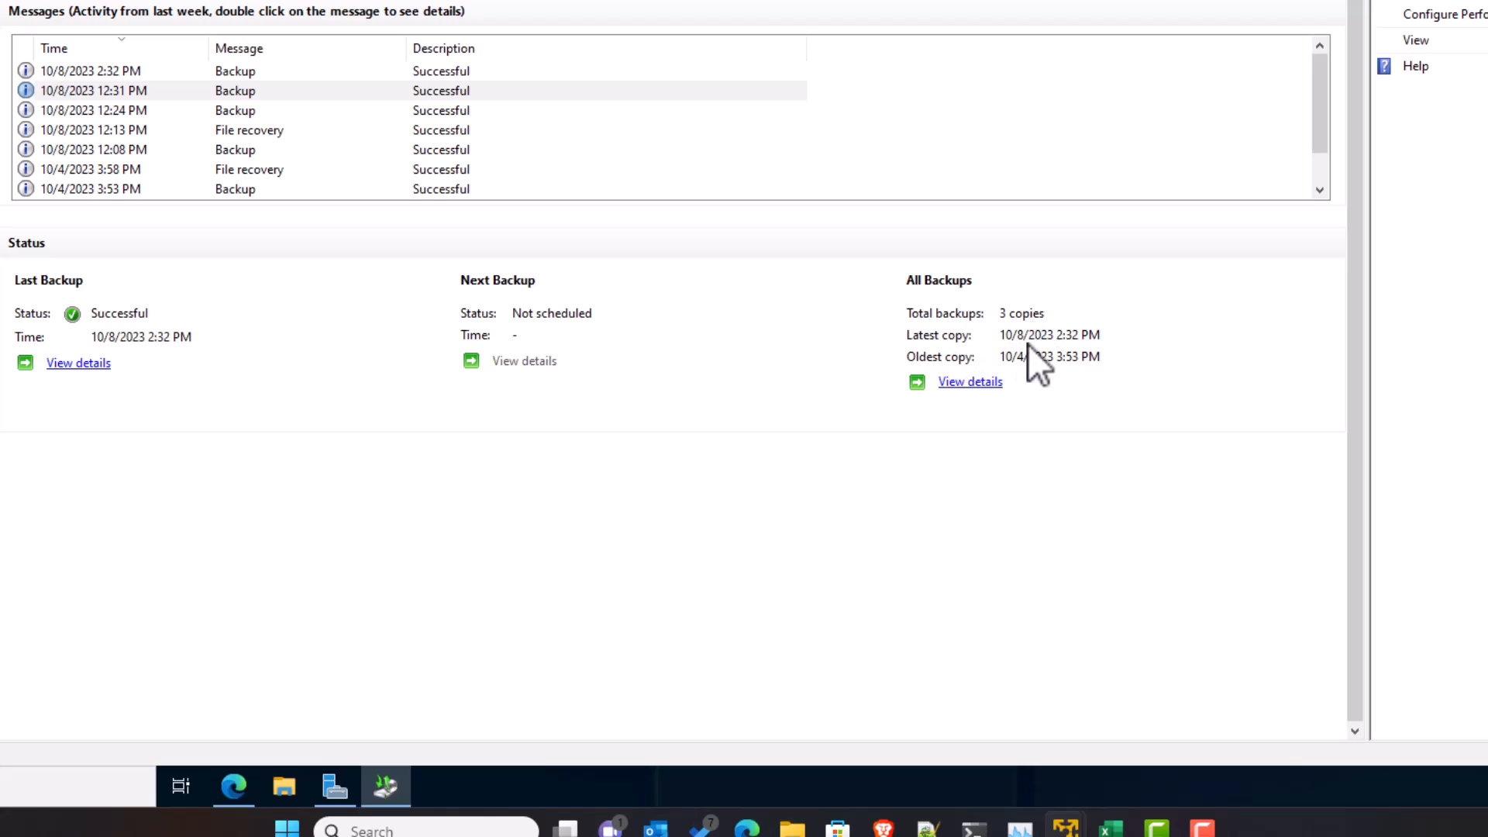
mouse_move(967, 381)
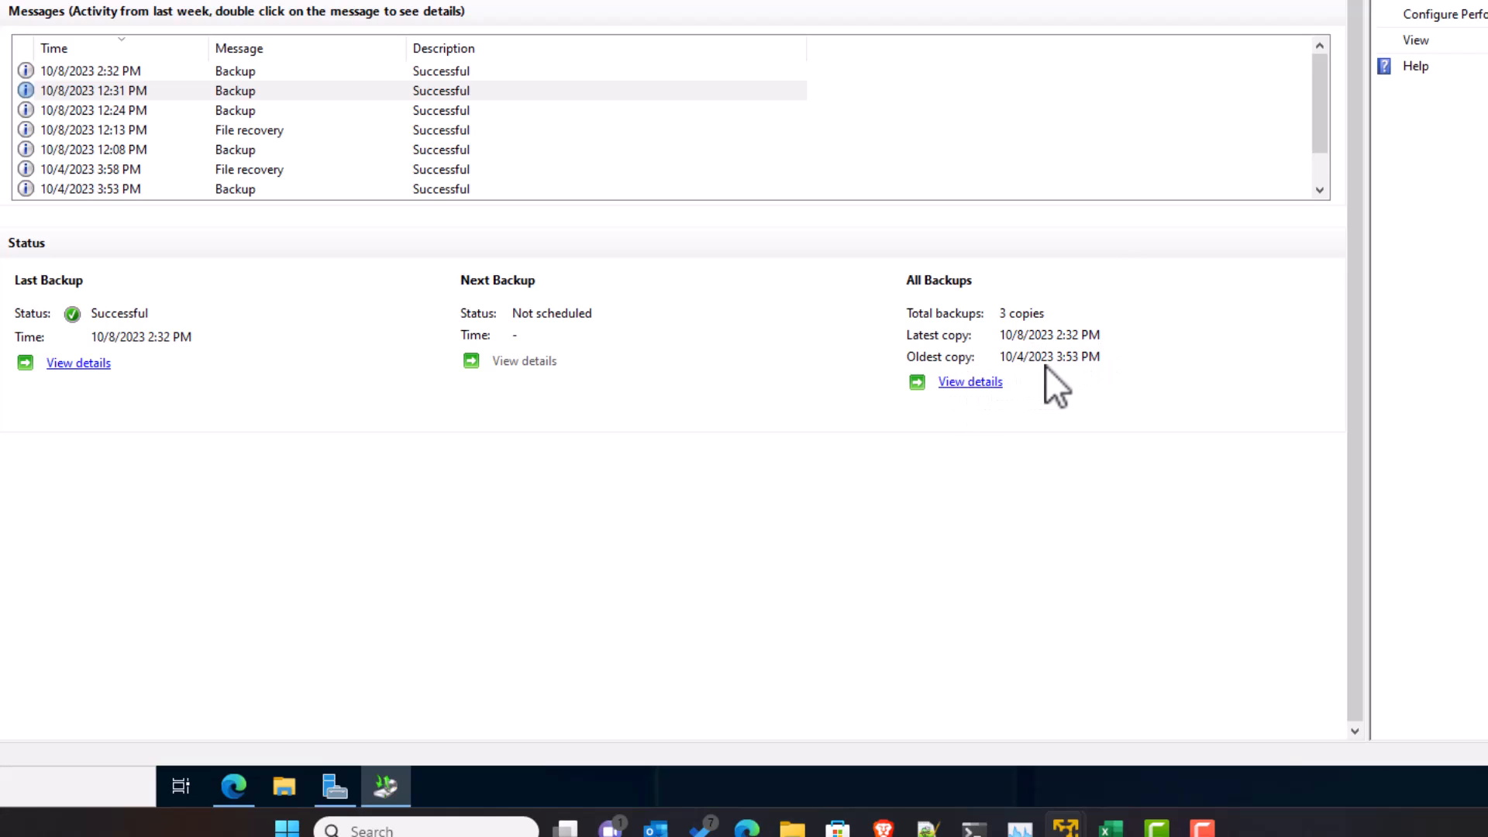
left_click(968, 381)
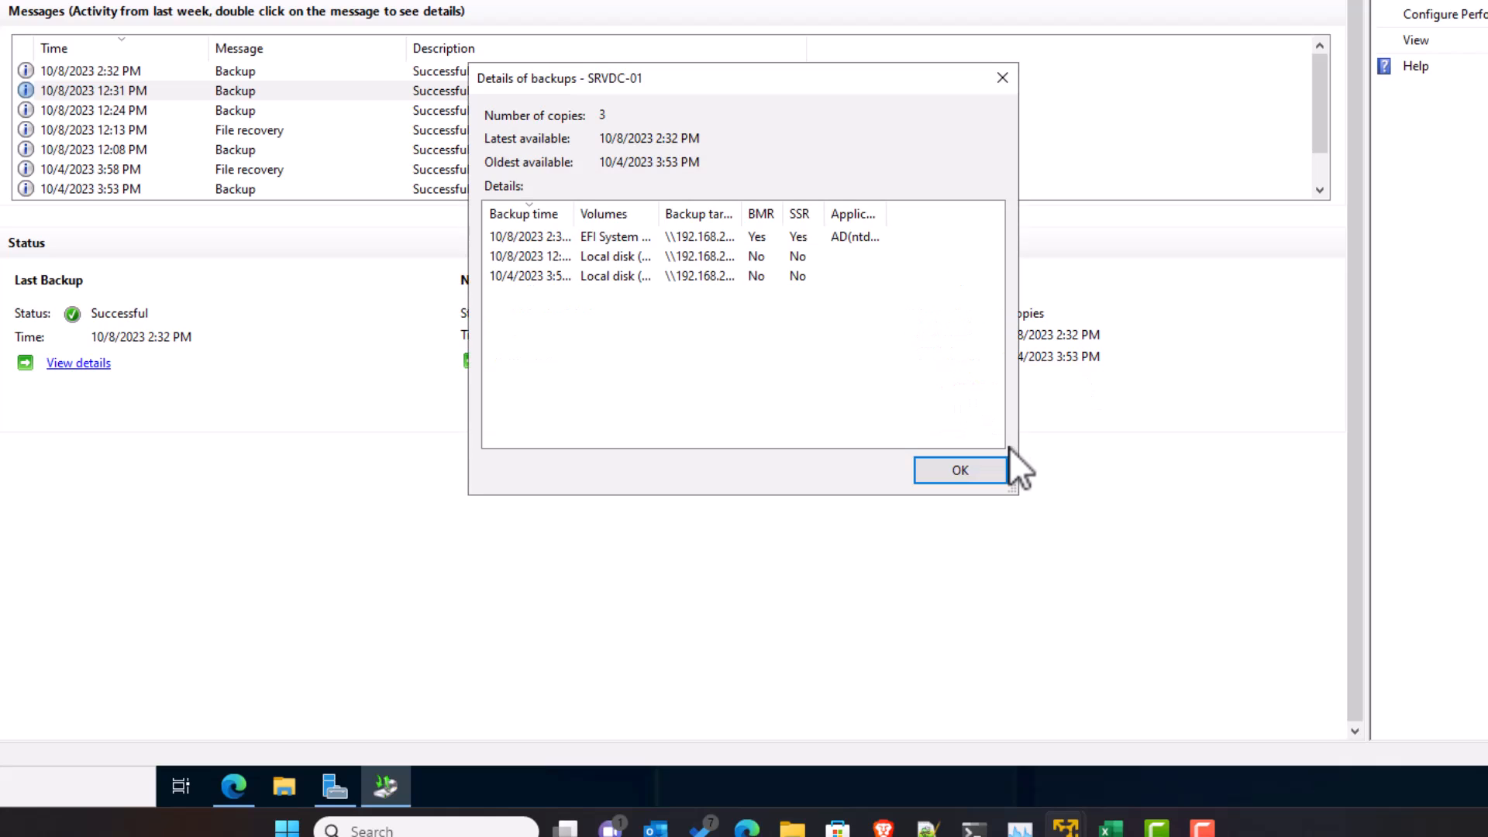
mouse_move(515, 280)
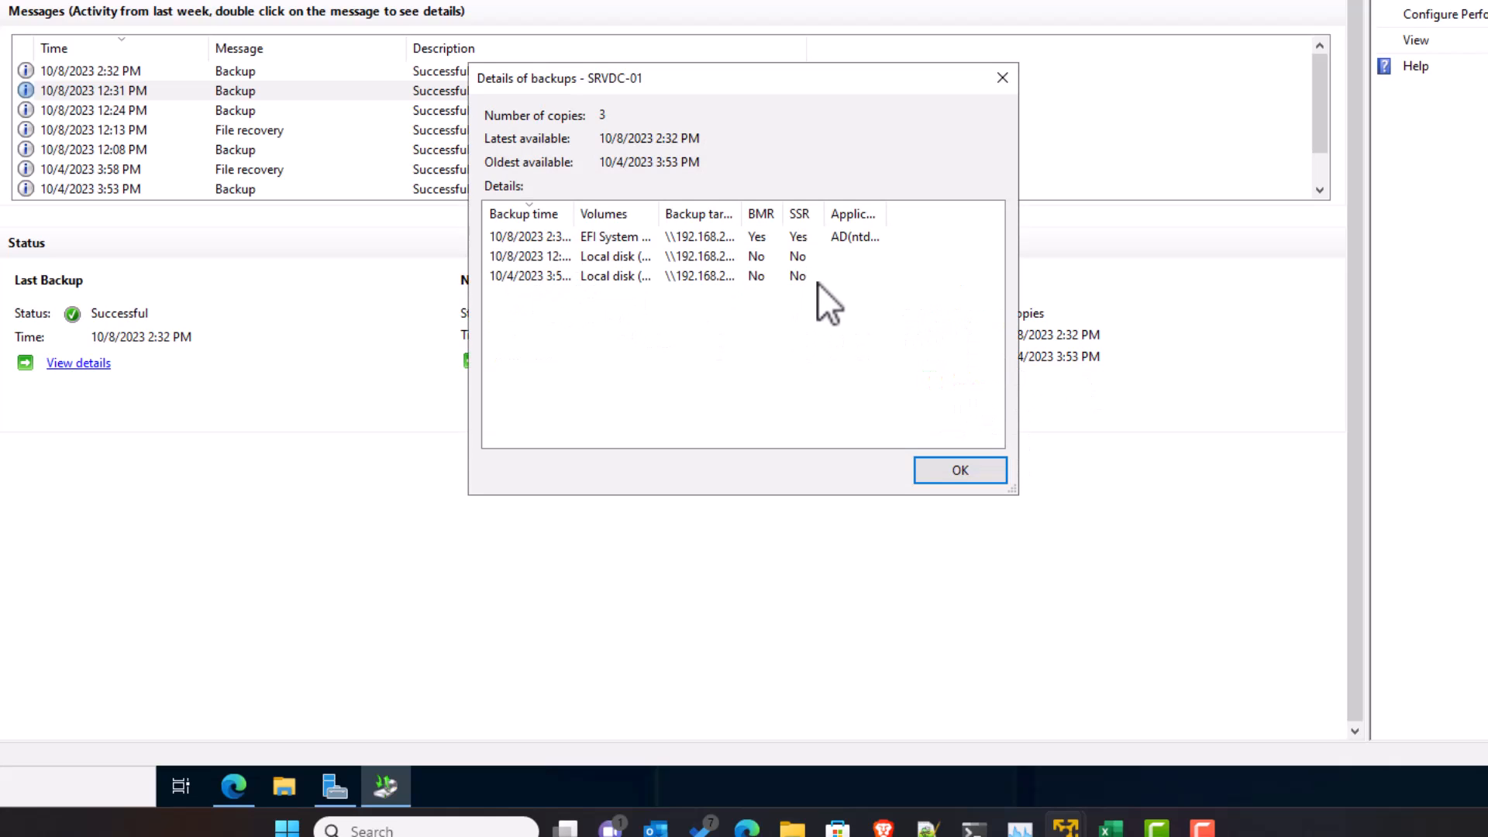
left_click(958, 469)
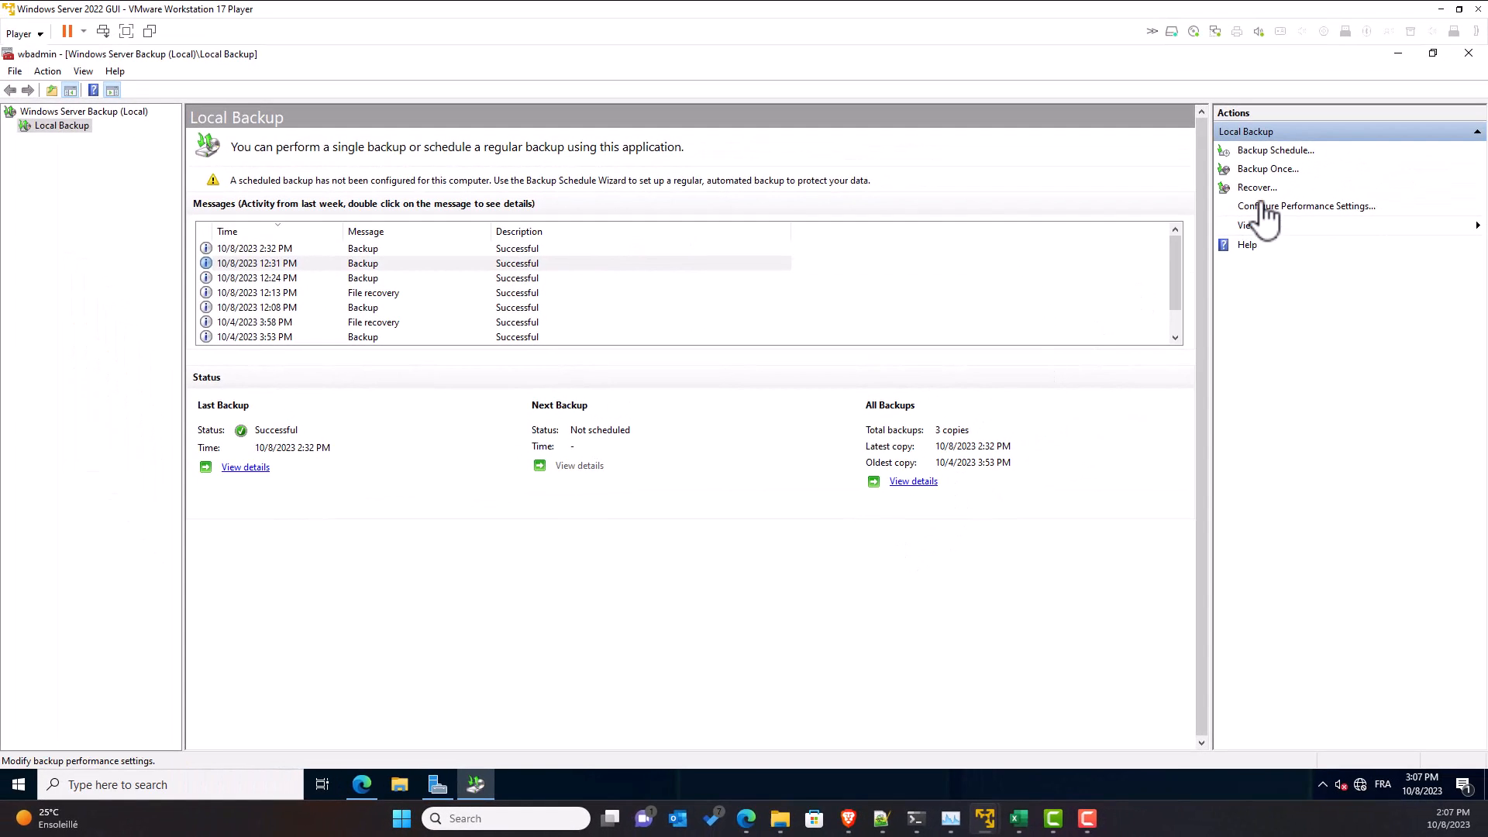
mouse_move(1291, 178)
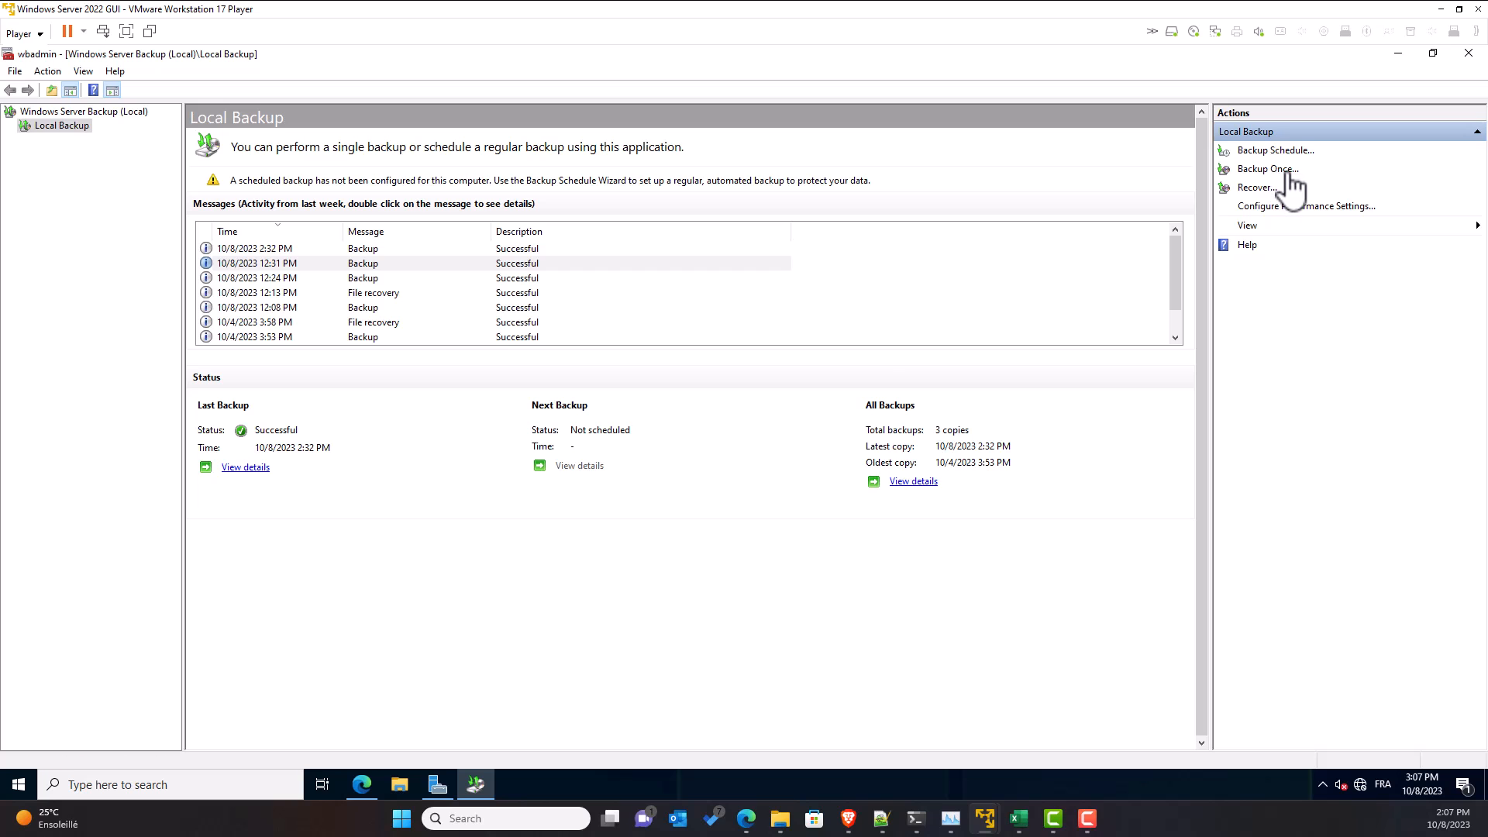
Start a Backup Once wizard keeping 'Different options' selected
left_click(1268, 169)
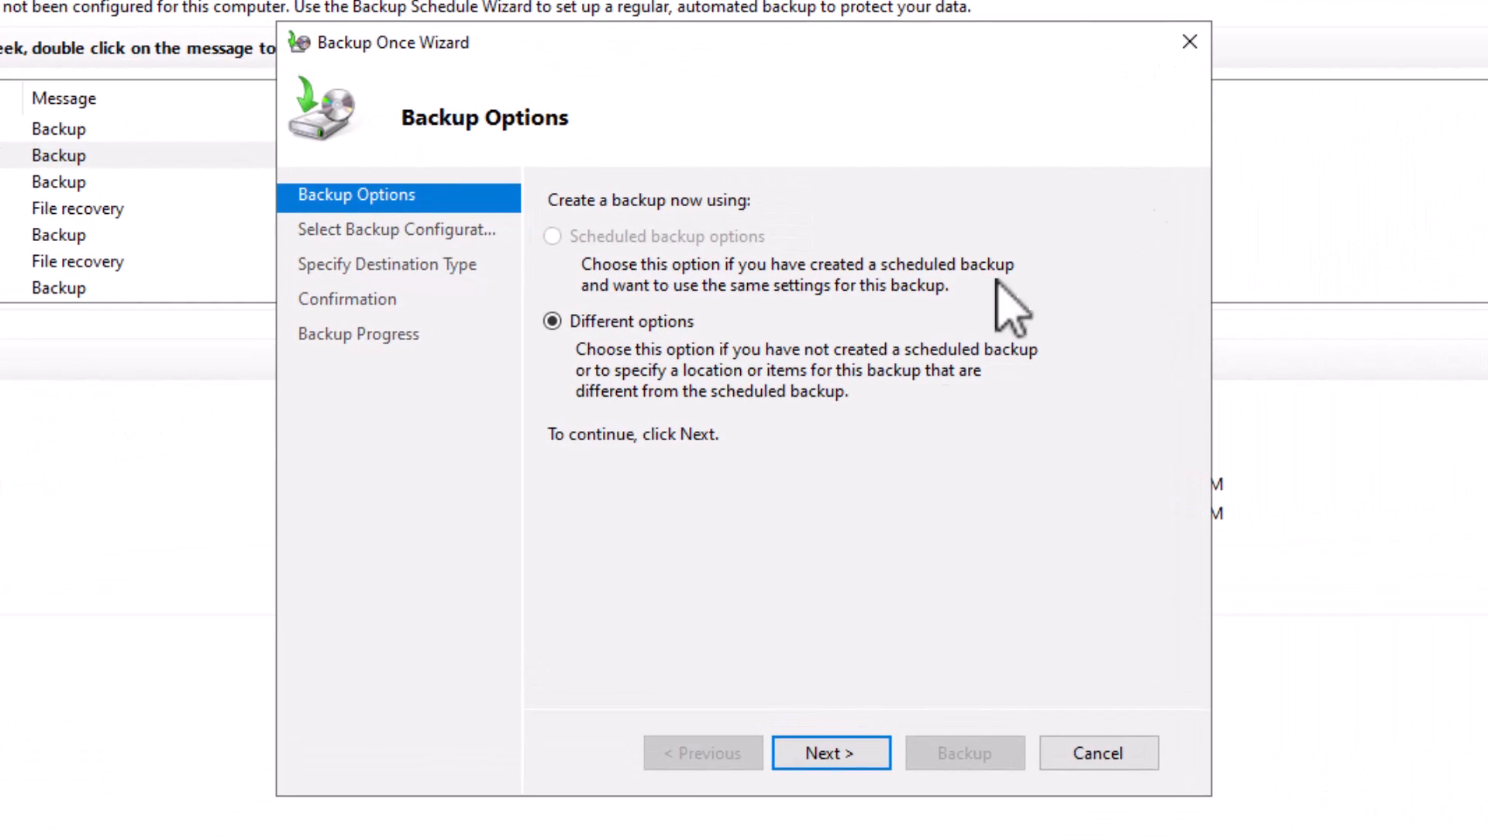
mouse_move(846, 578)
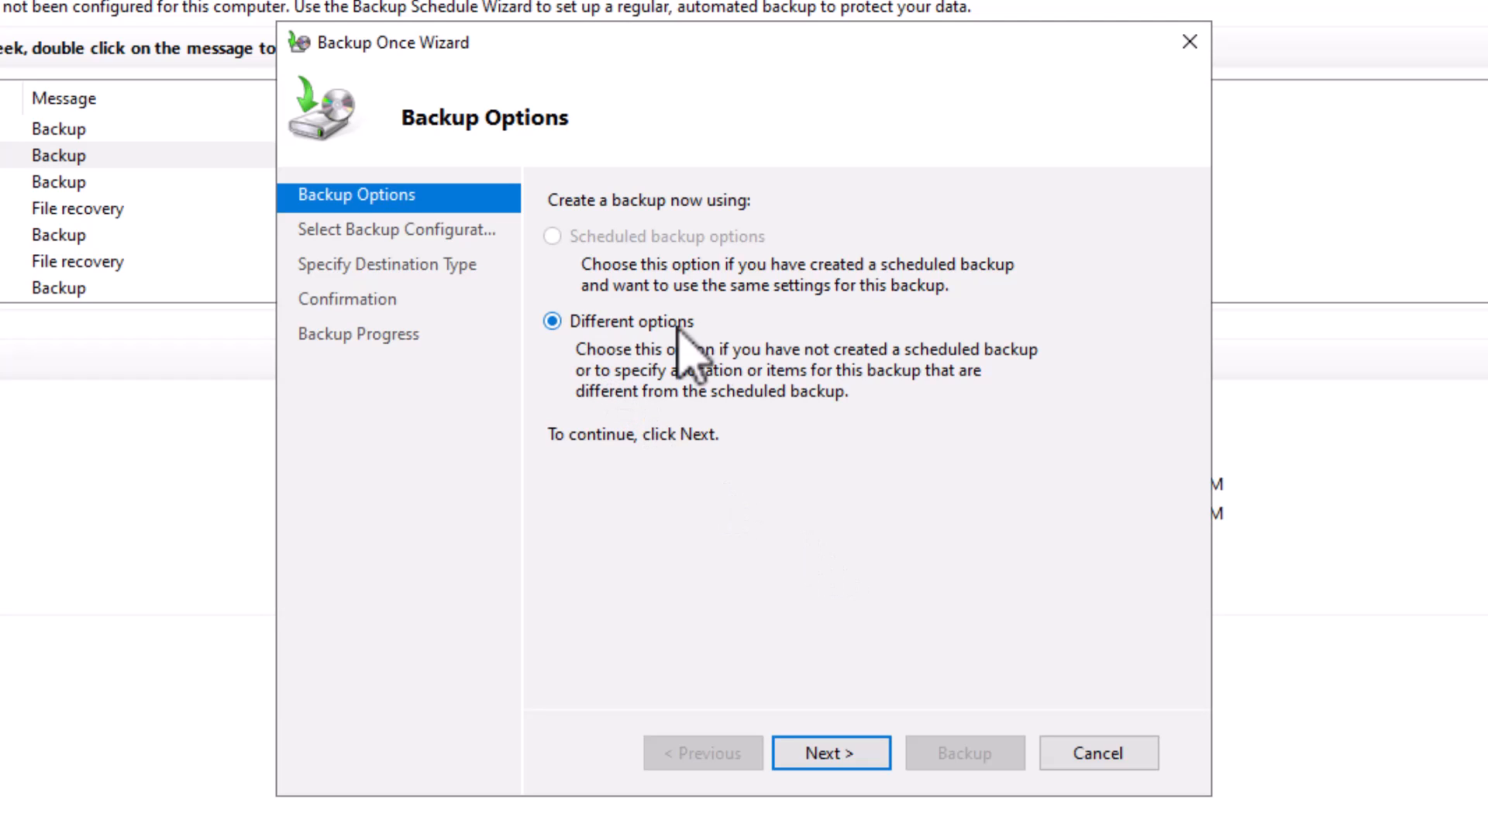
mouse_move(707, 366)
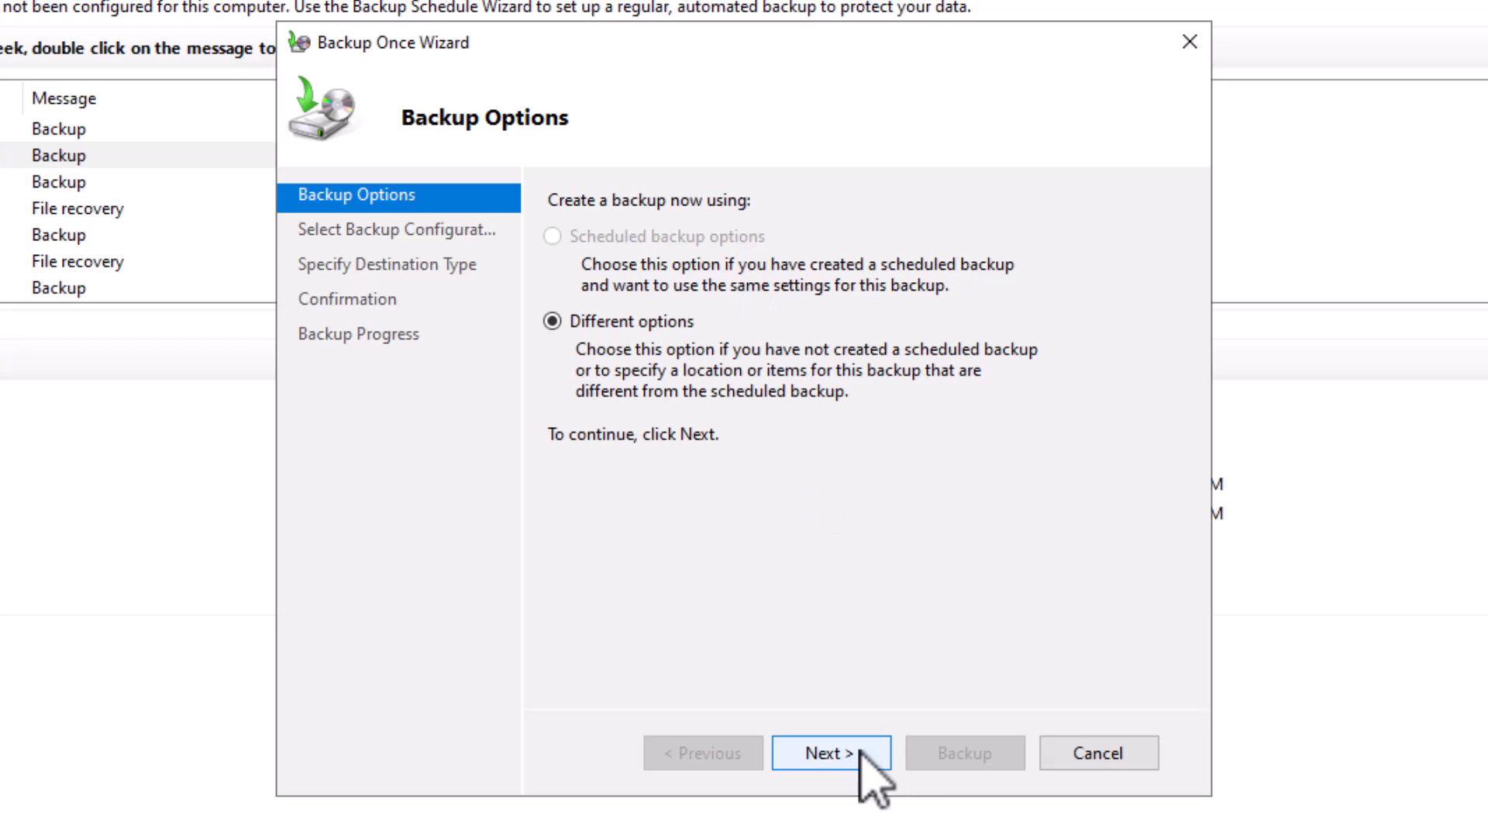
Choose Full server (recommended) backup configuration after briefly trying Custom
left_click(831, 753)
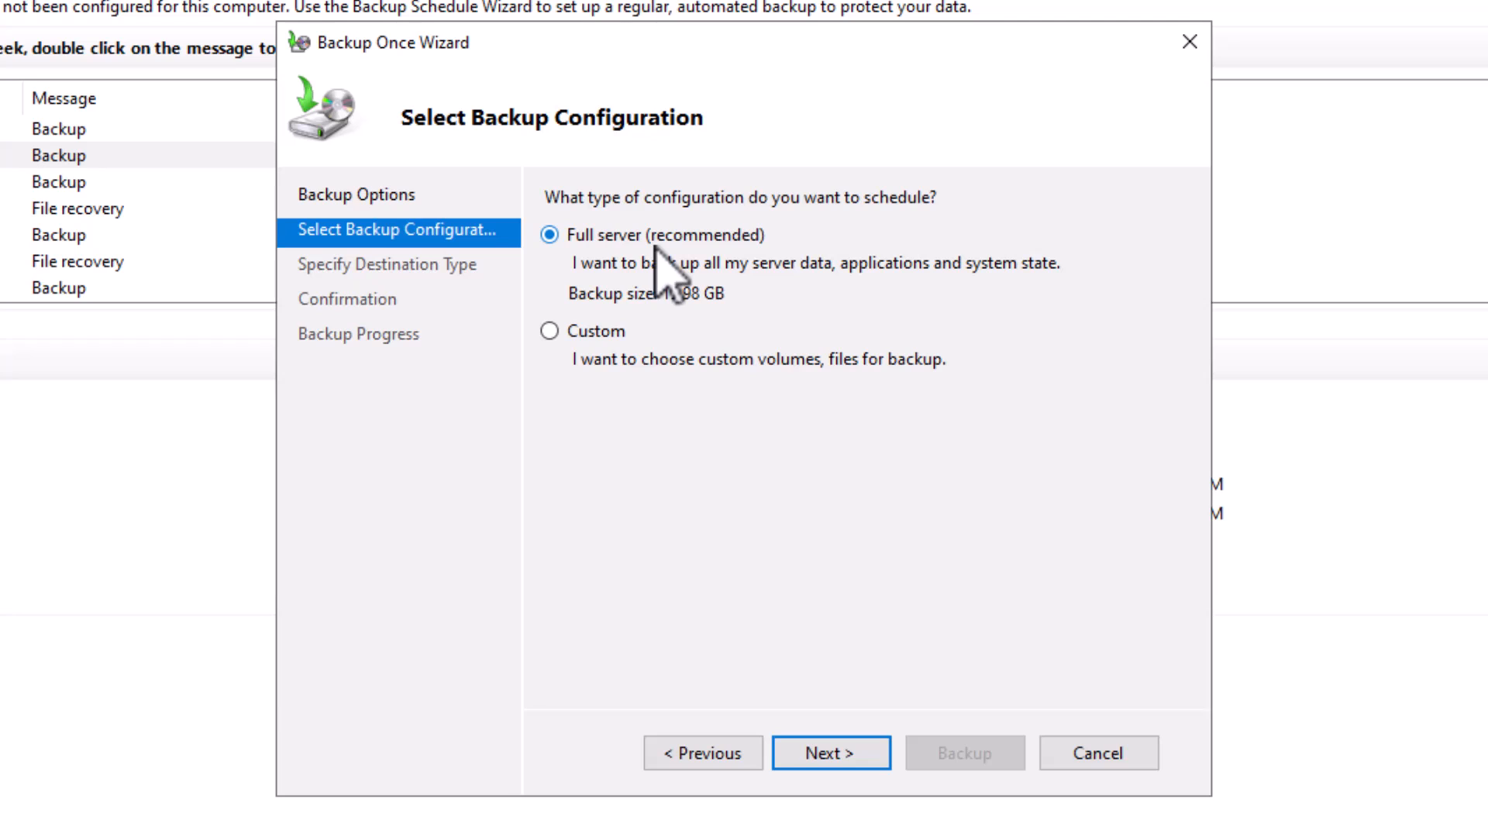
mouse_move(773, 281)
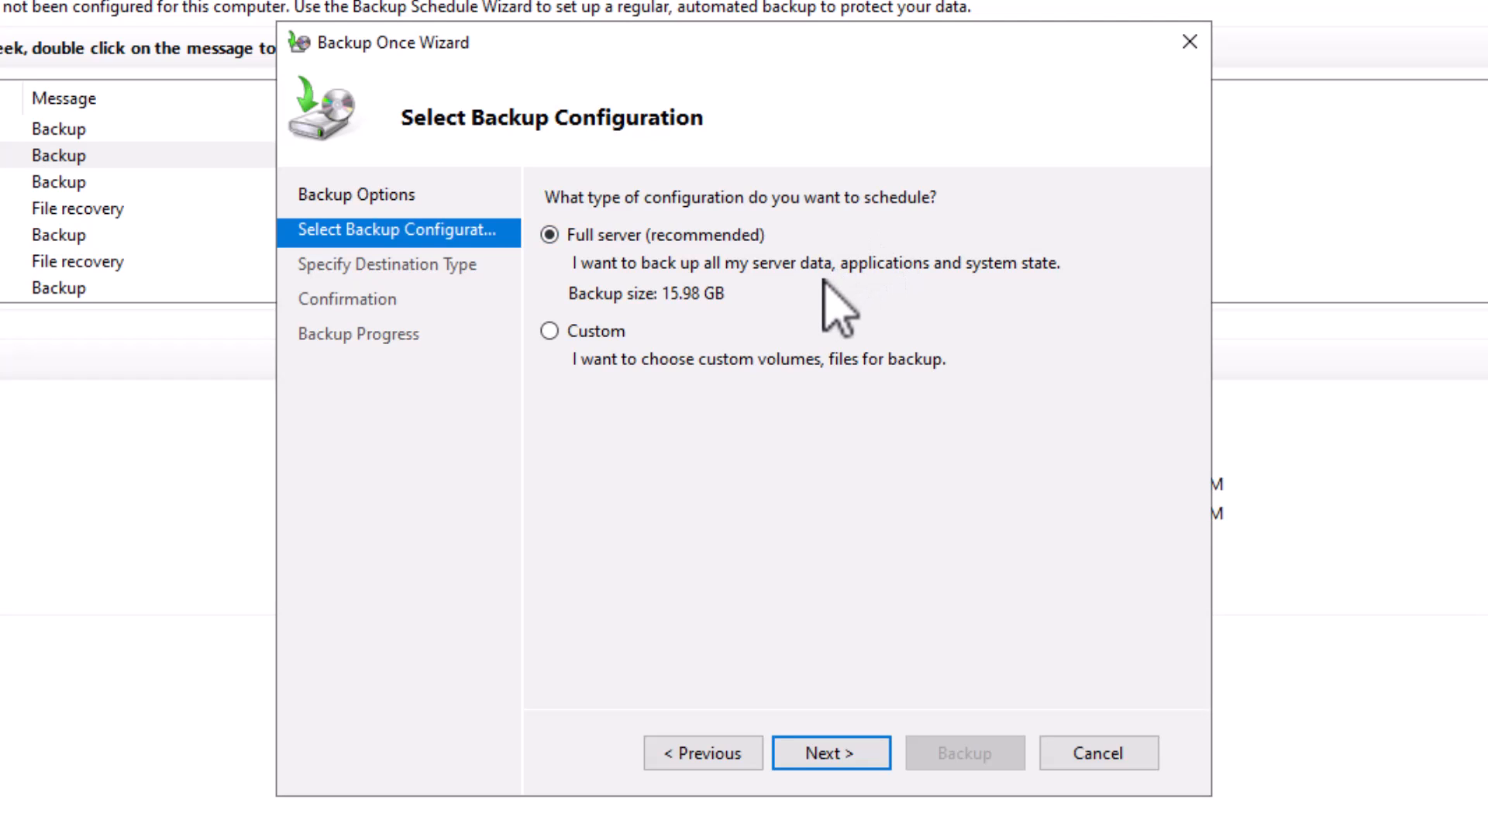
mouse_move(999, 309)
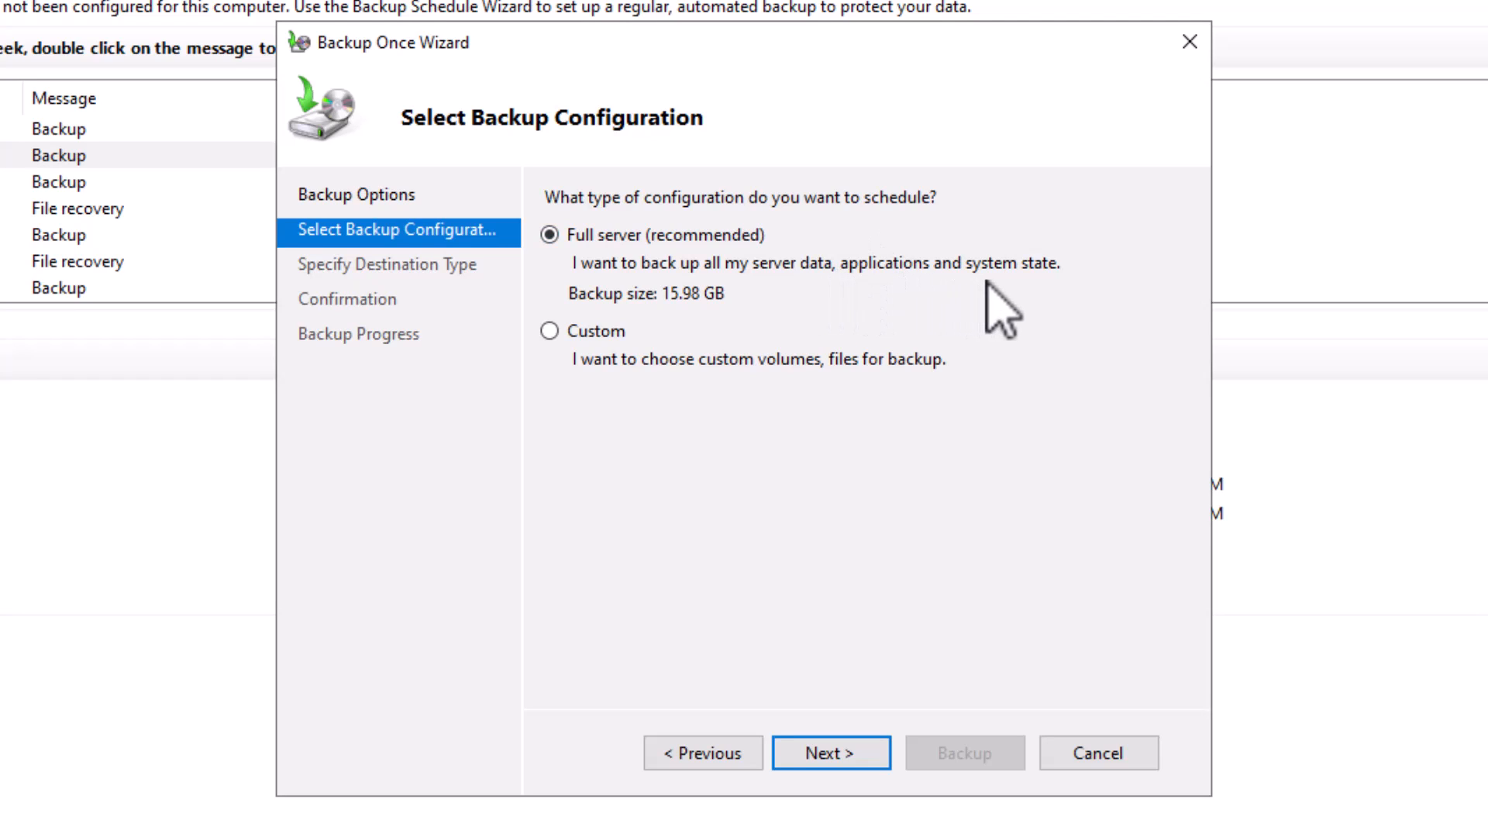
mouse_move(978, 303)
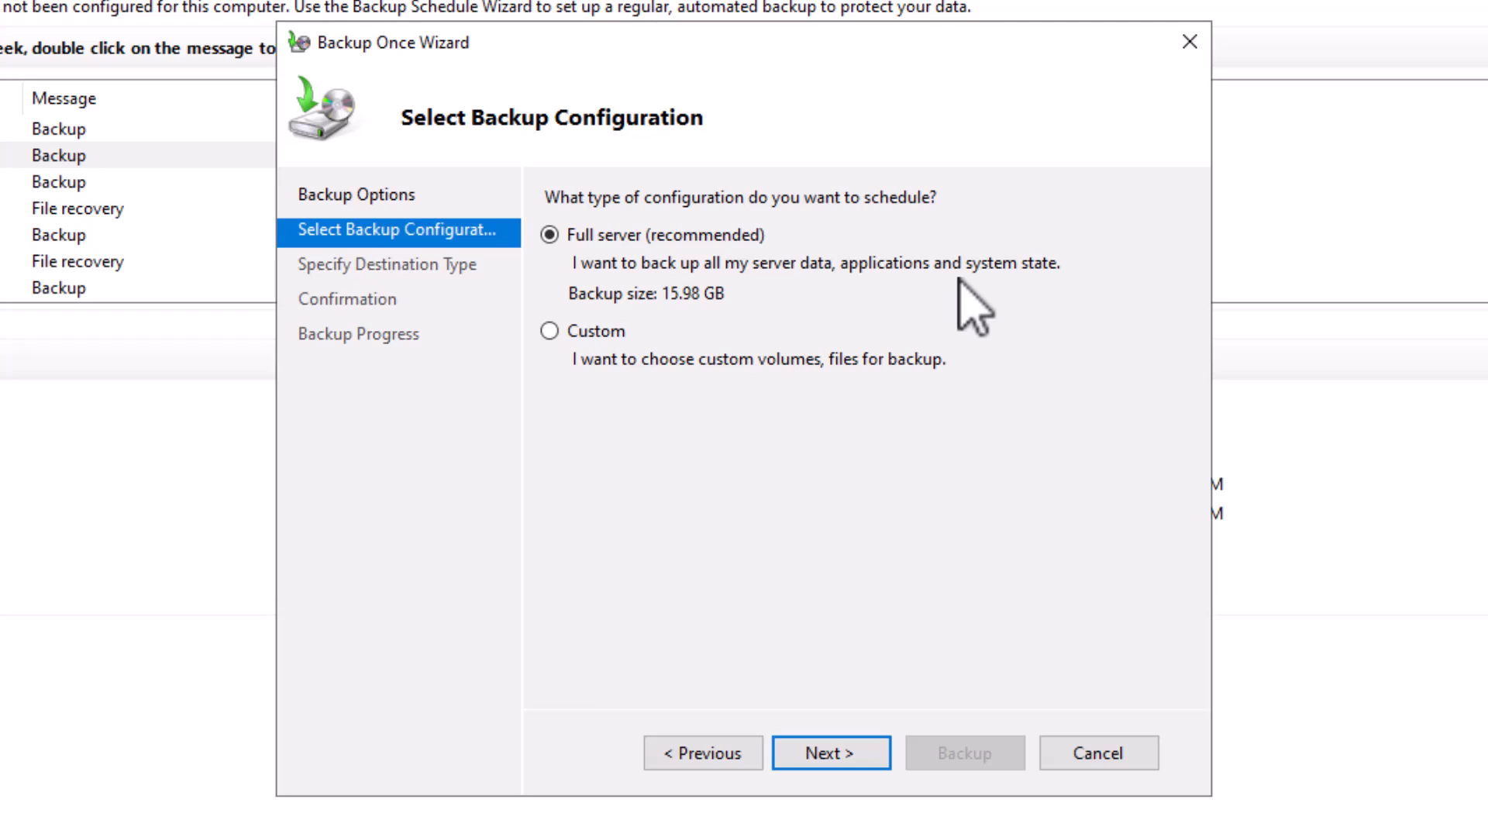
mouse_move(707, 336)
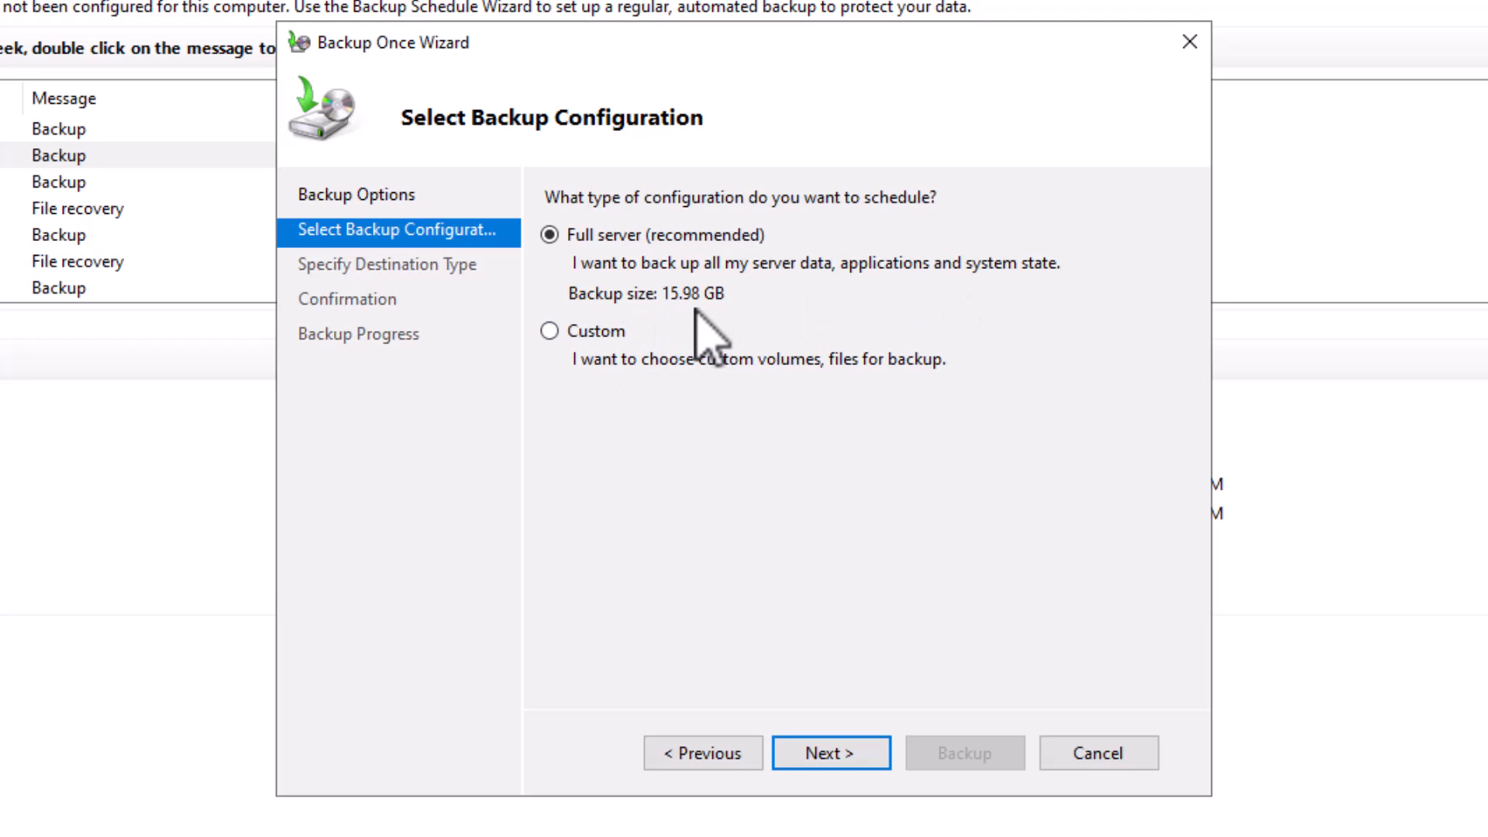
mouse_move(692, 336)
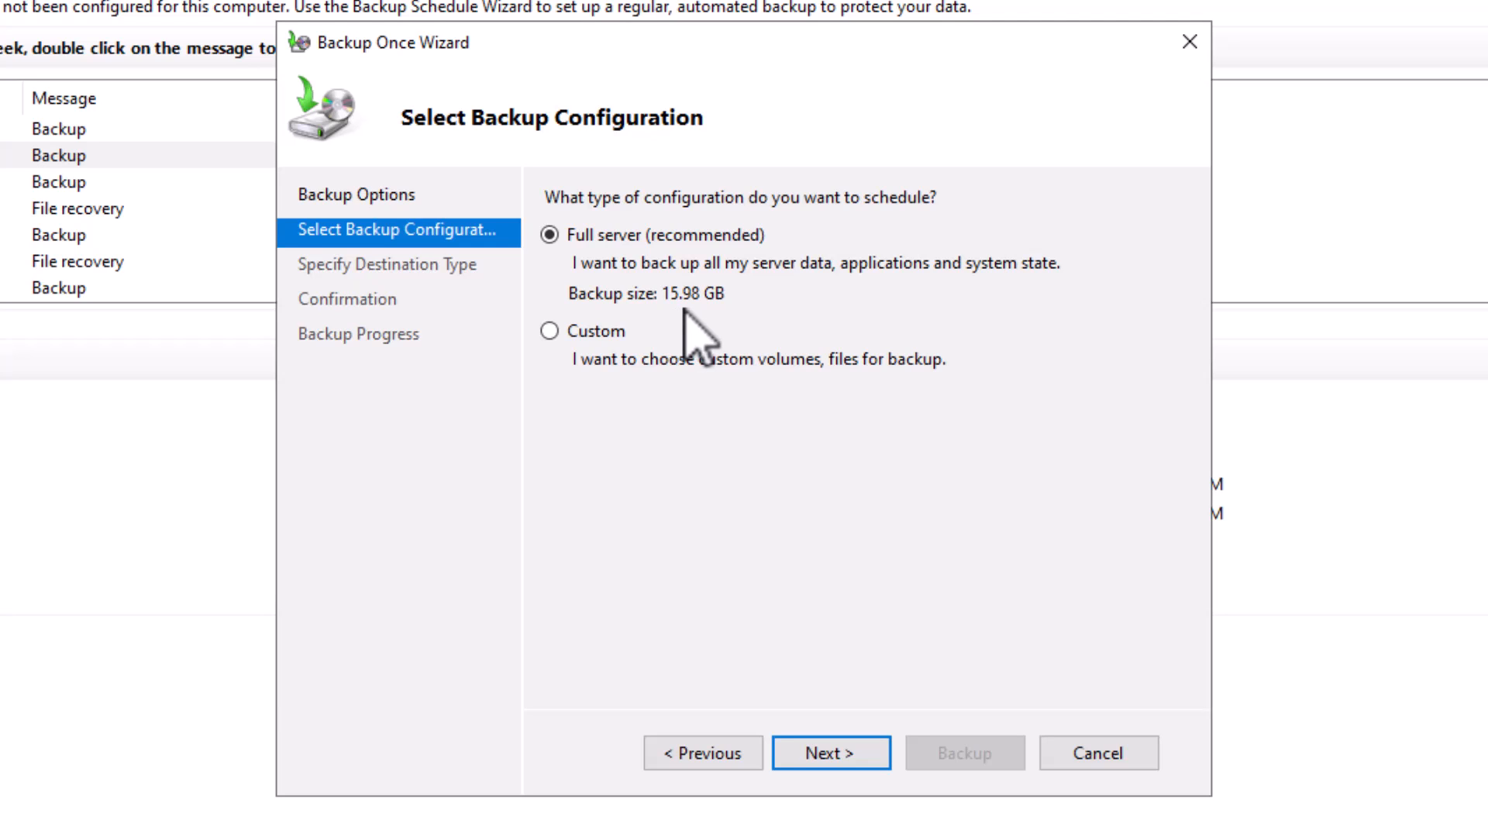
left_click(548, 330)
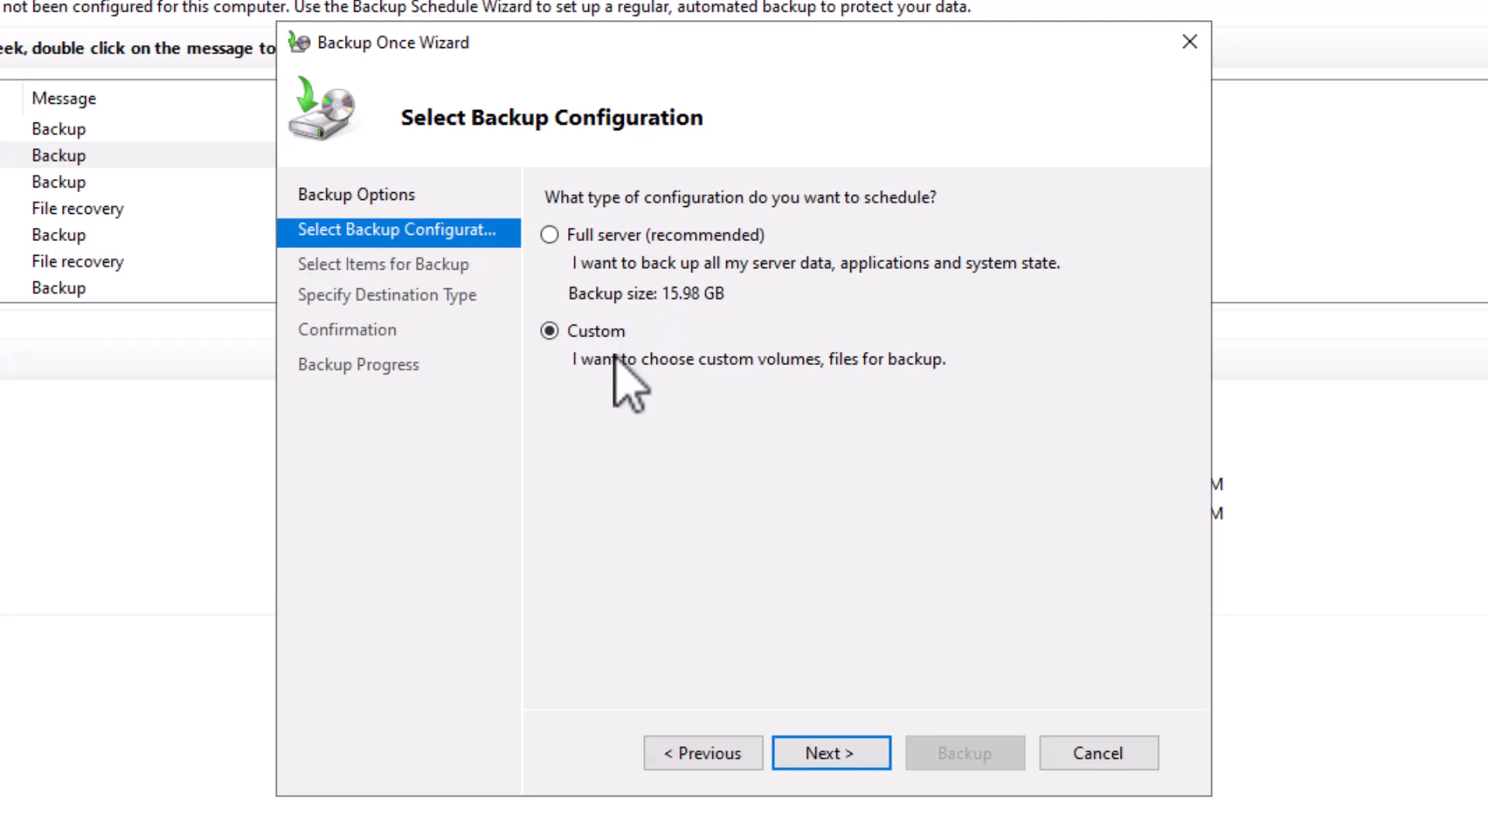
mouse_move(803, 412)
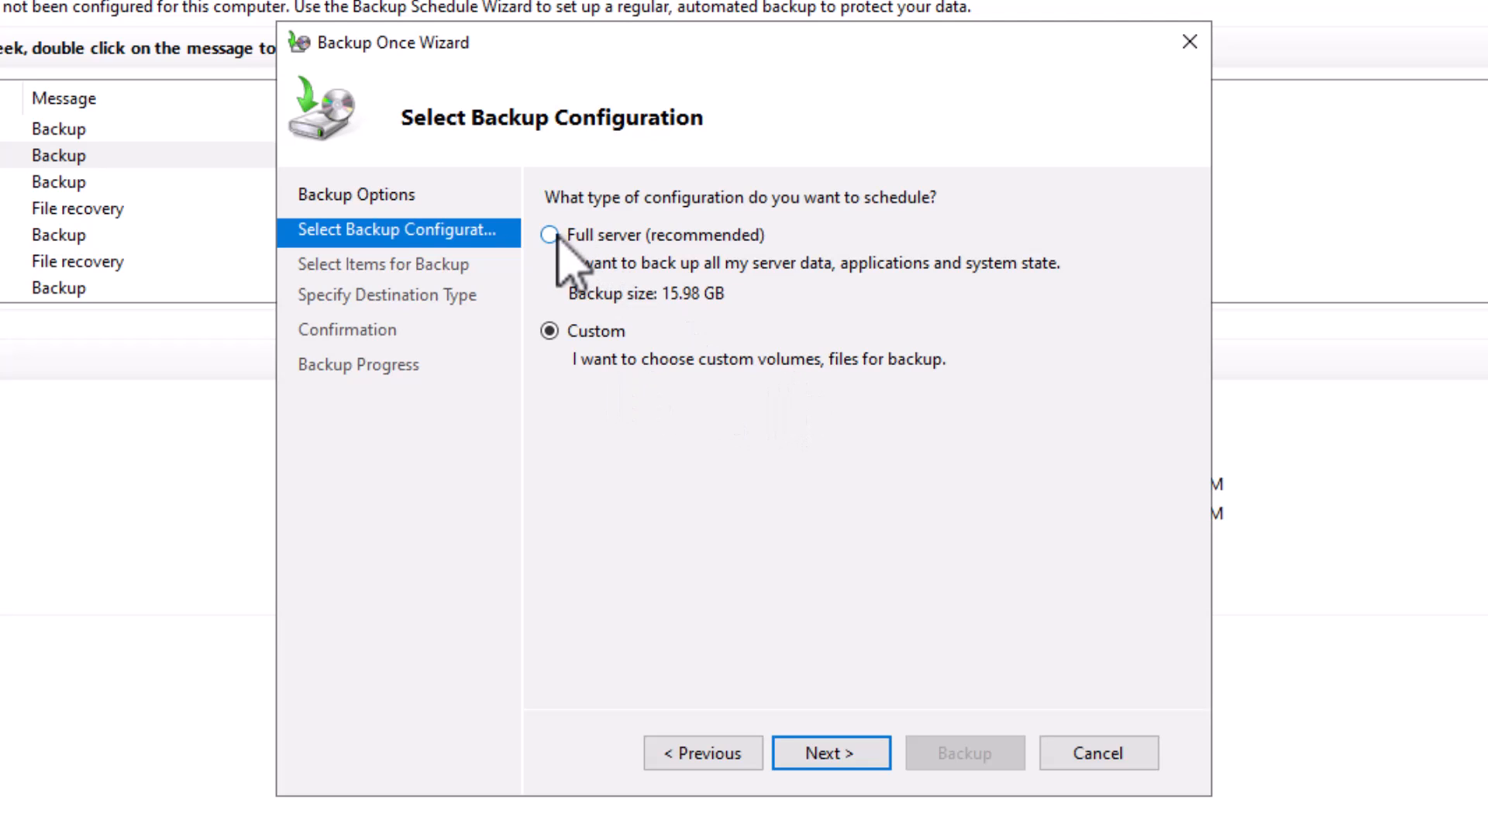
left_click(549, 234)
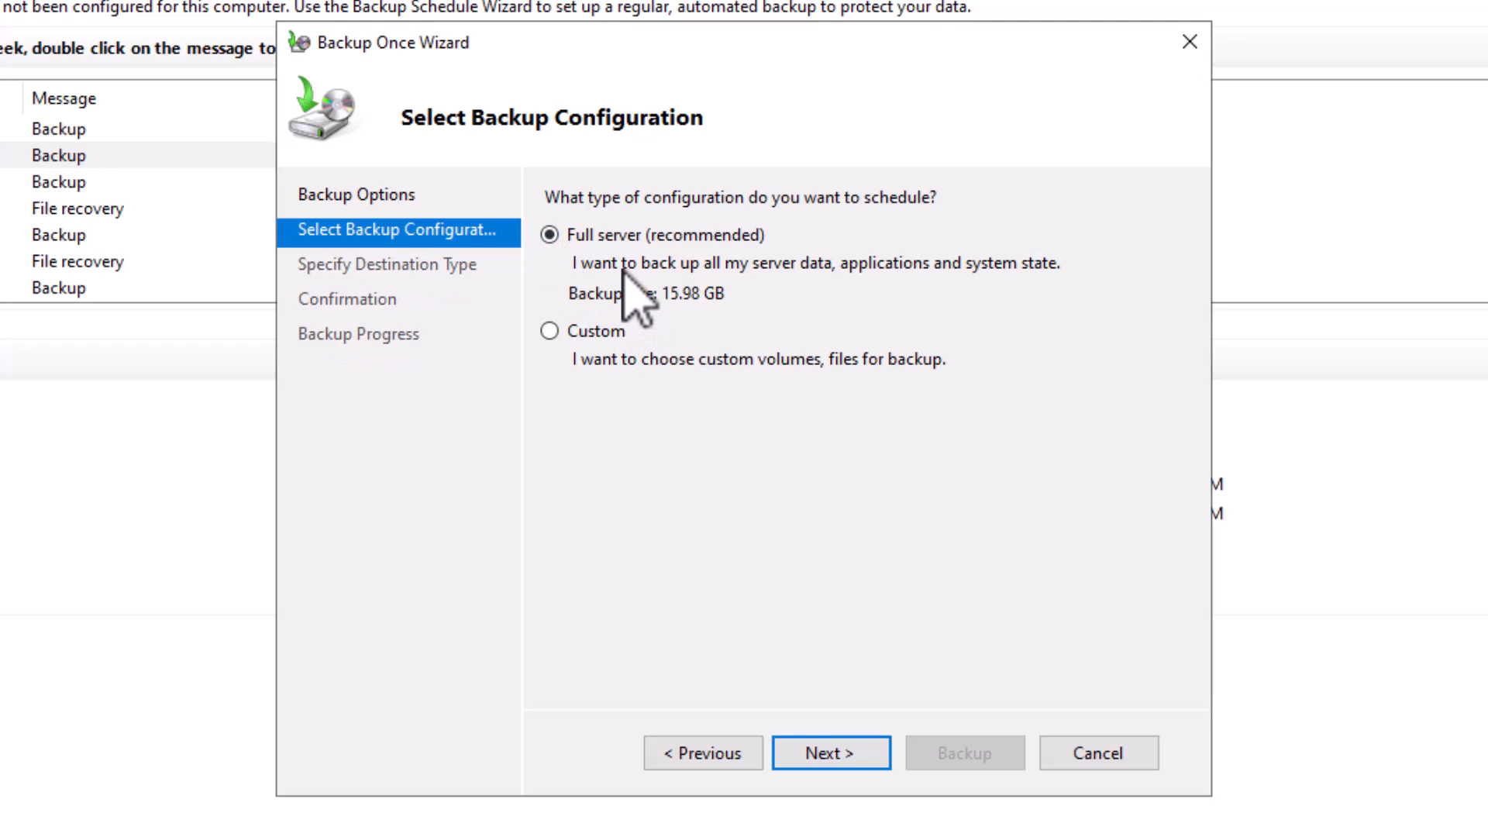
left_click(831, 753)
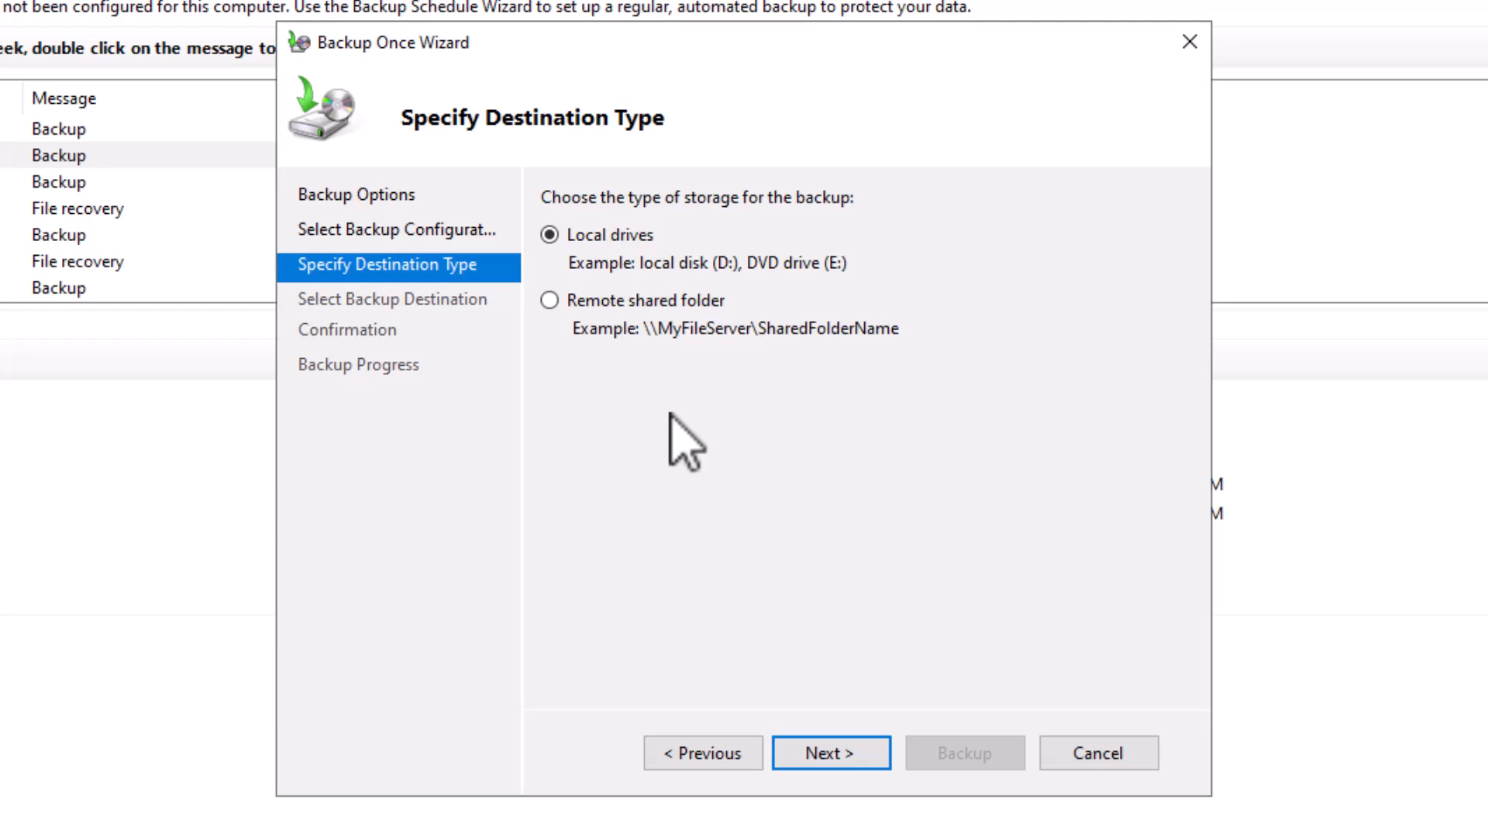
mouse_move(615, 277)
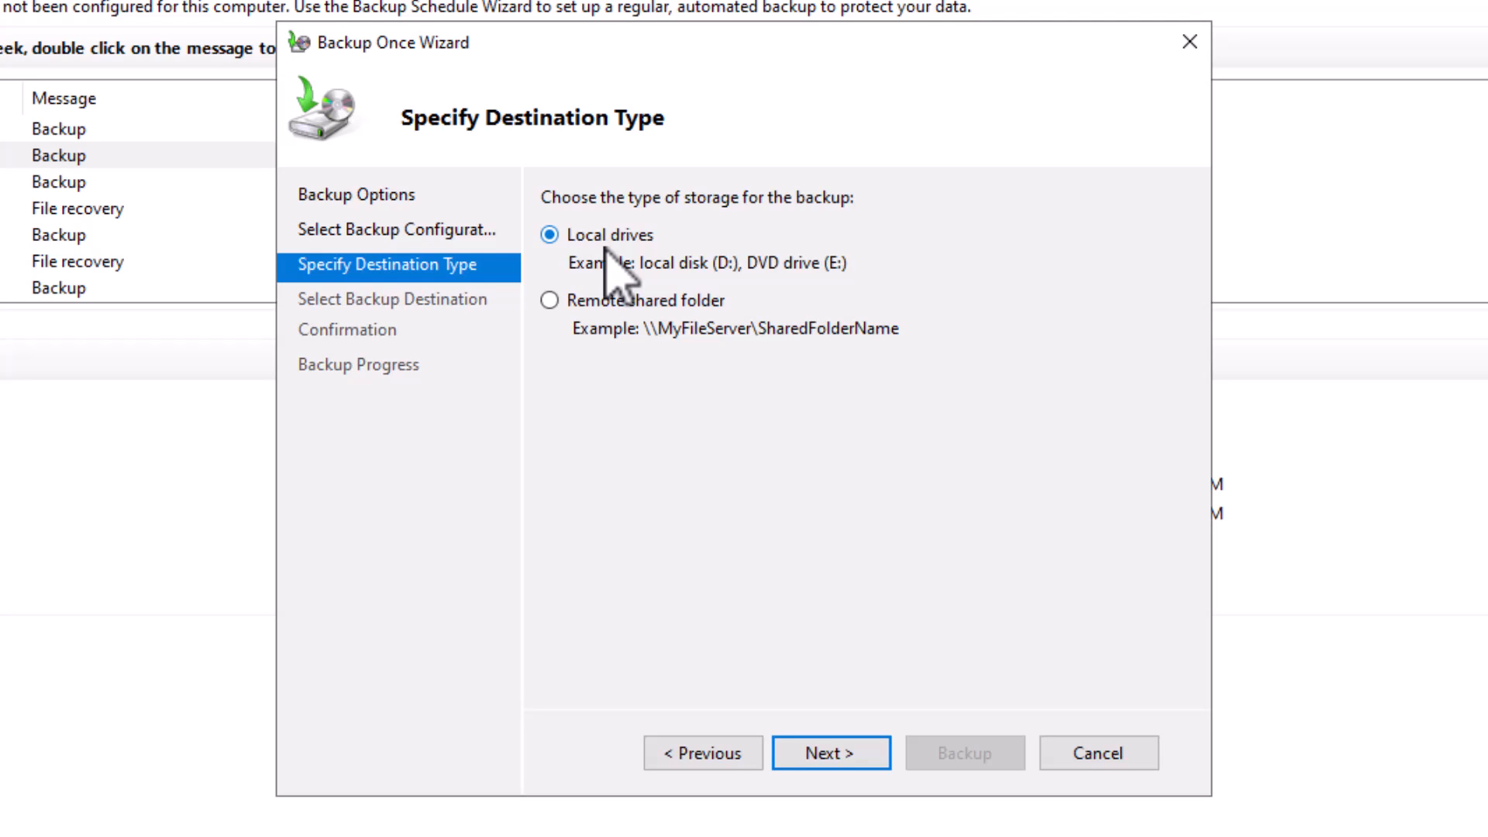
Choose Remote shared folder as the backup destination type
left_click(549, 300)
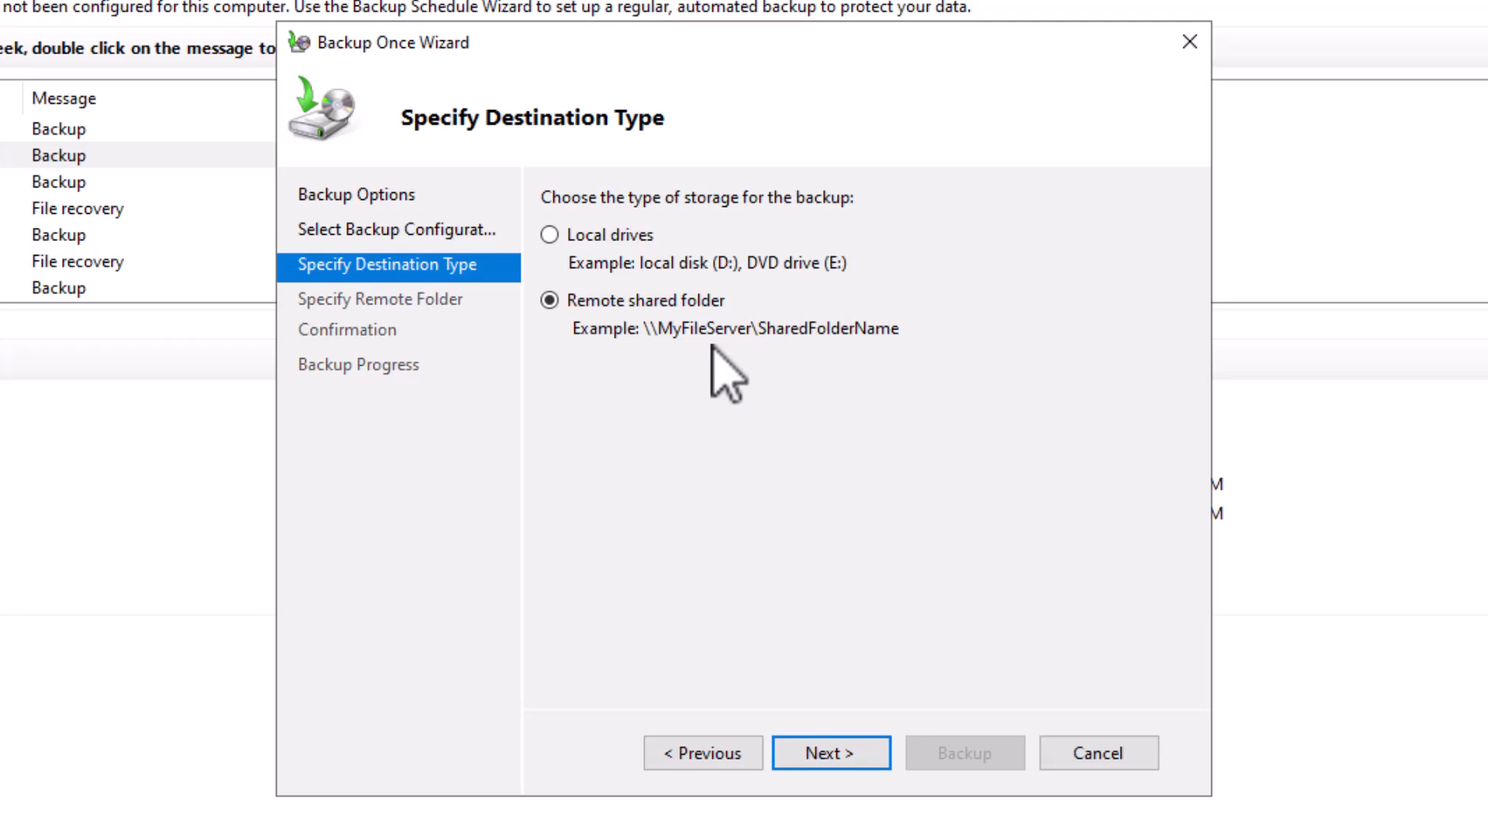
left_click(830, 753)
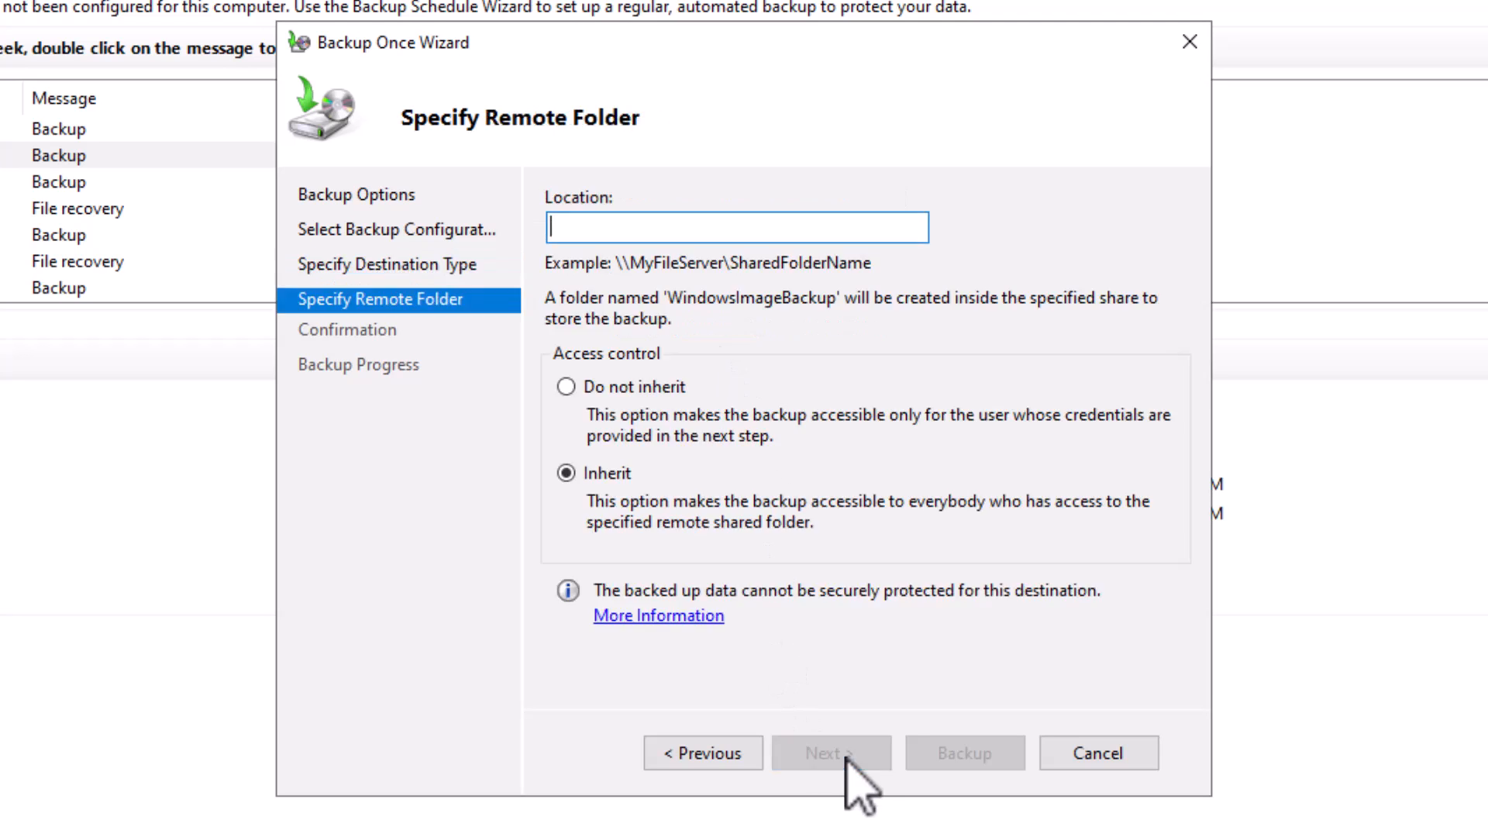
mouse_move(736, 228)
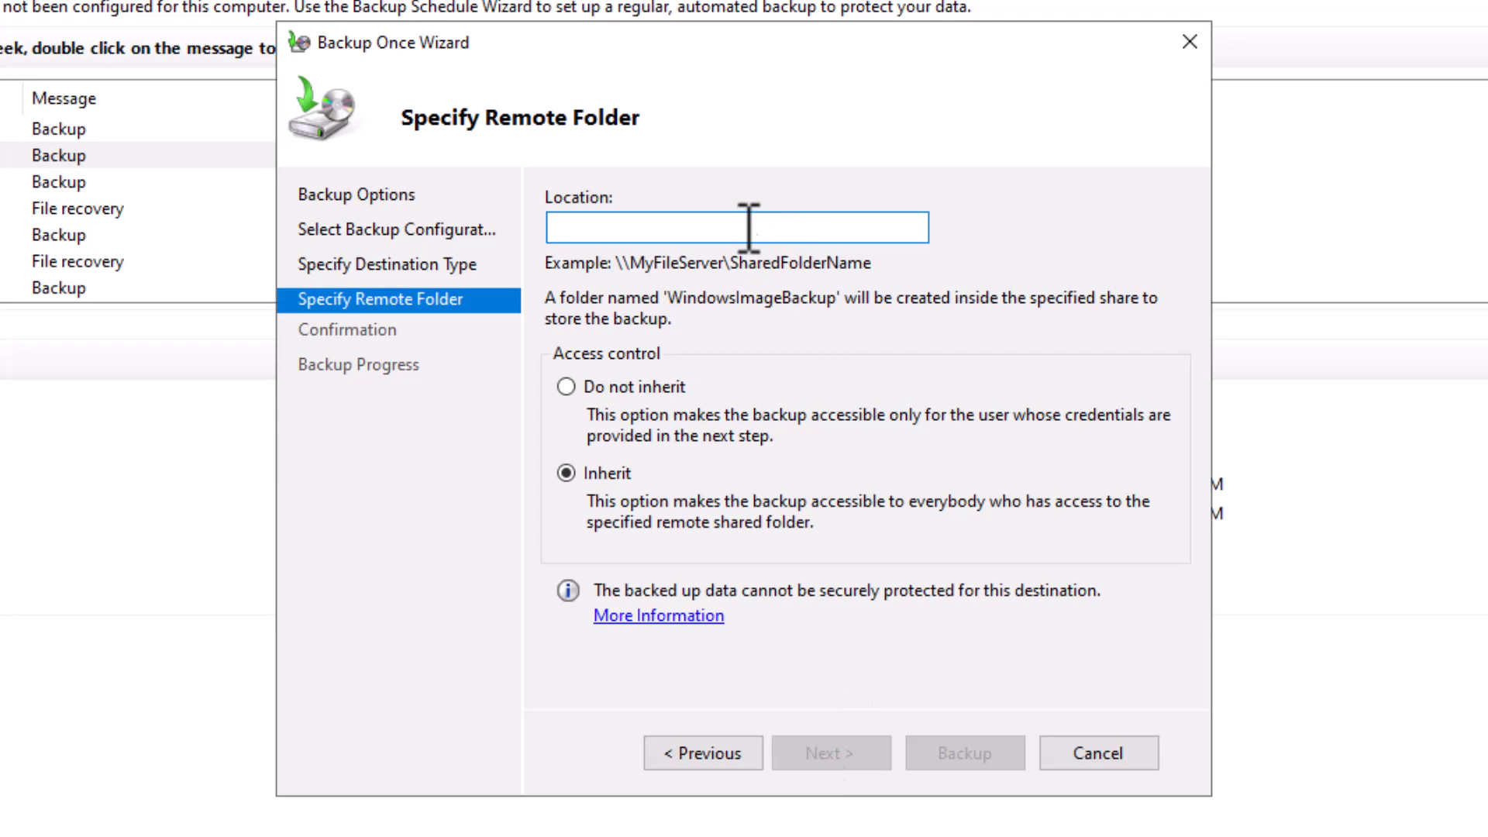
Set the location to \\192.168.217.20\Share with access control 'Do not inherit'
left_click(735, 228)
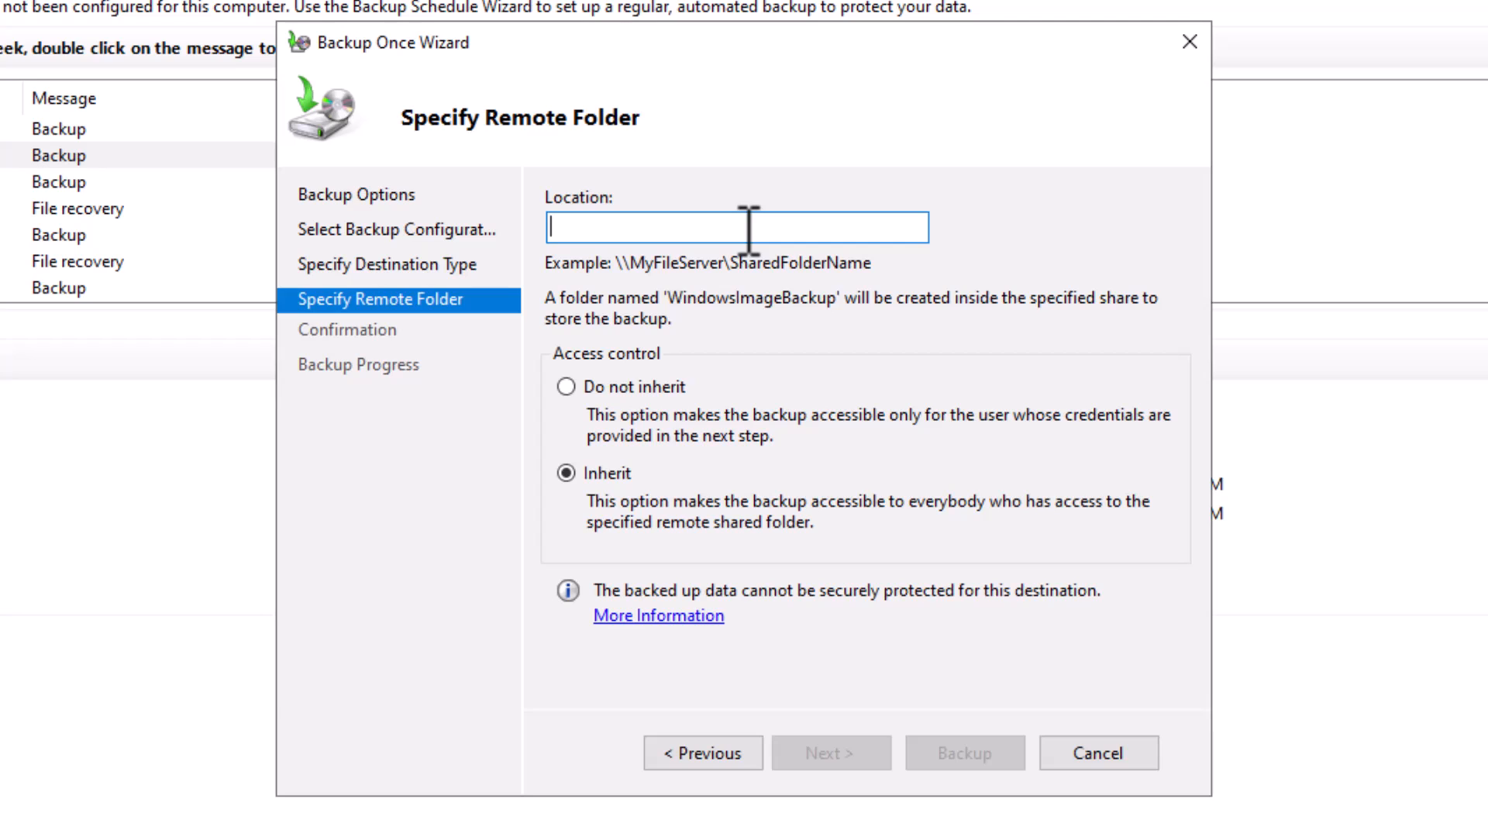
type("\\\\192.168.217.20\\")
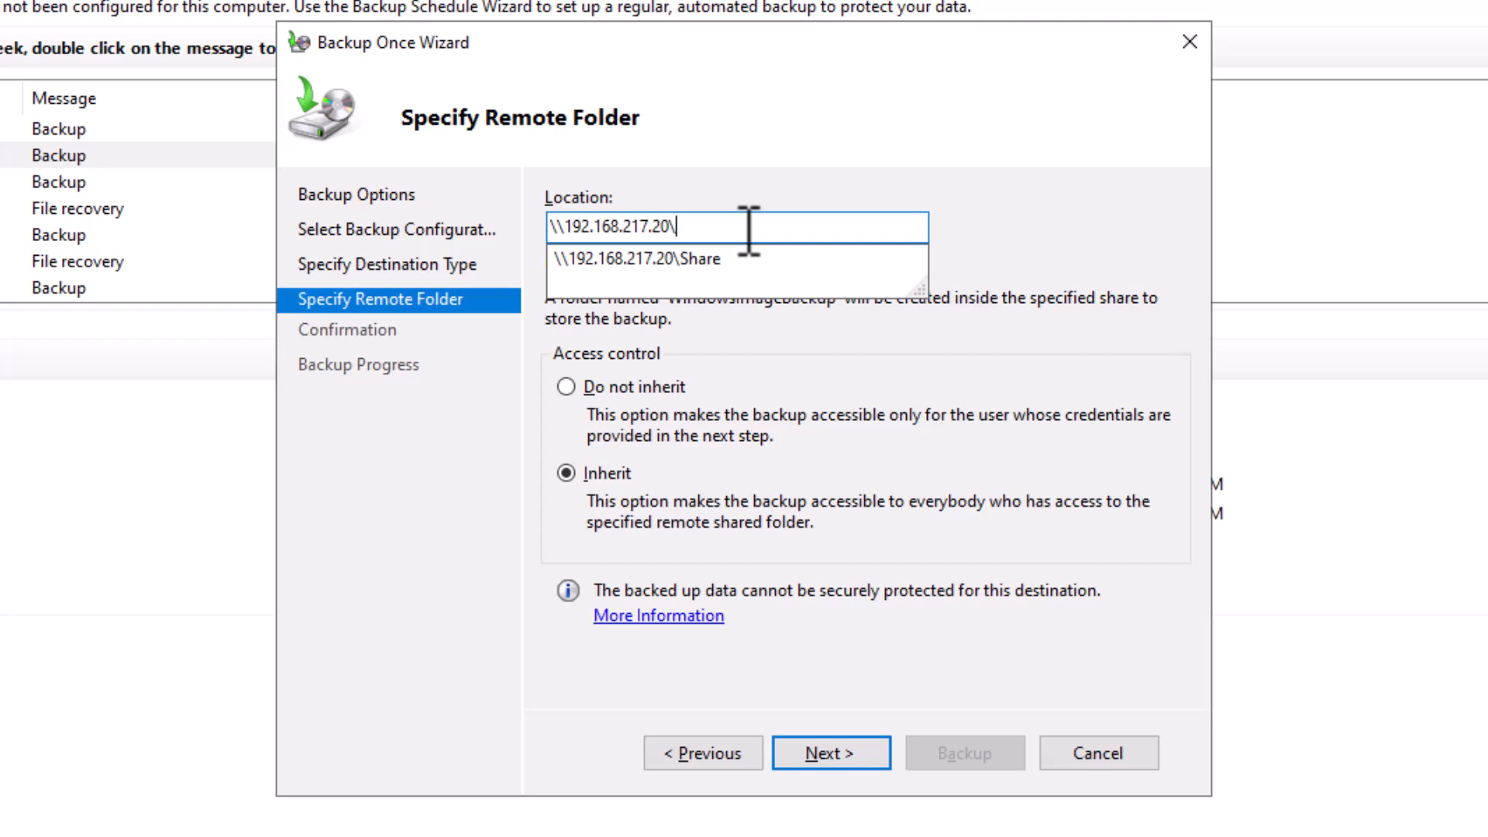
left_click(636, 259)
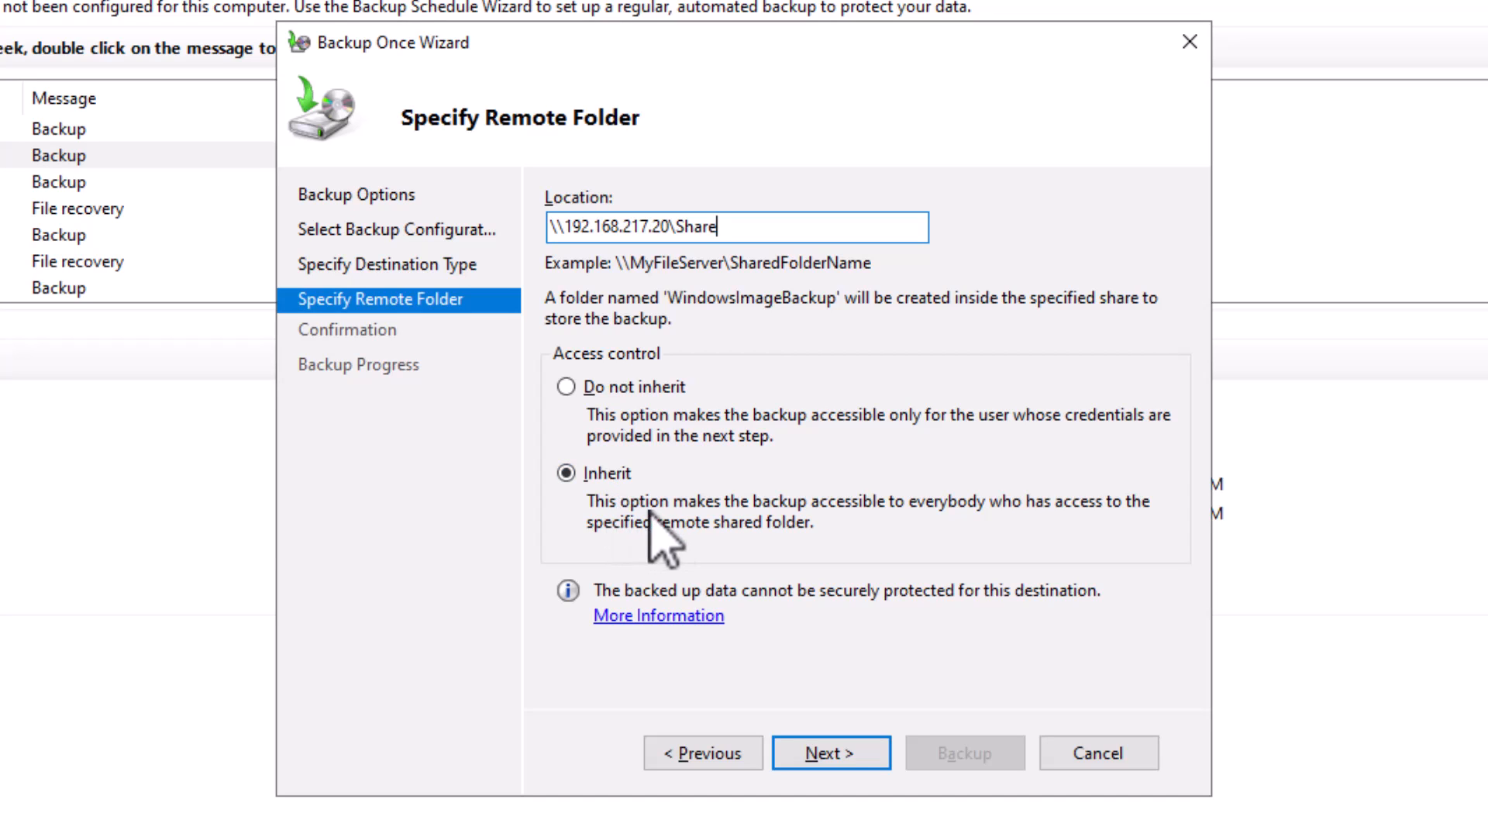
mouse_move(753, 541)
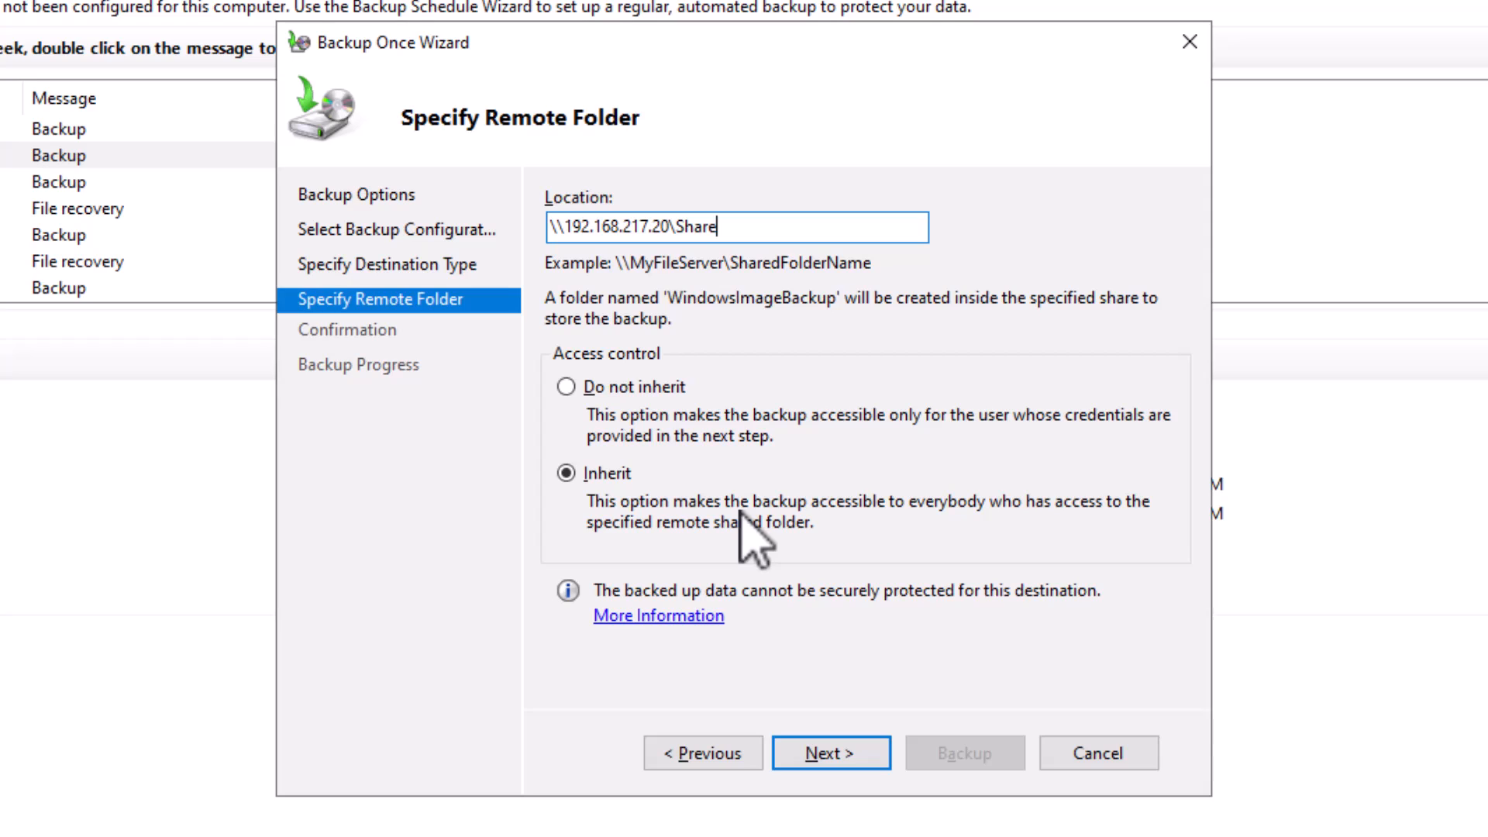
mouse_move(882, 546)
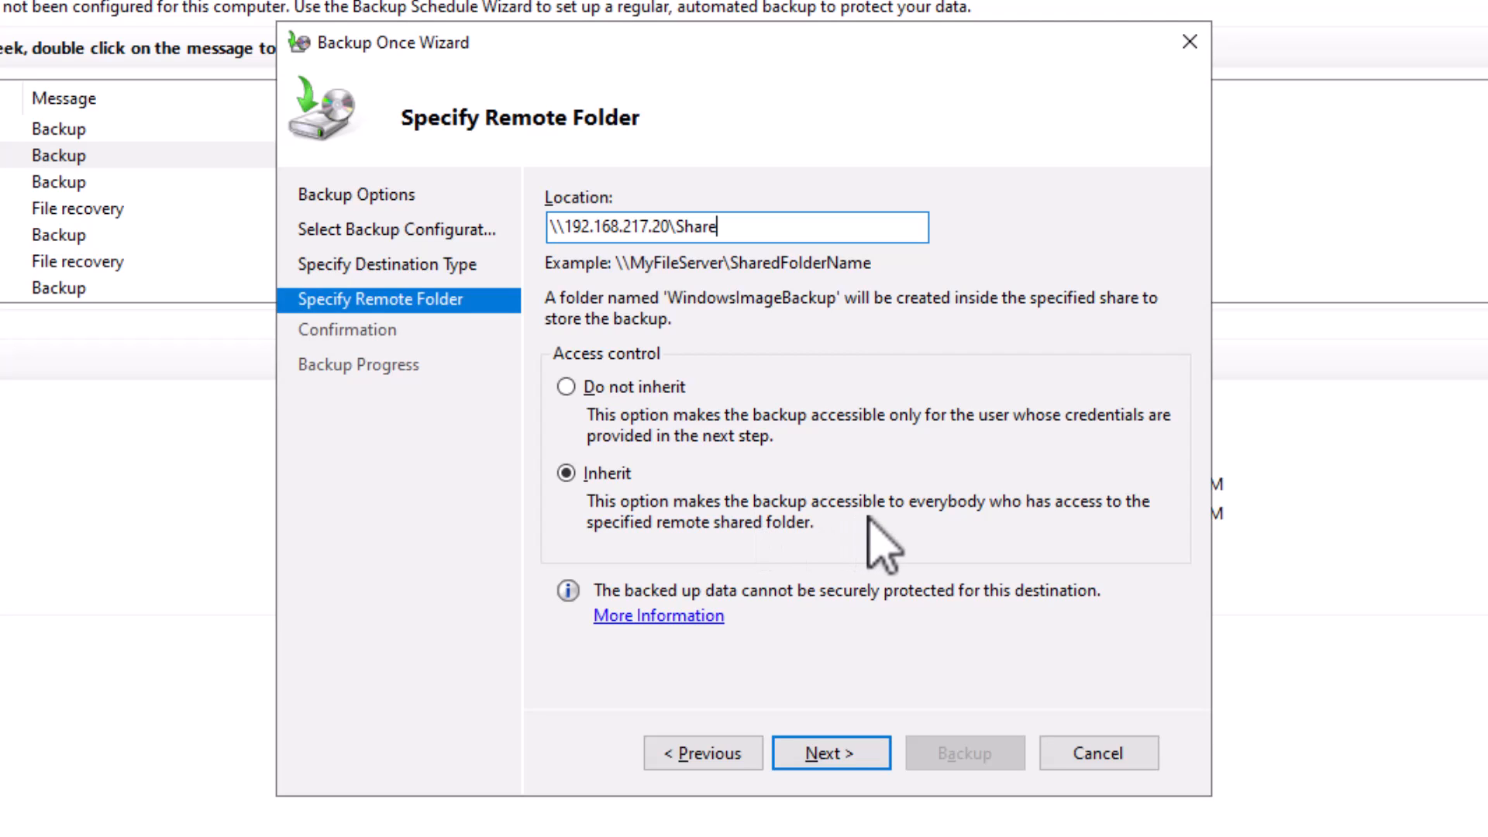
mouse_move(706, 569)
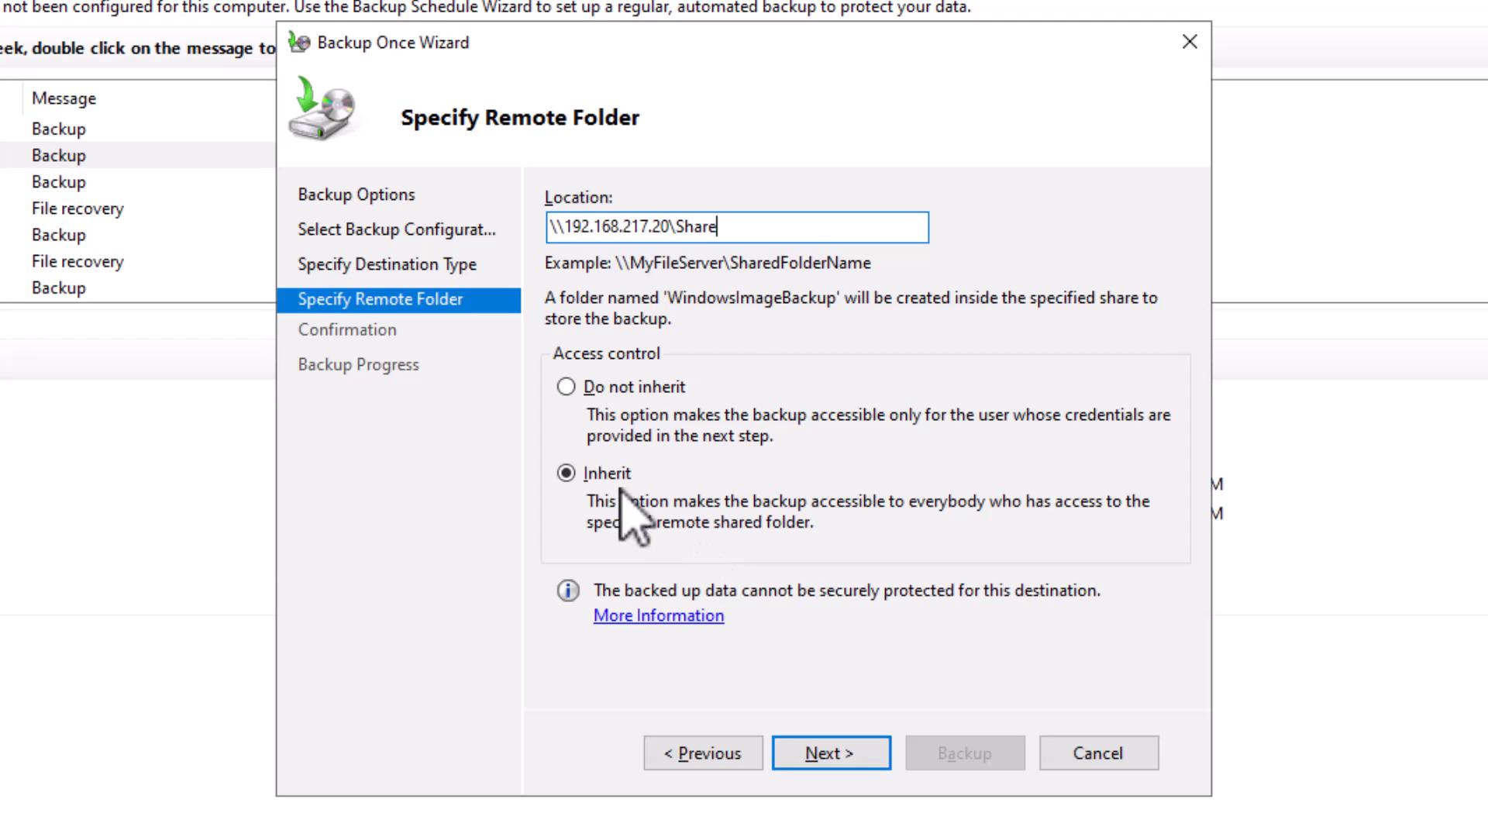
left_click(568, 386)
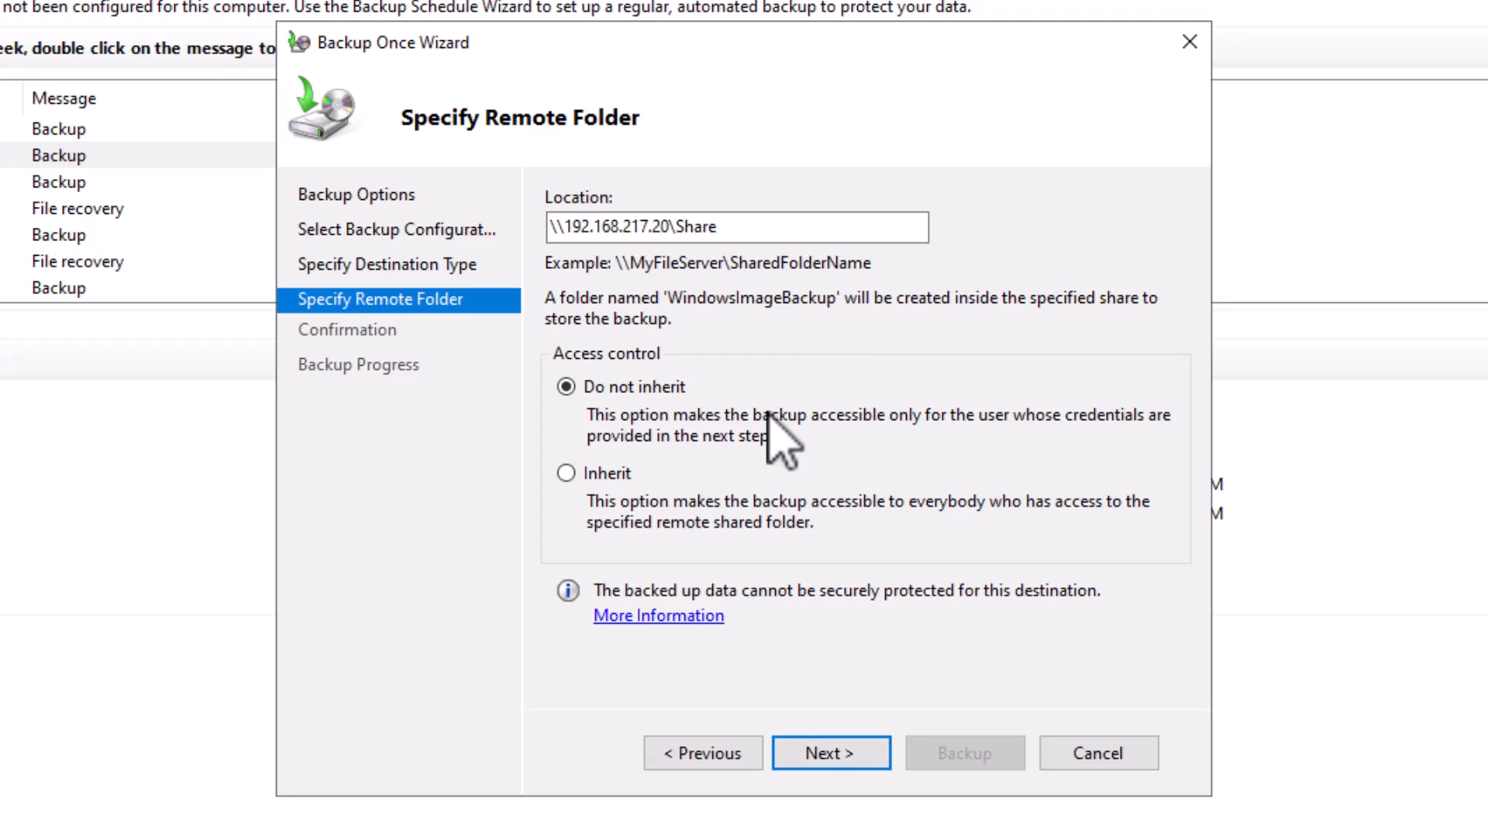
mouse_move(778, 446)
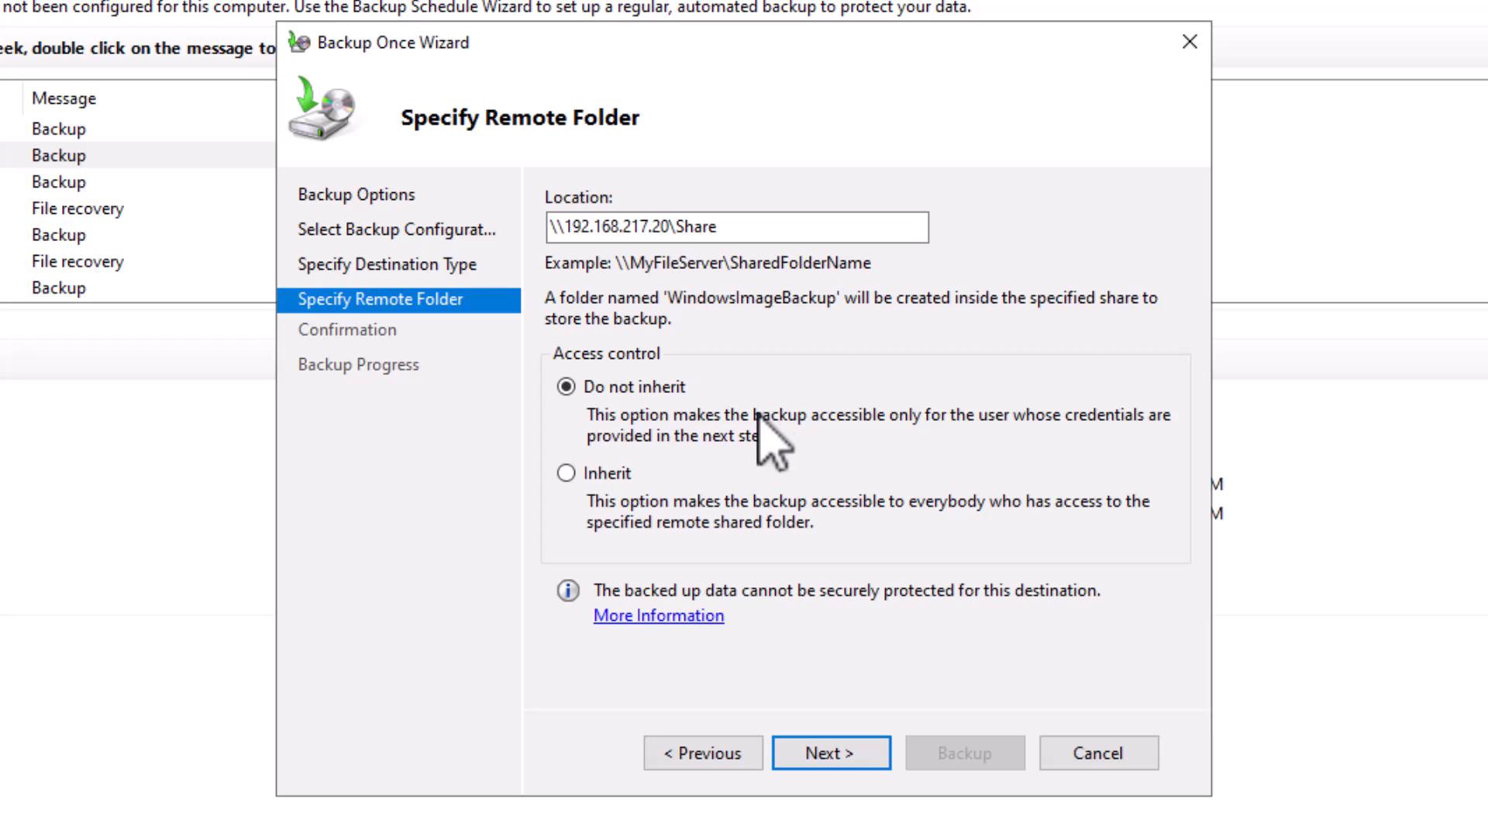
mouse_move(650, 451)
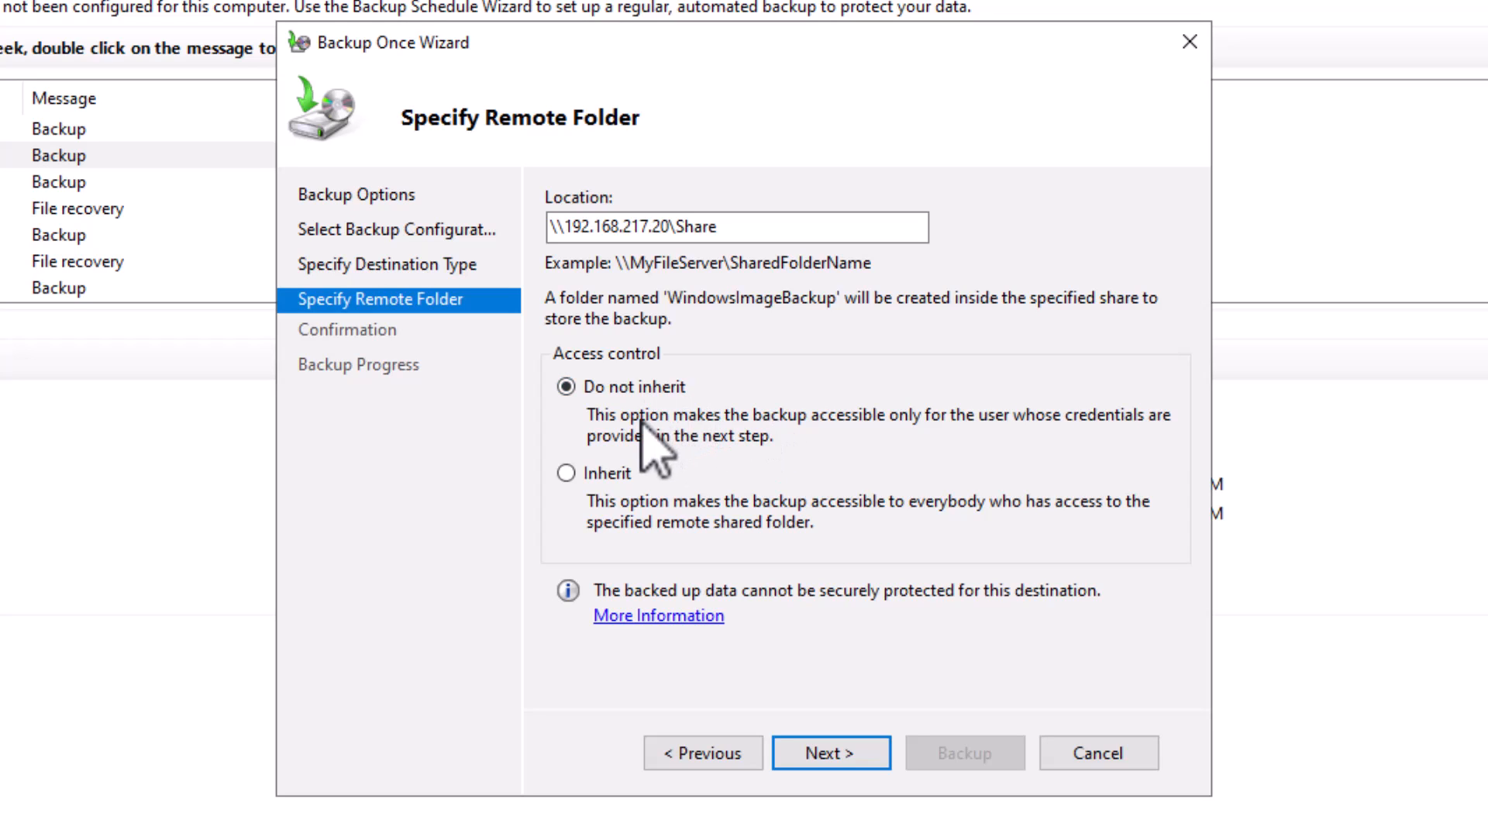
mouse_move(834, 454)
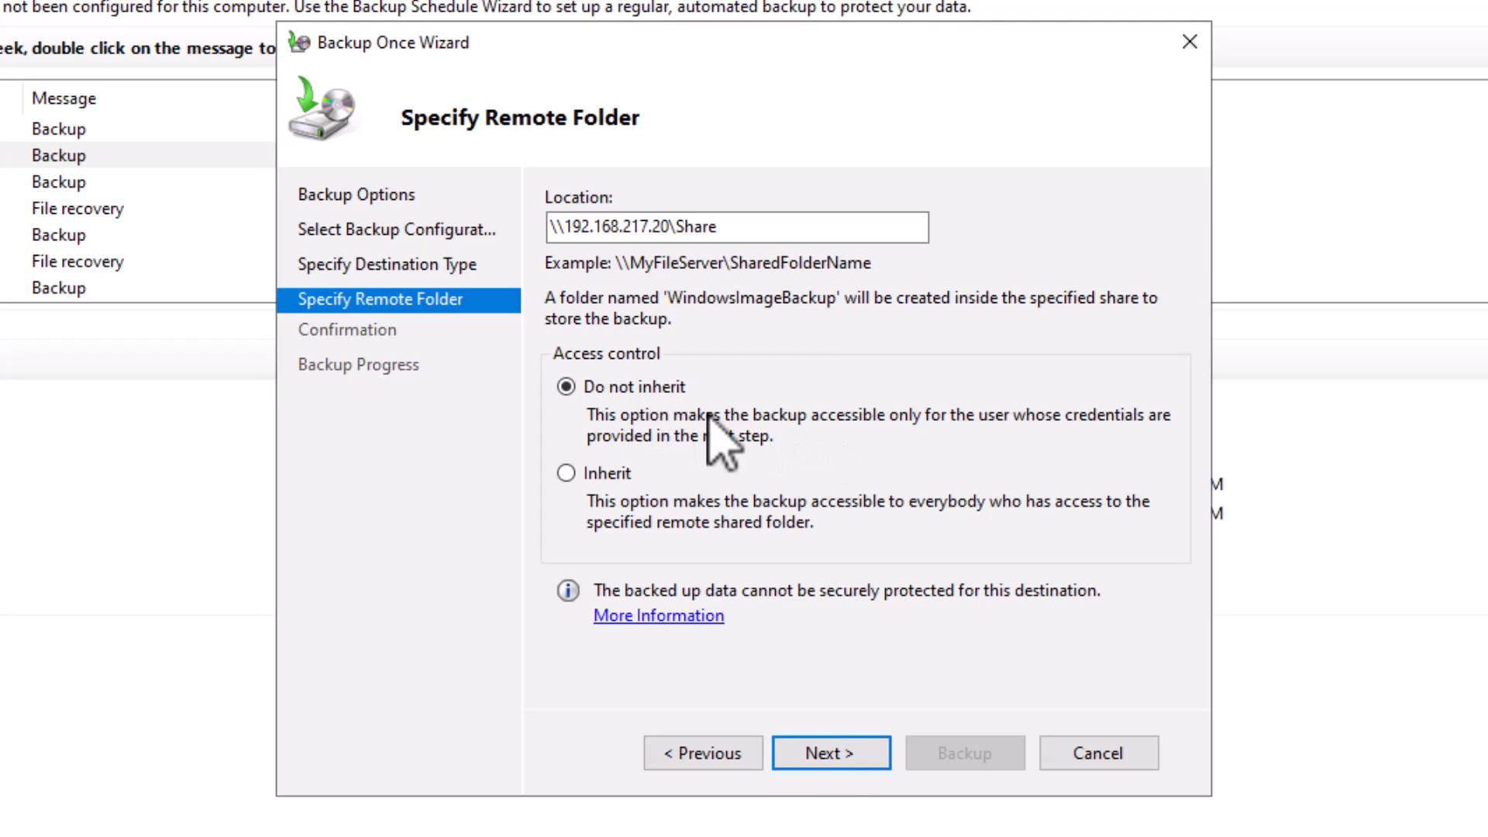
Enter zinetek\administrator credentials in the Windows Security prompt for the share
left_click(829, 753)
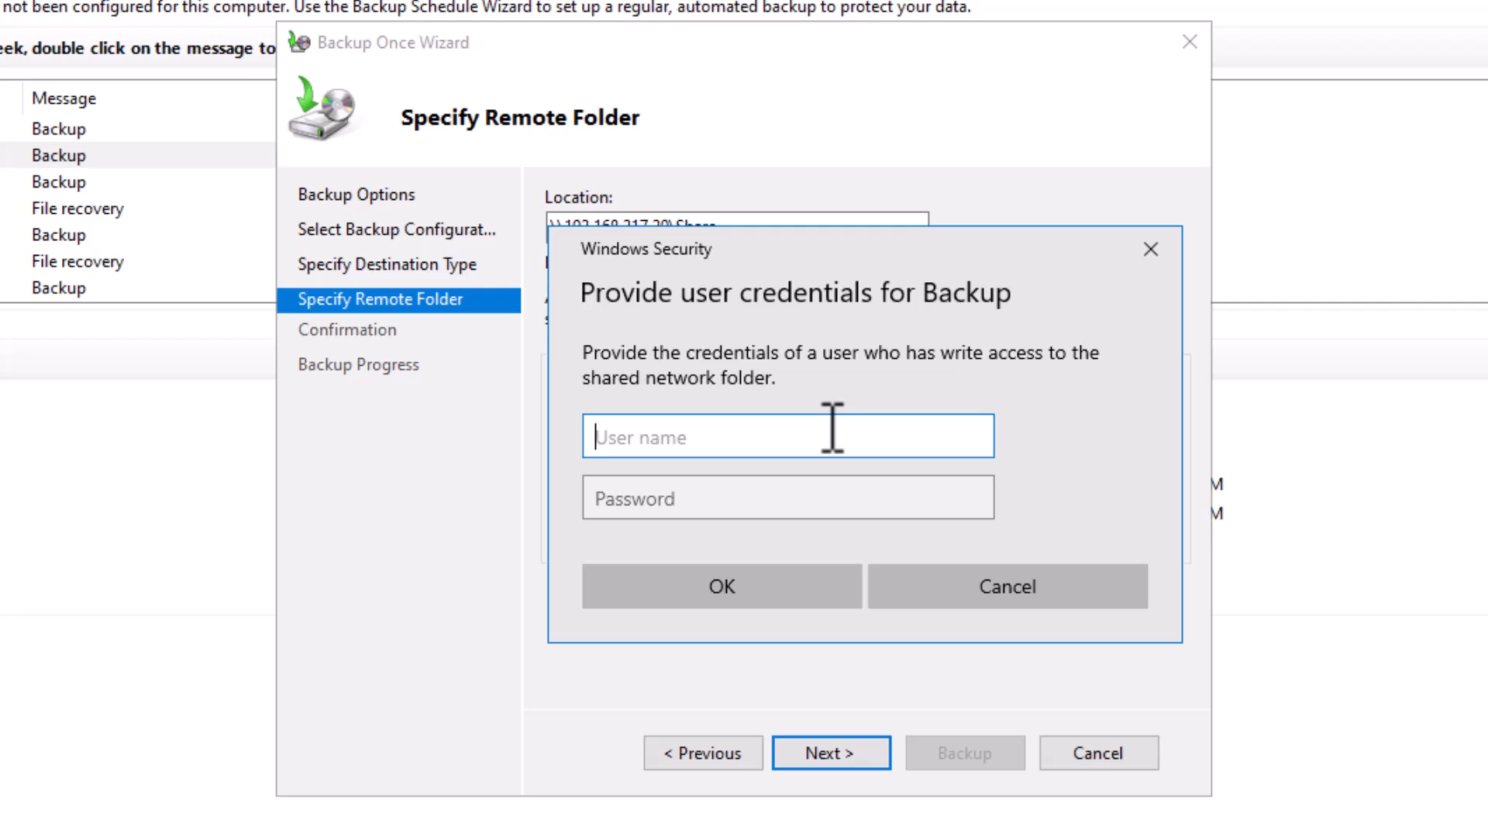
type("zinet")
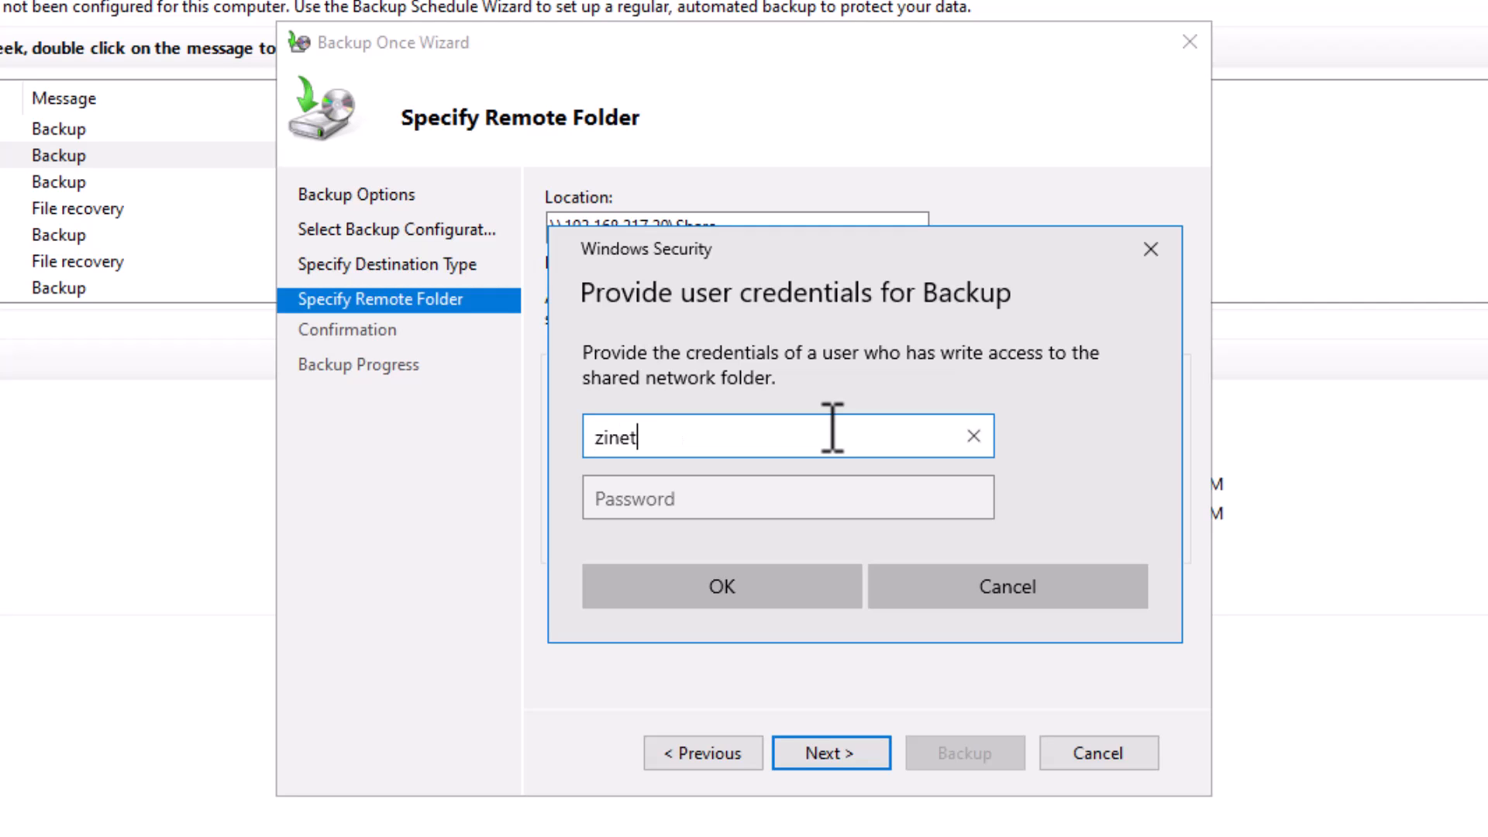
type("ek\\")
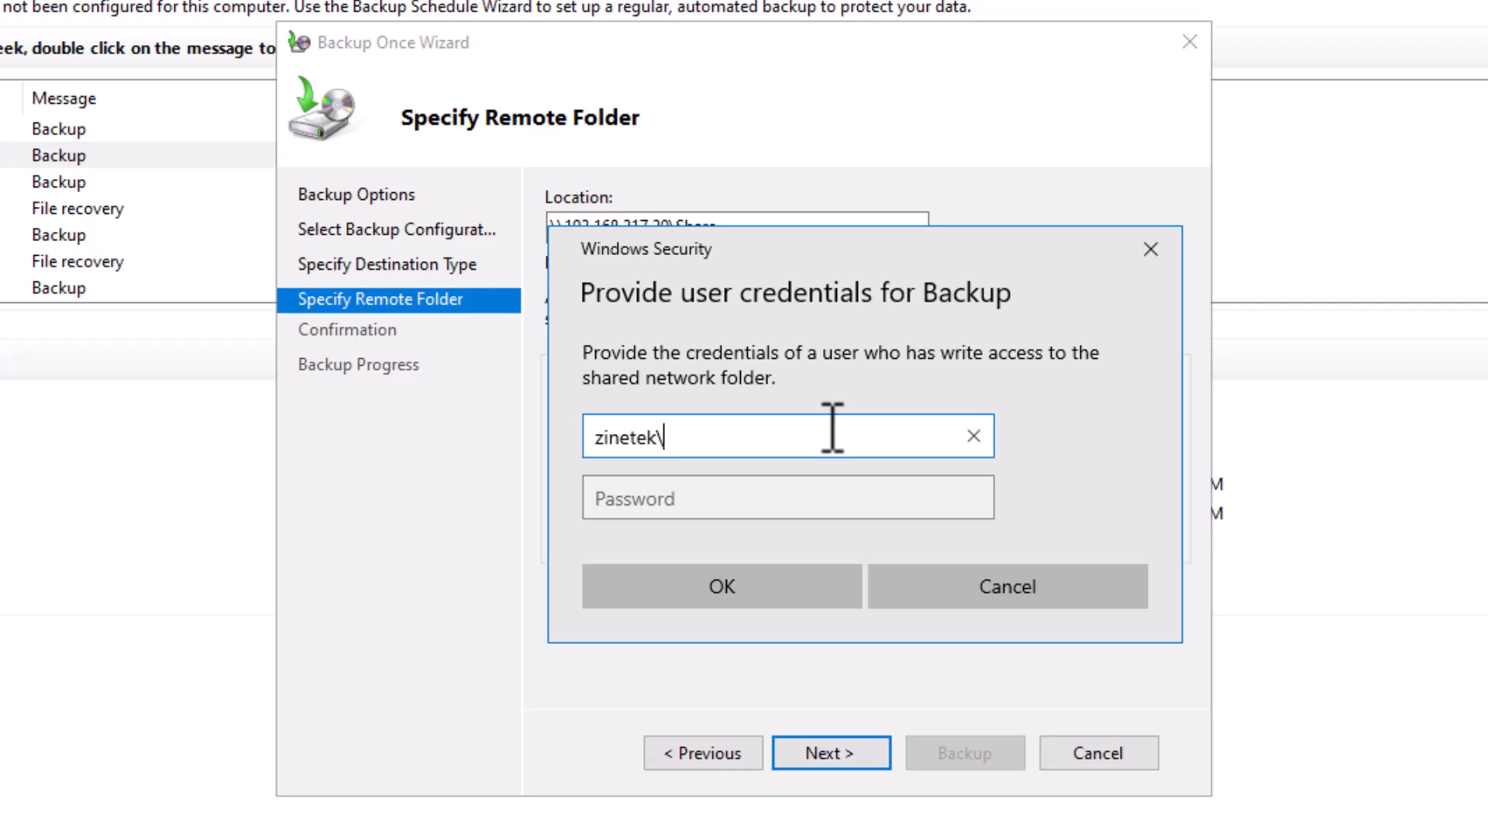
type("administrator")
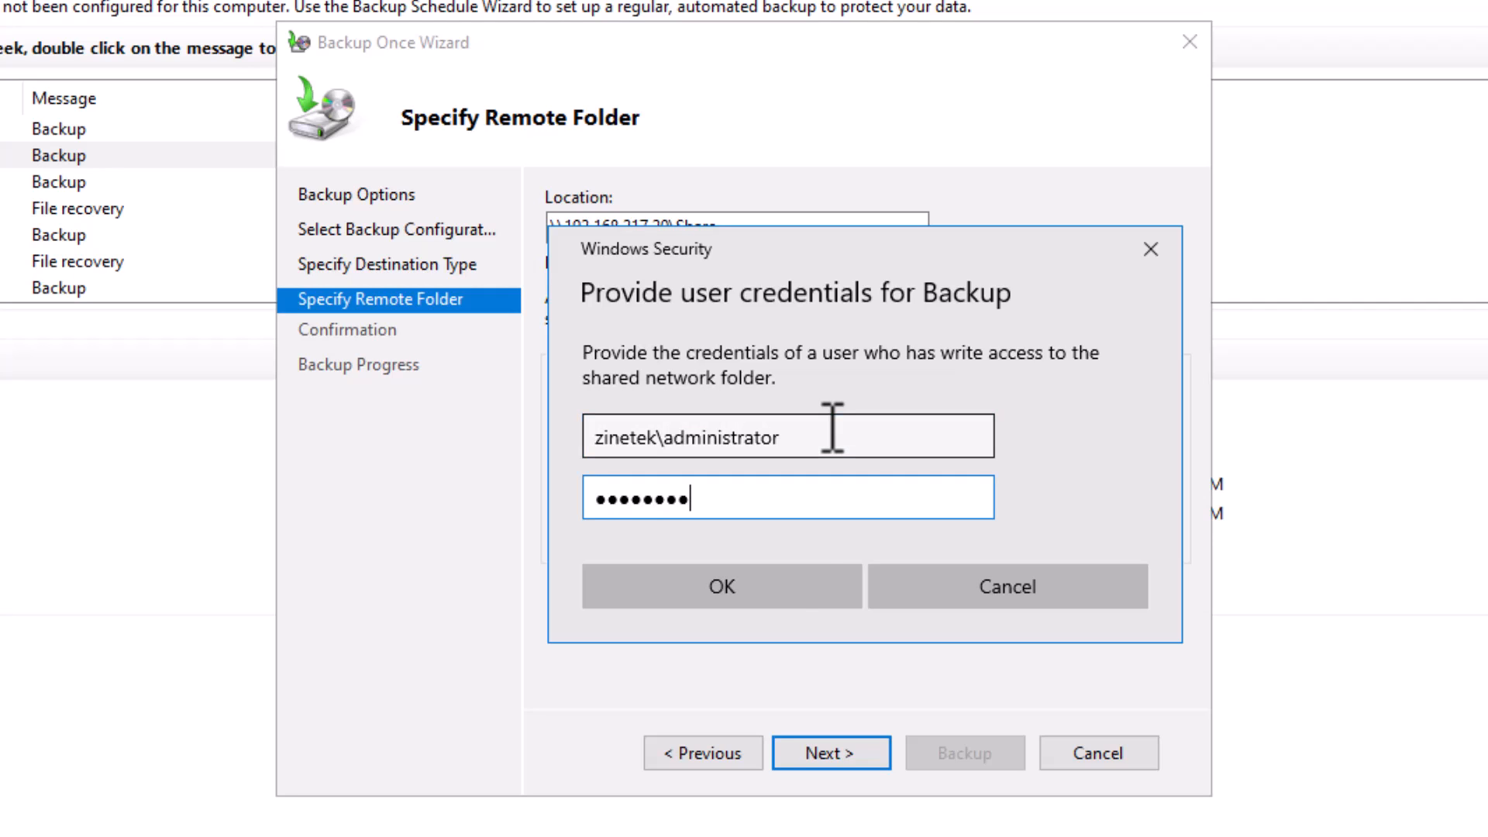
Confirm credentials and run the backup until all items report Completed
left_click(721, 586)
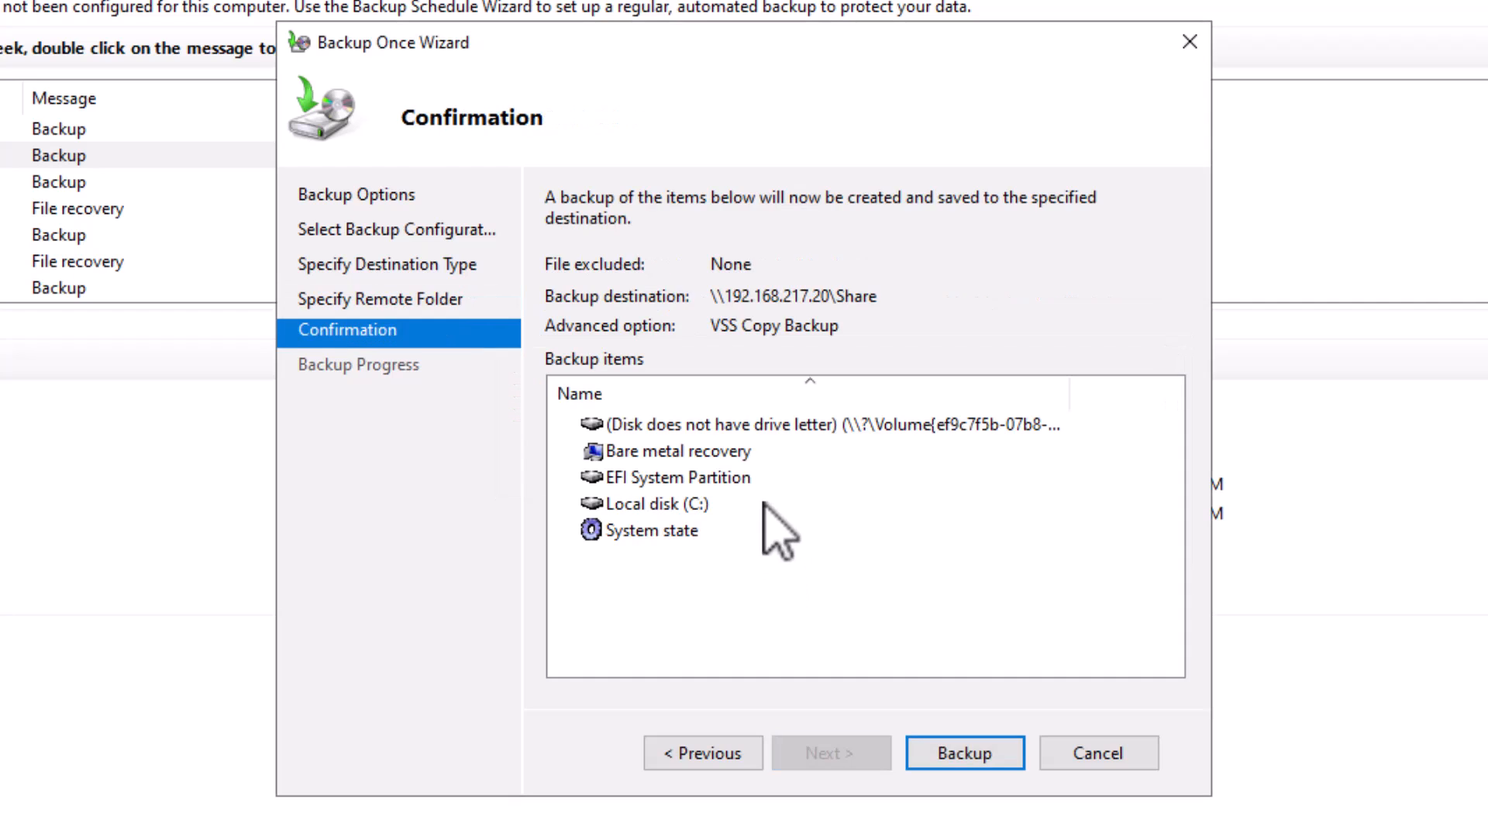
mouse_move(930, 345)
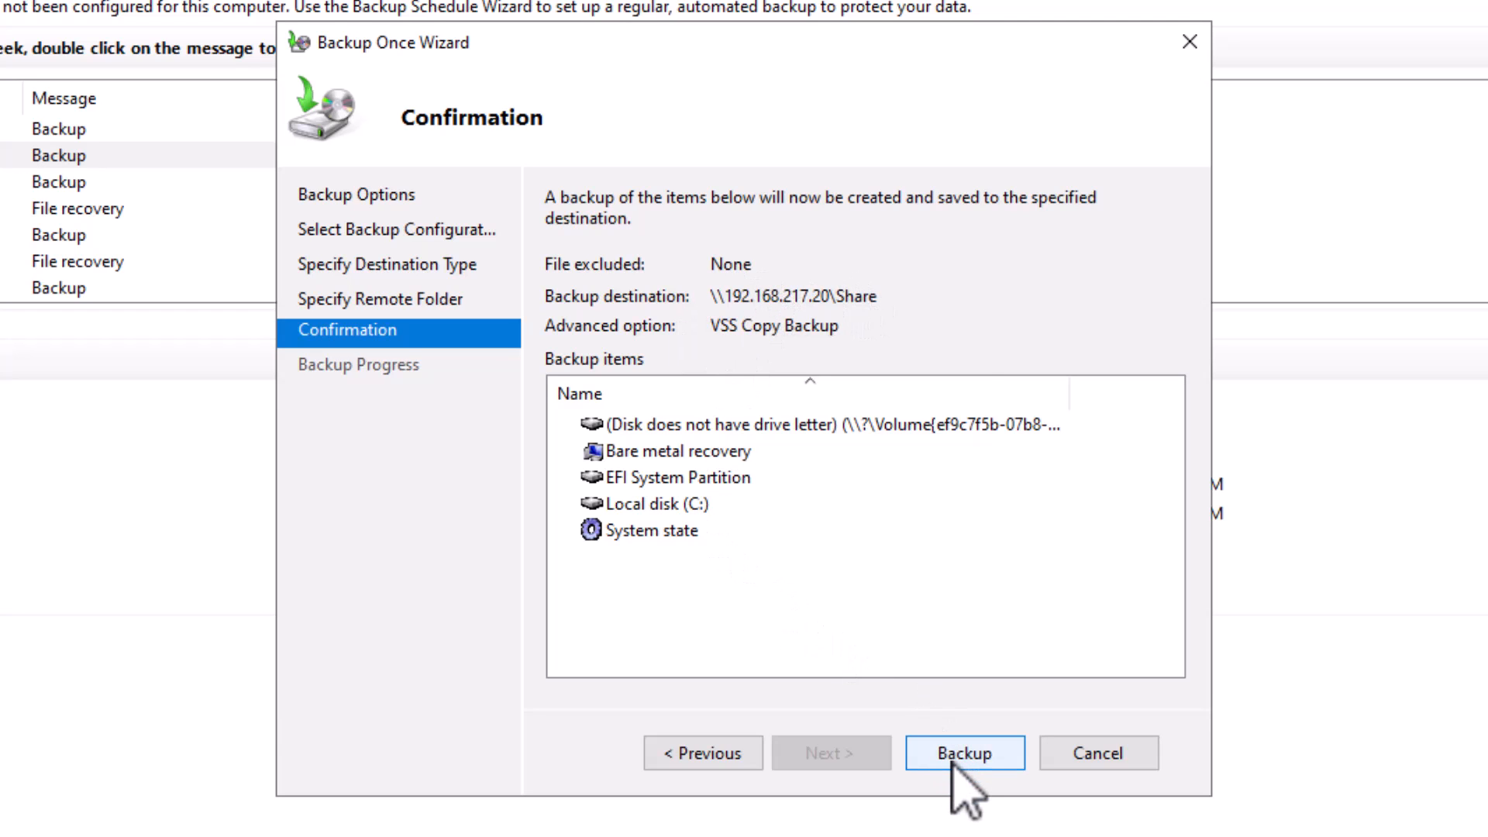
left_click(964, 753)
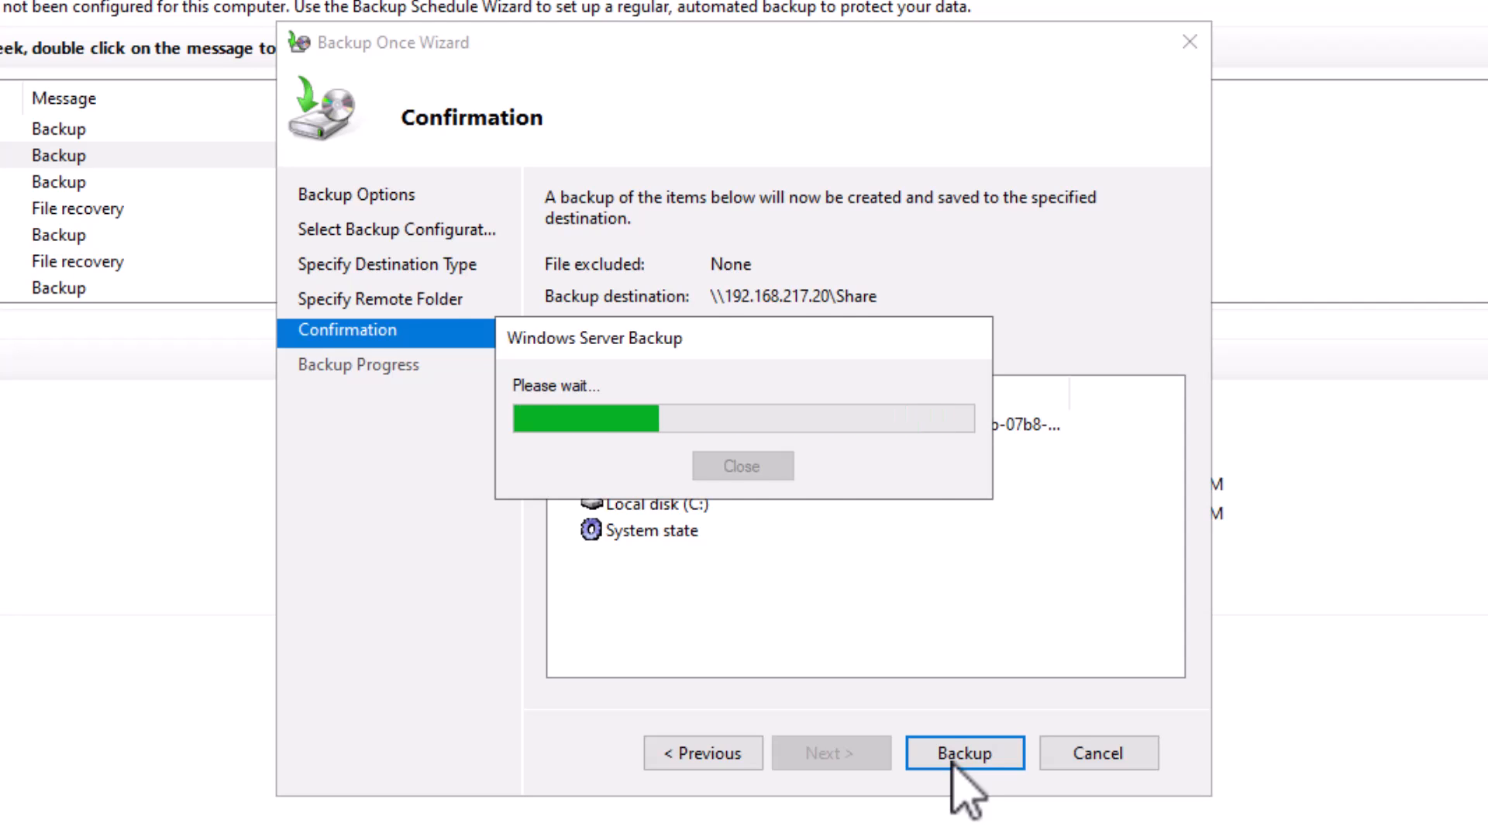
left_click(964, 753)
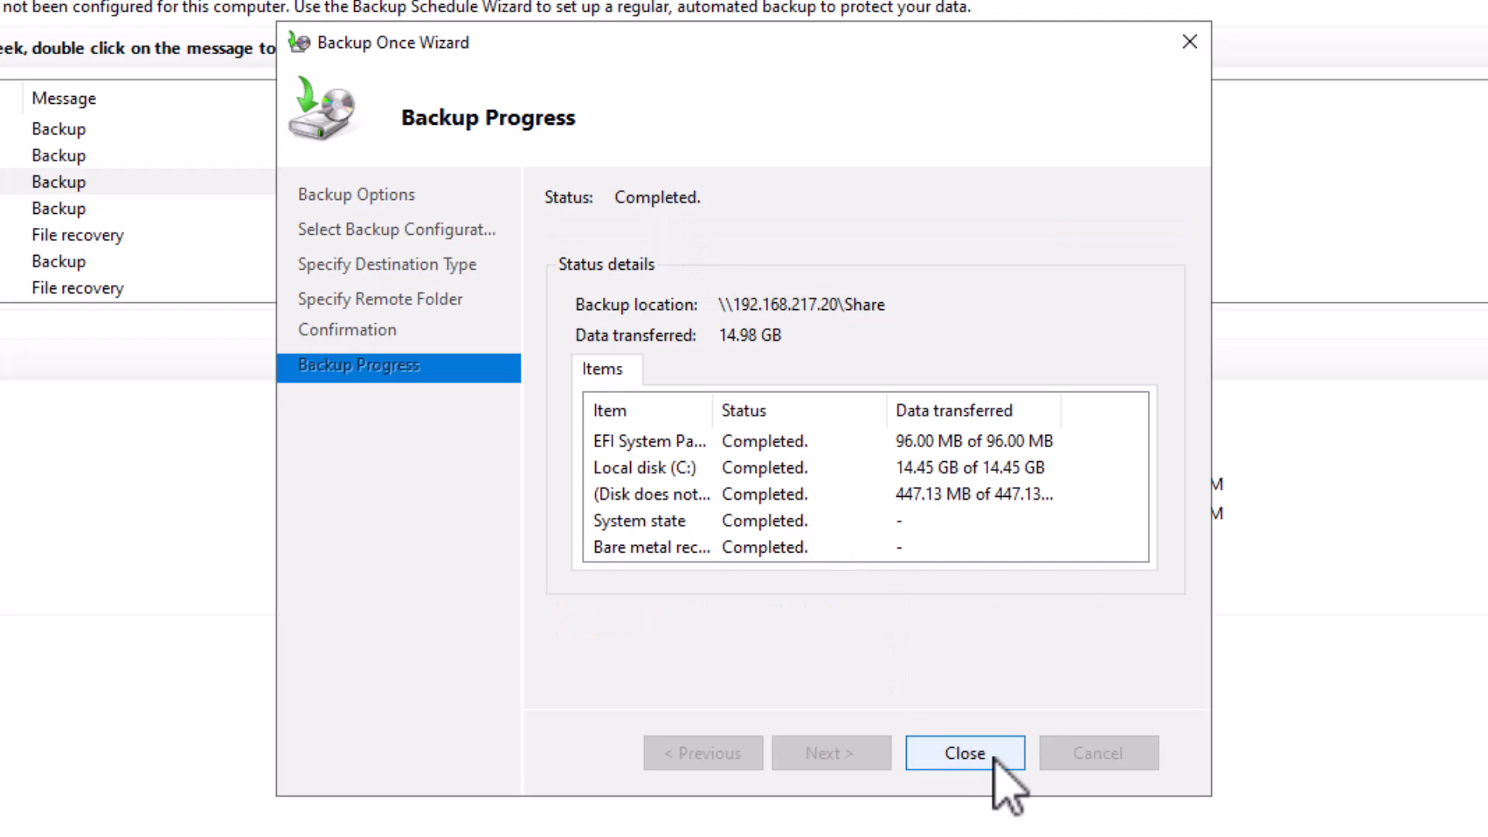
Close the wizard and review the successful 3:11 PM last backup details
left_click(964, 753)
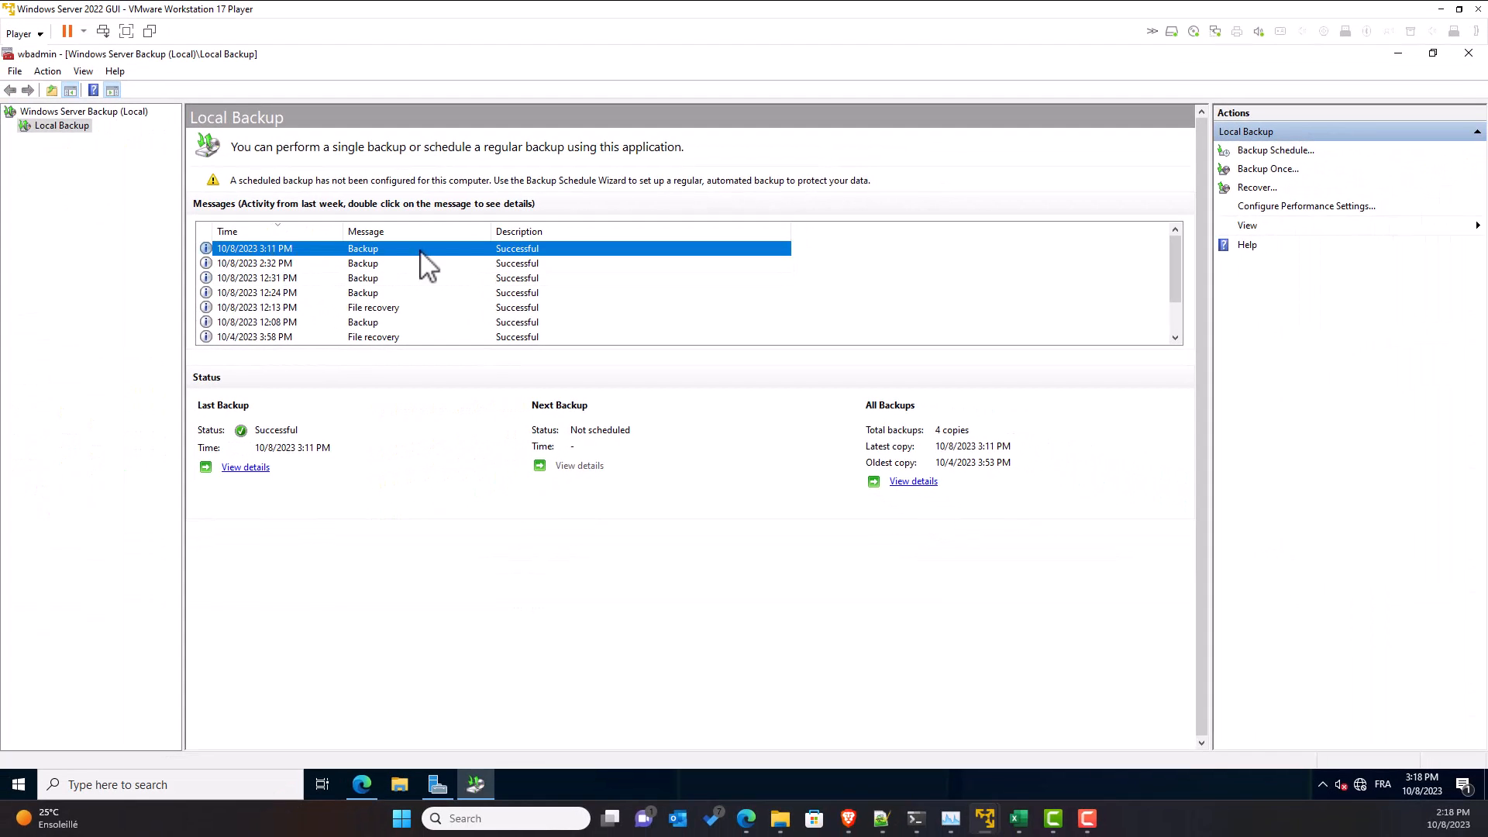
left_click(245, 467)
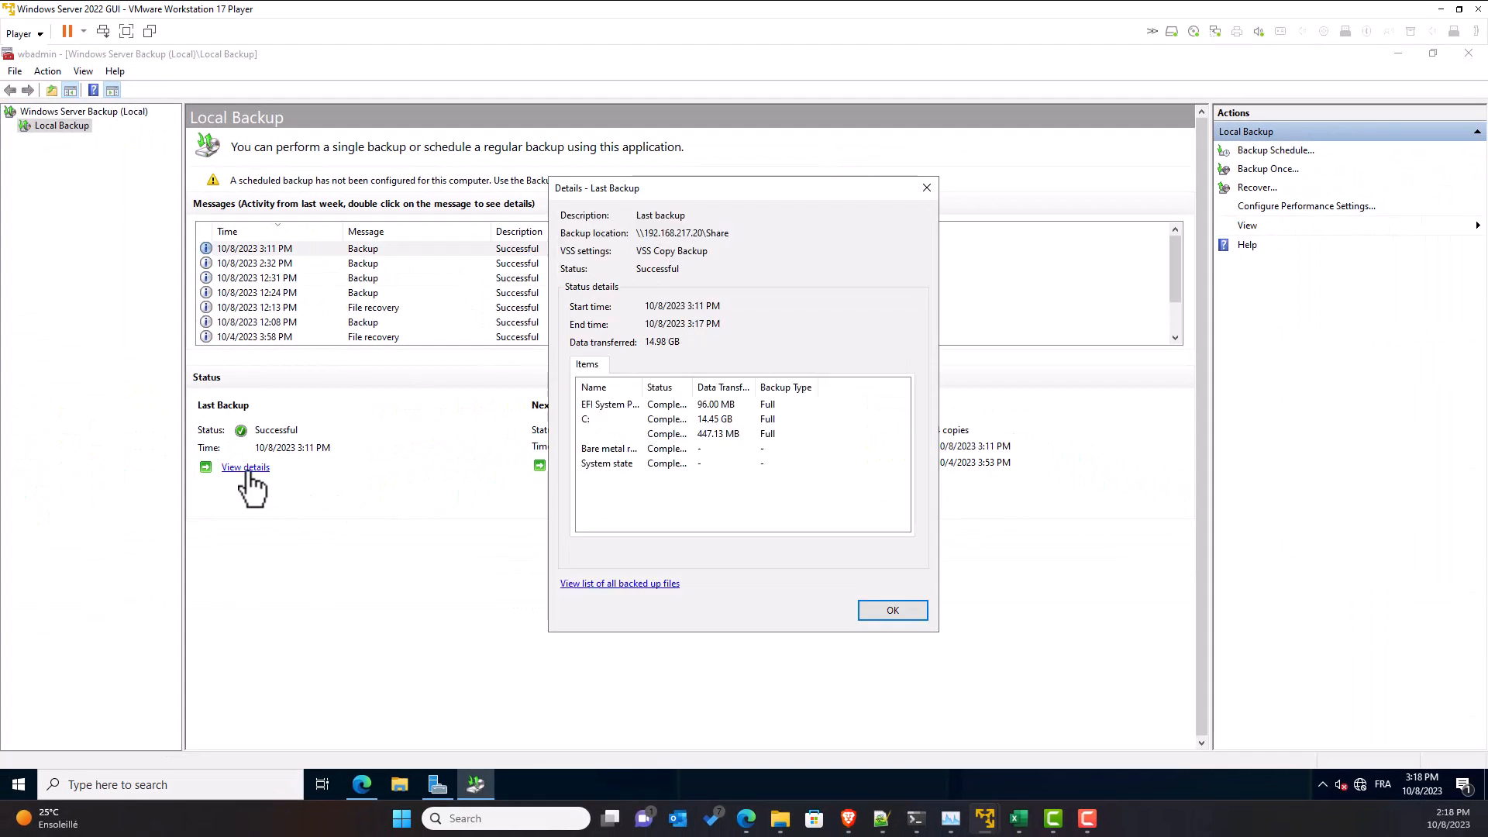
mouse_move(716, 260)
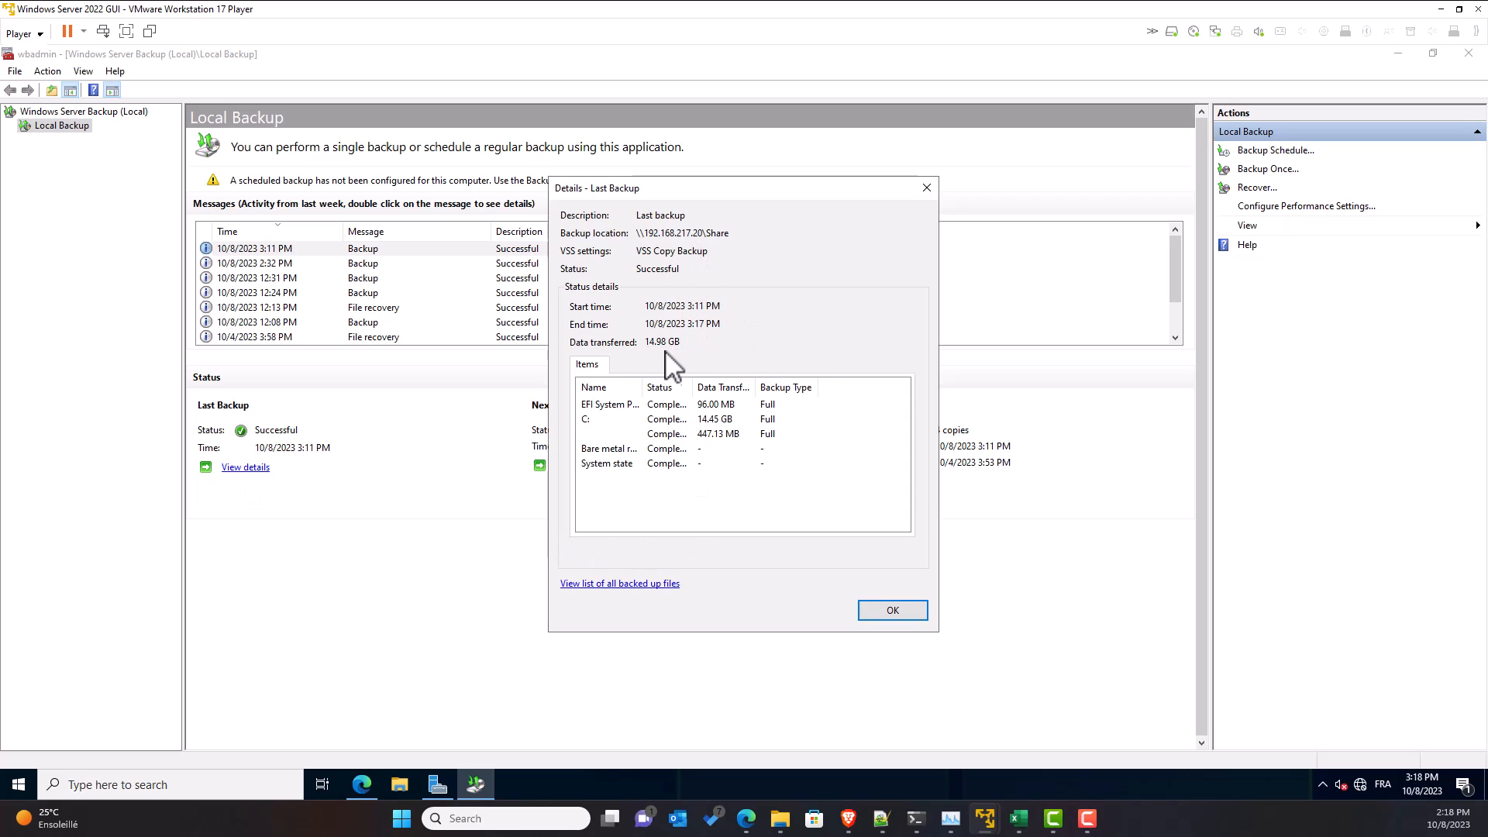
left_click(889, 609)
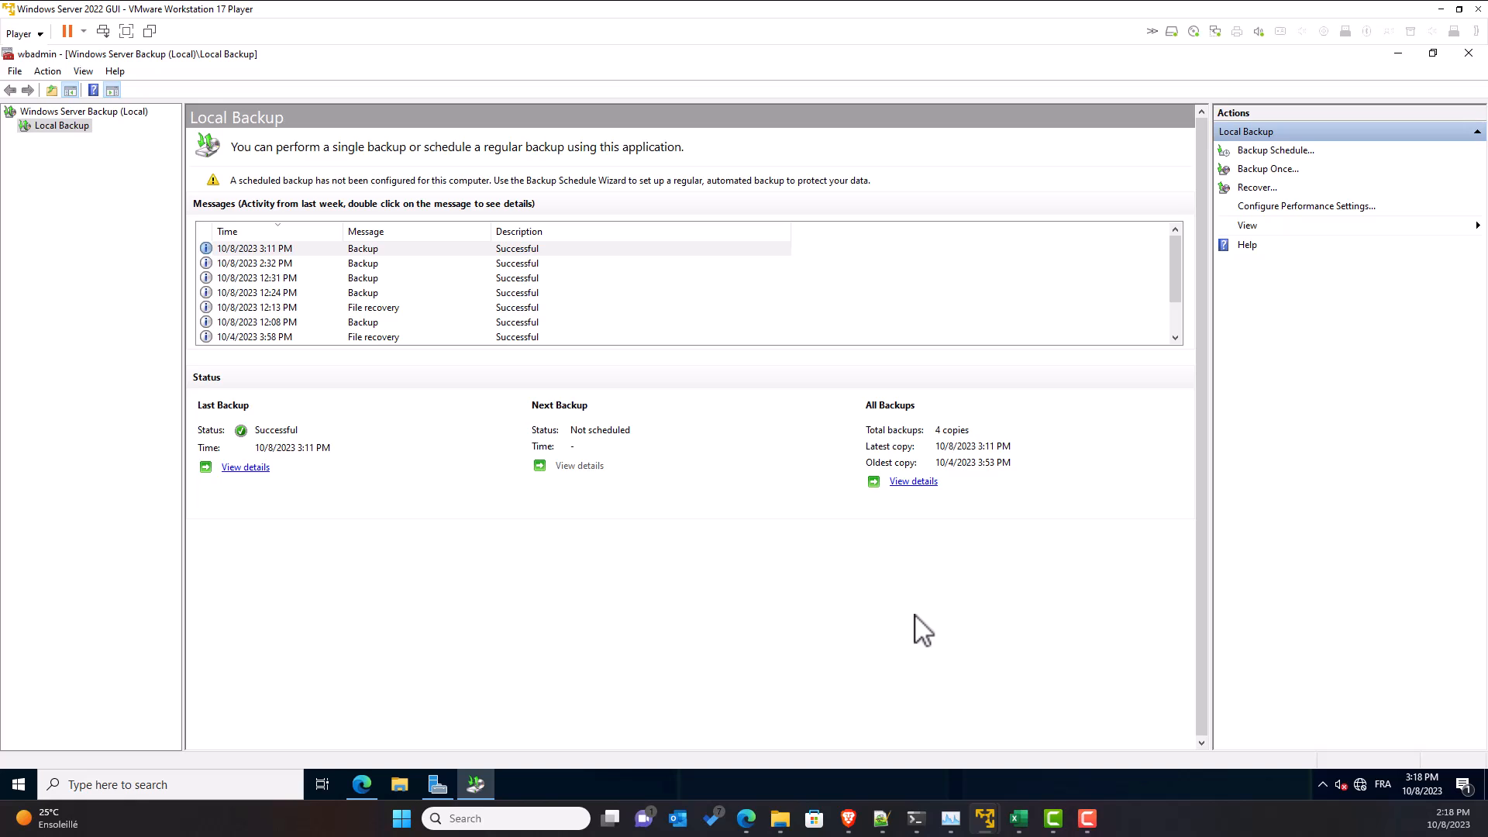
mouse_move(400, 784)
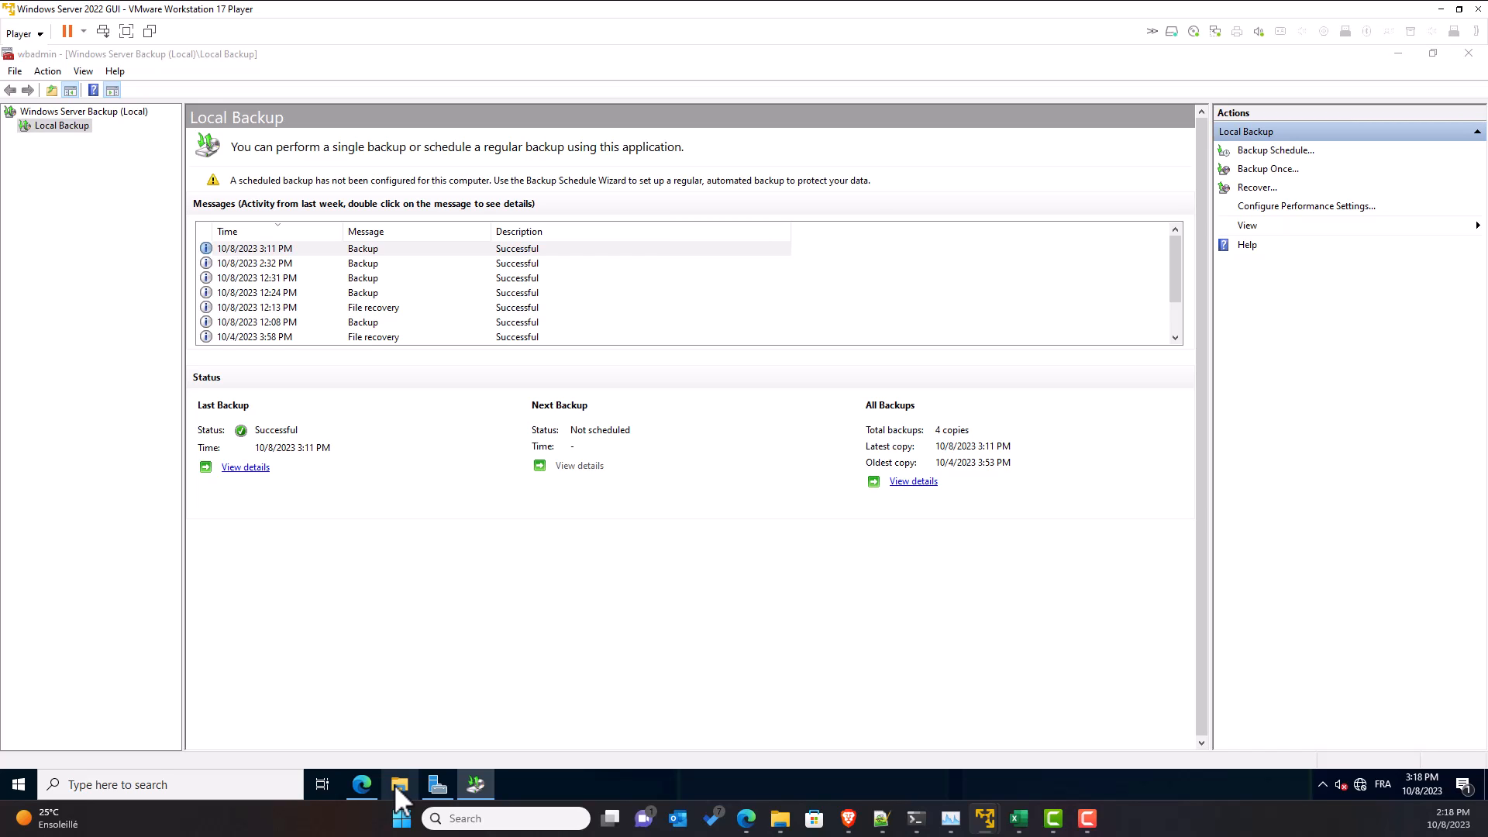
Browse in File Explorer to \\192.168.217.20\Share\WindowsImageBackup\SRVDC-01
left_click(400, 784)
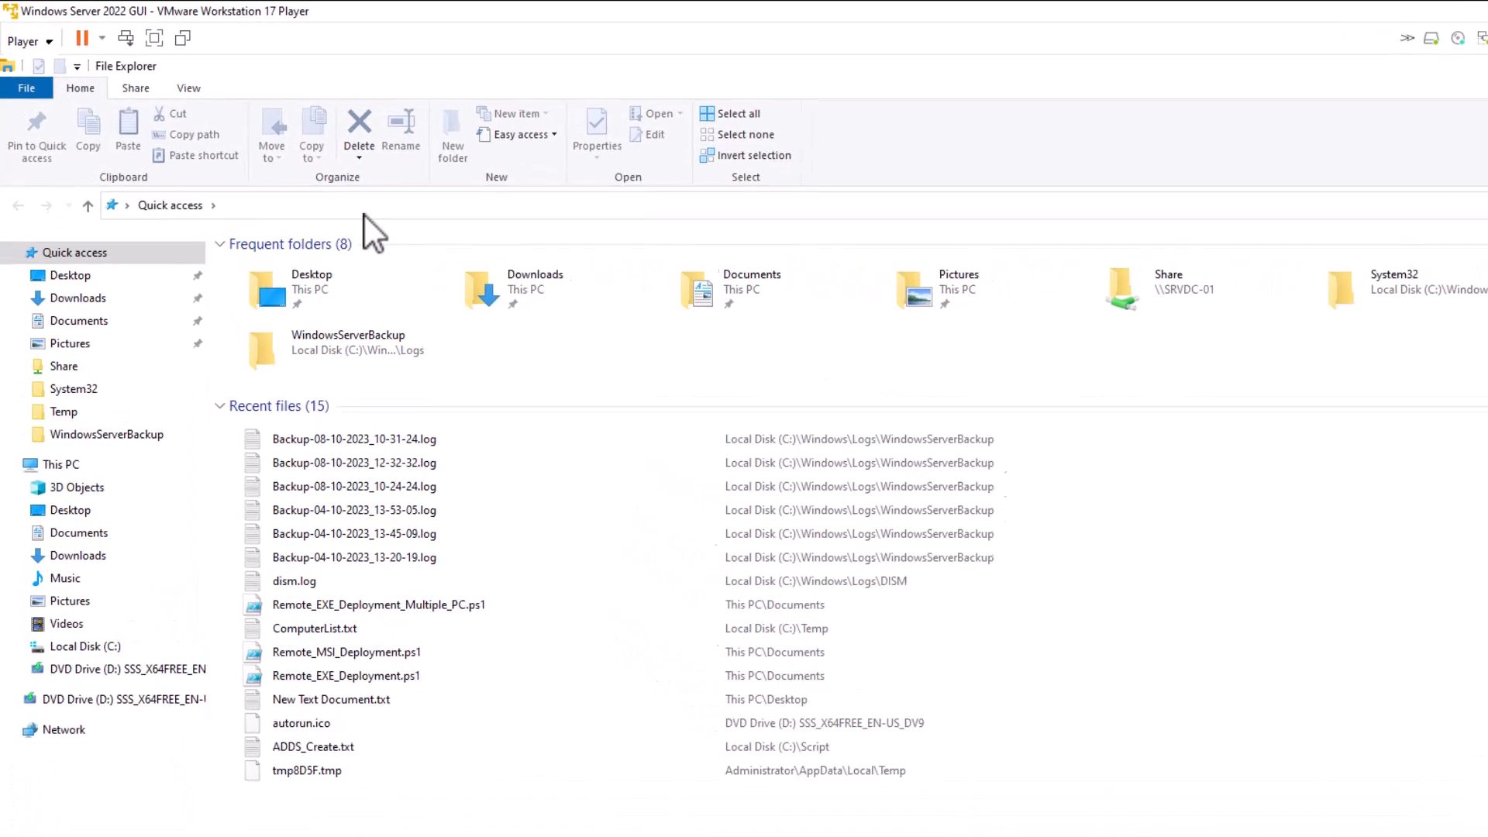
type("\\\\")
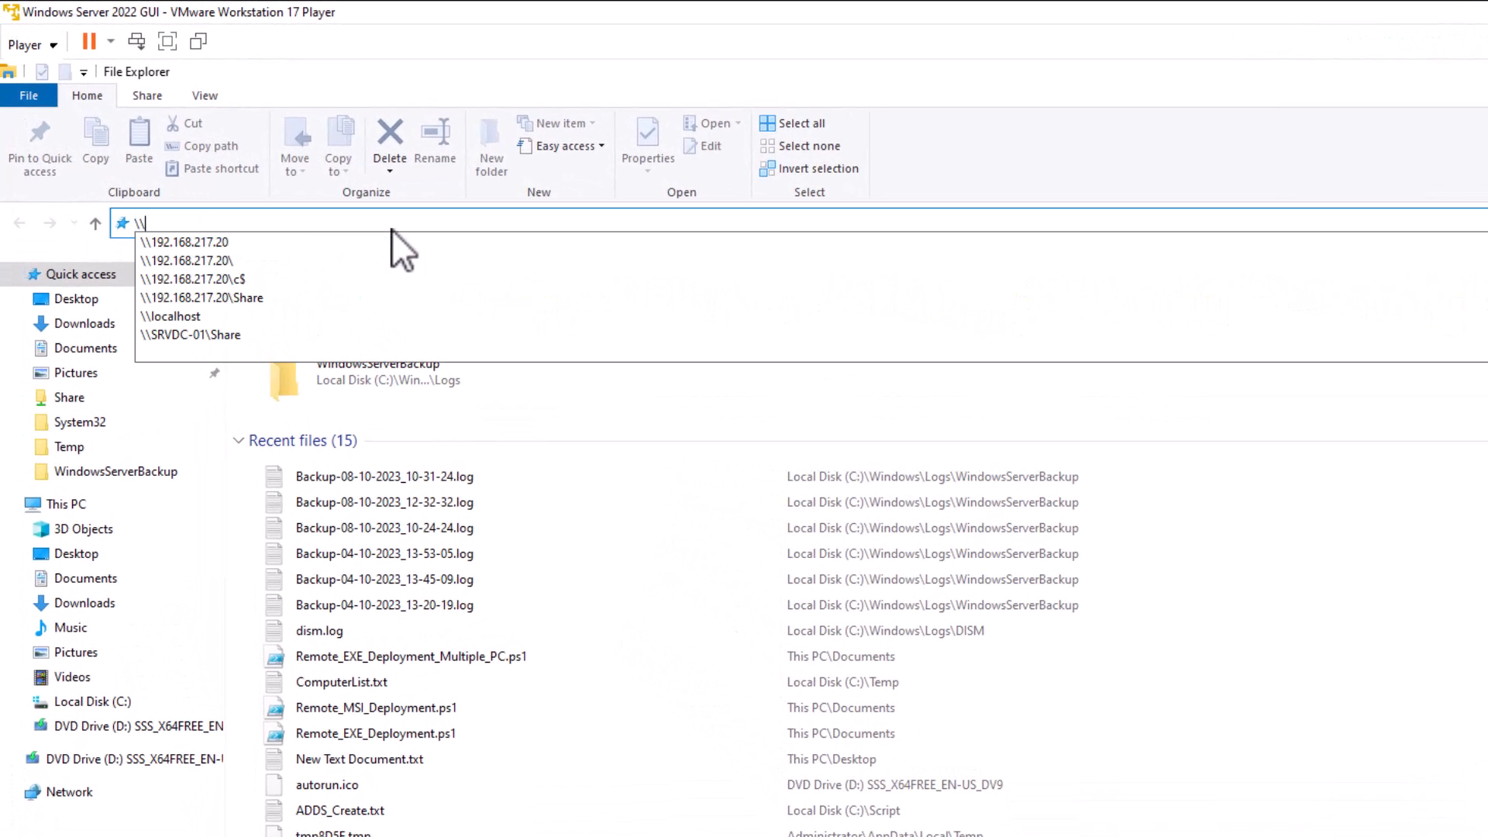
left_click(186, 241)
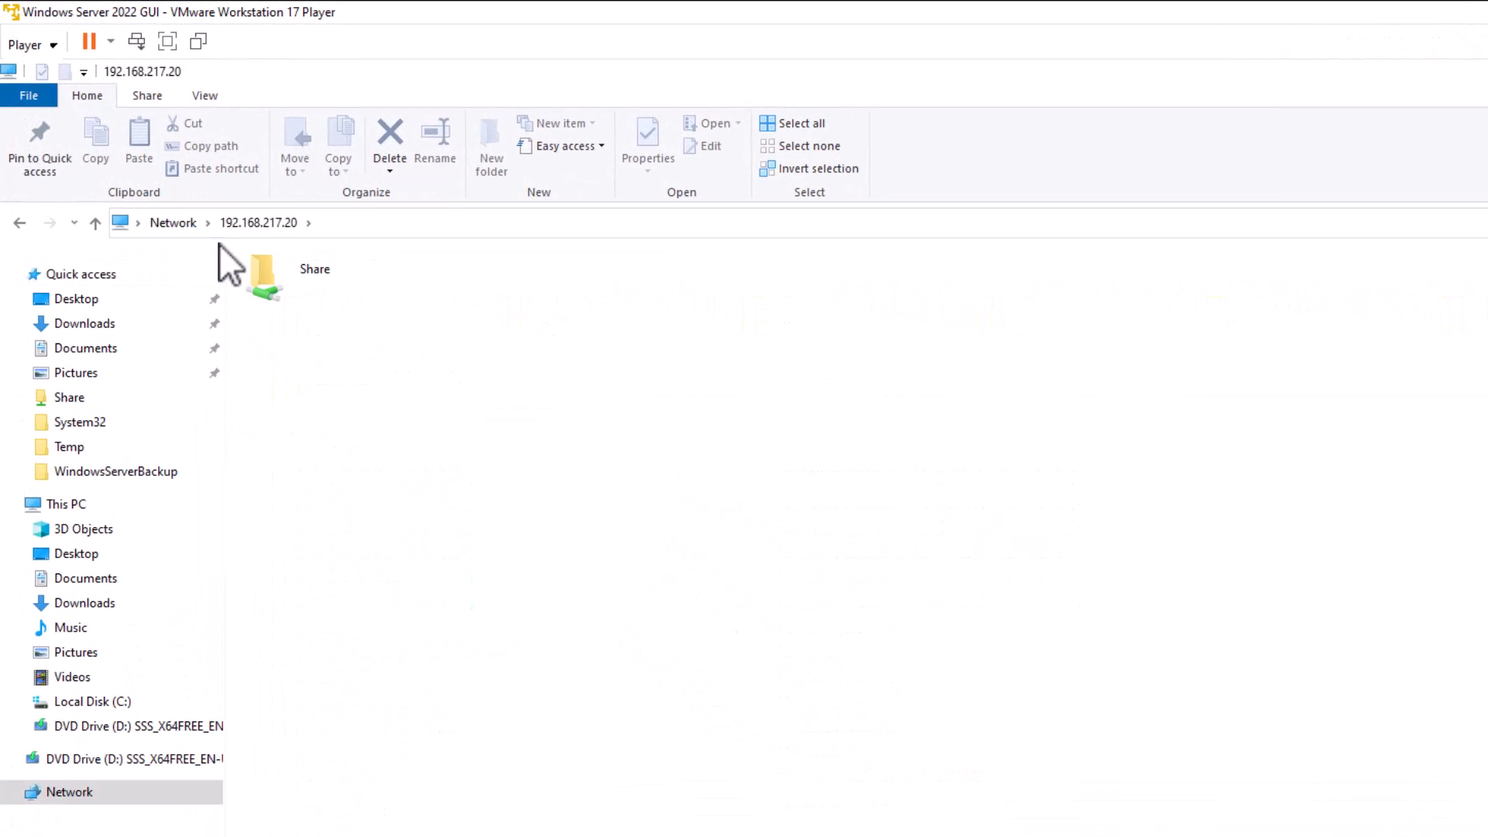
double_click(263, 276)
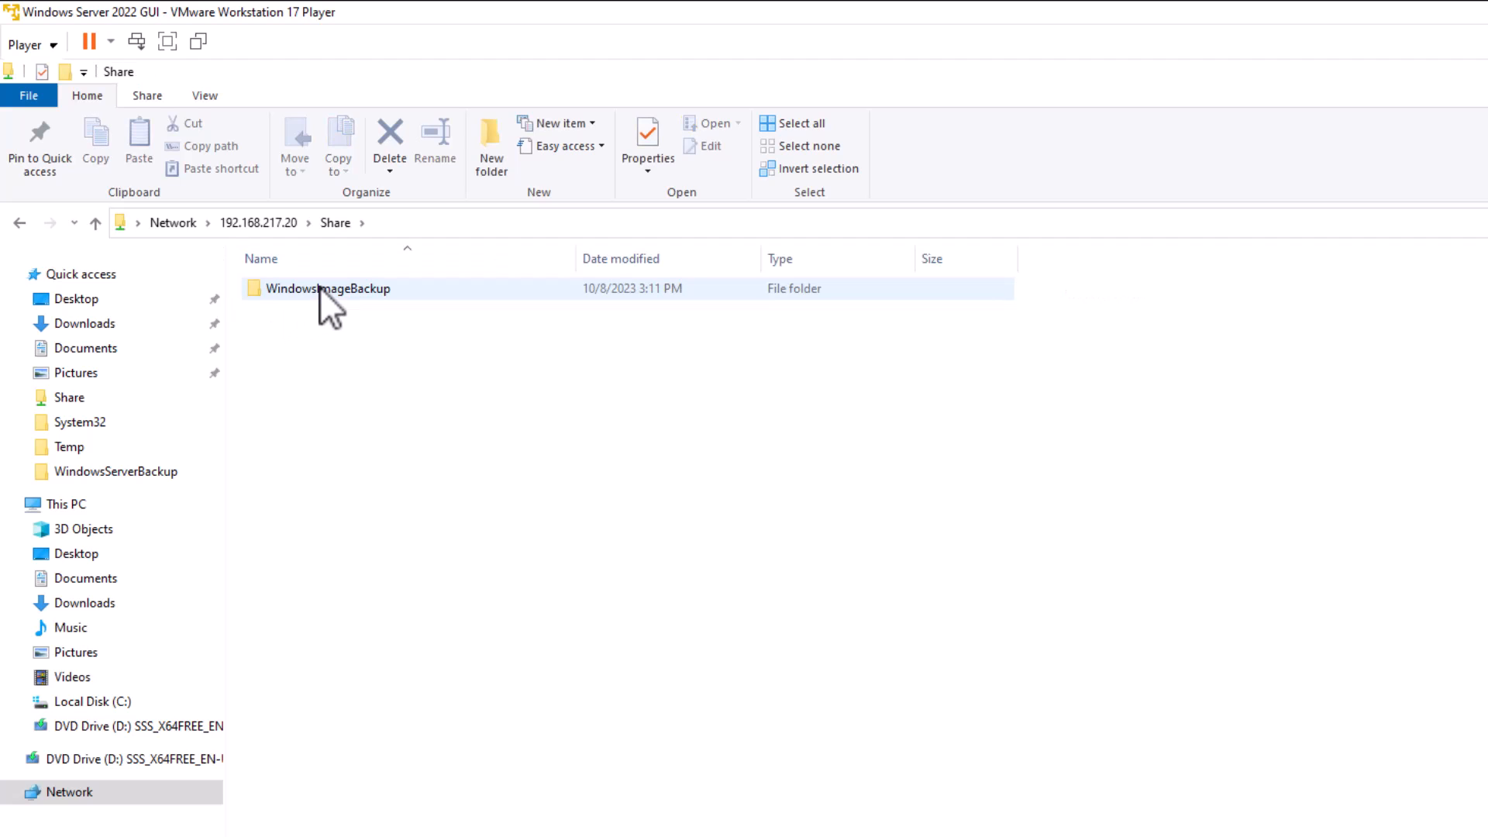
mouse_move(379, 313)
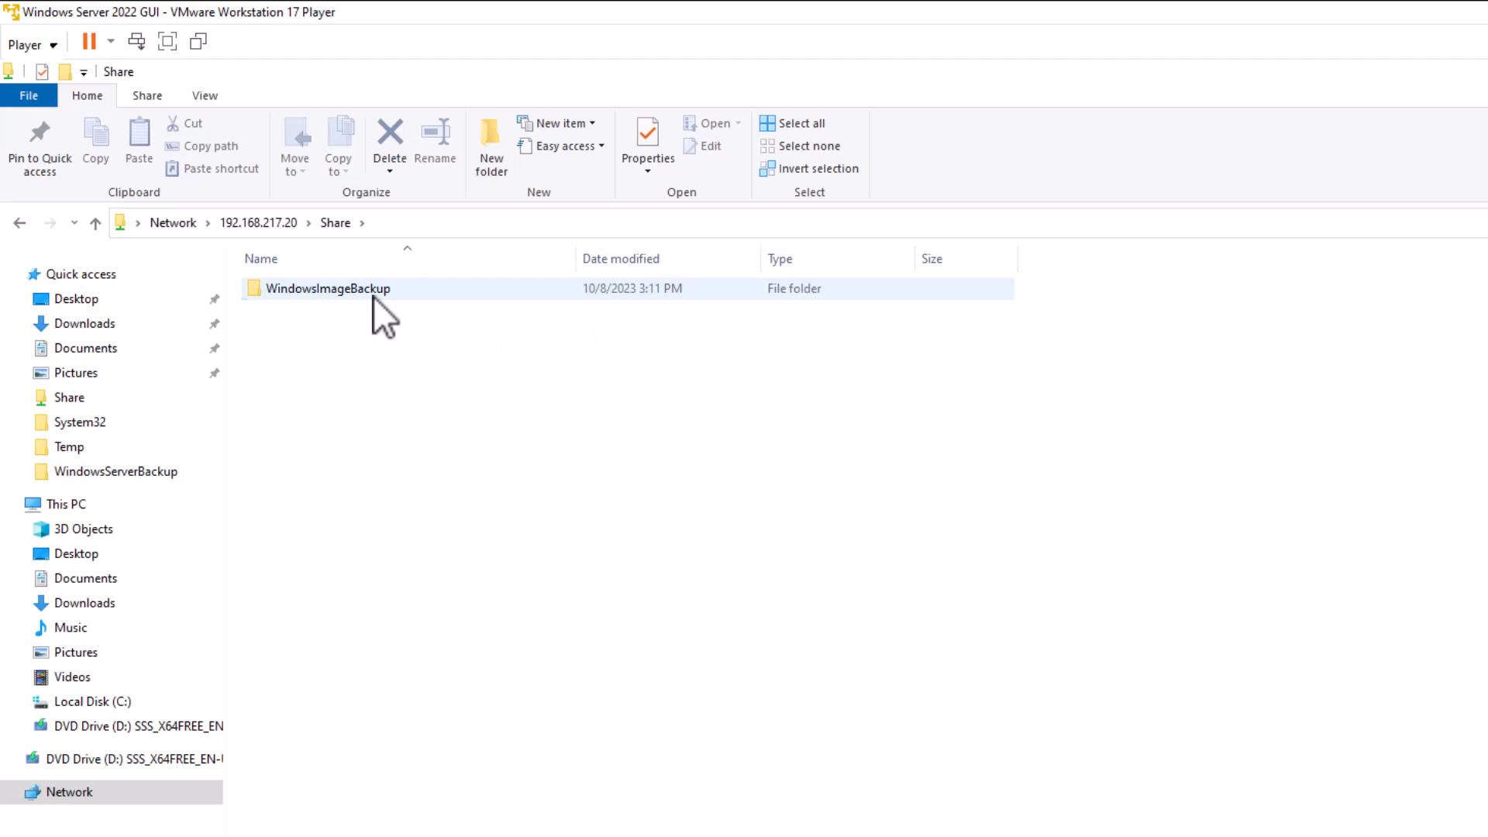
double_click(327, 289)
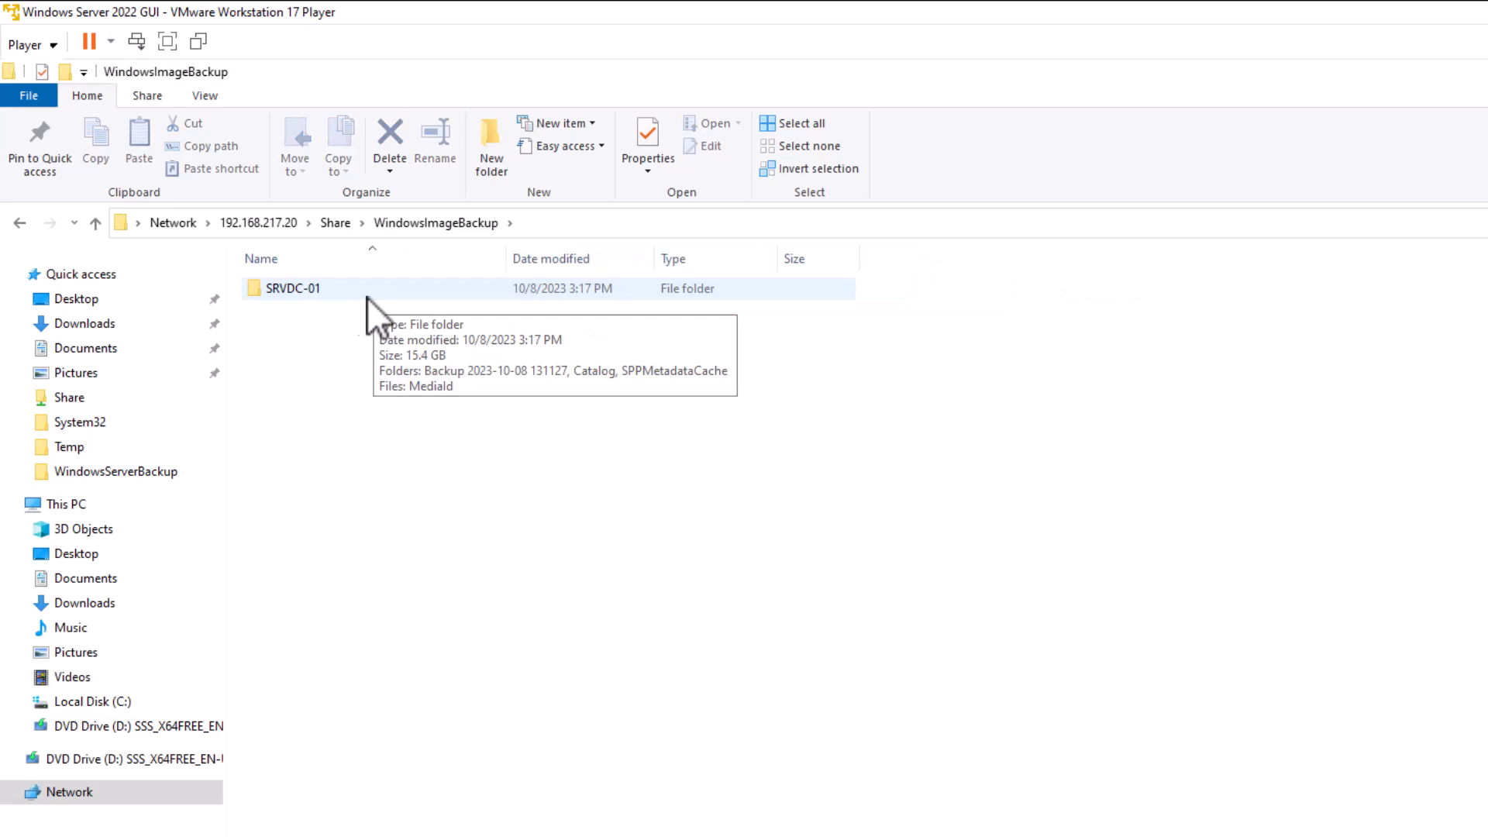
mouse_move(303, 322)
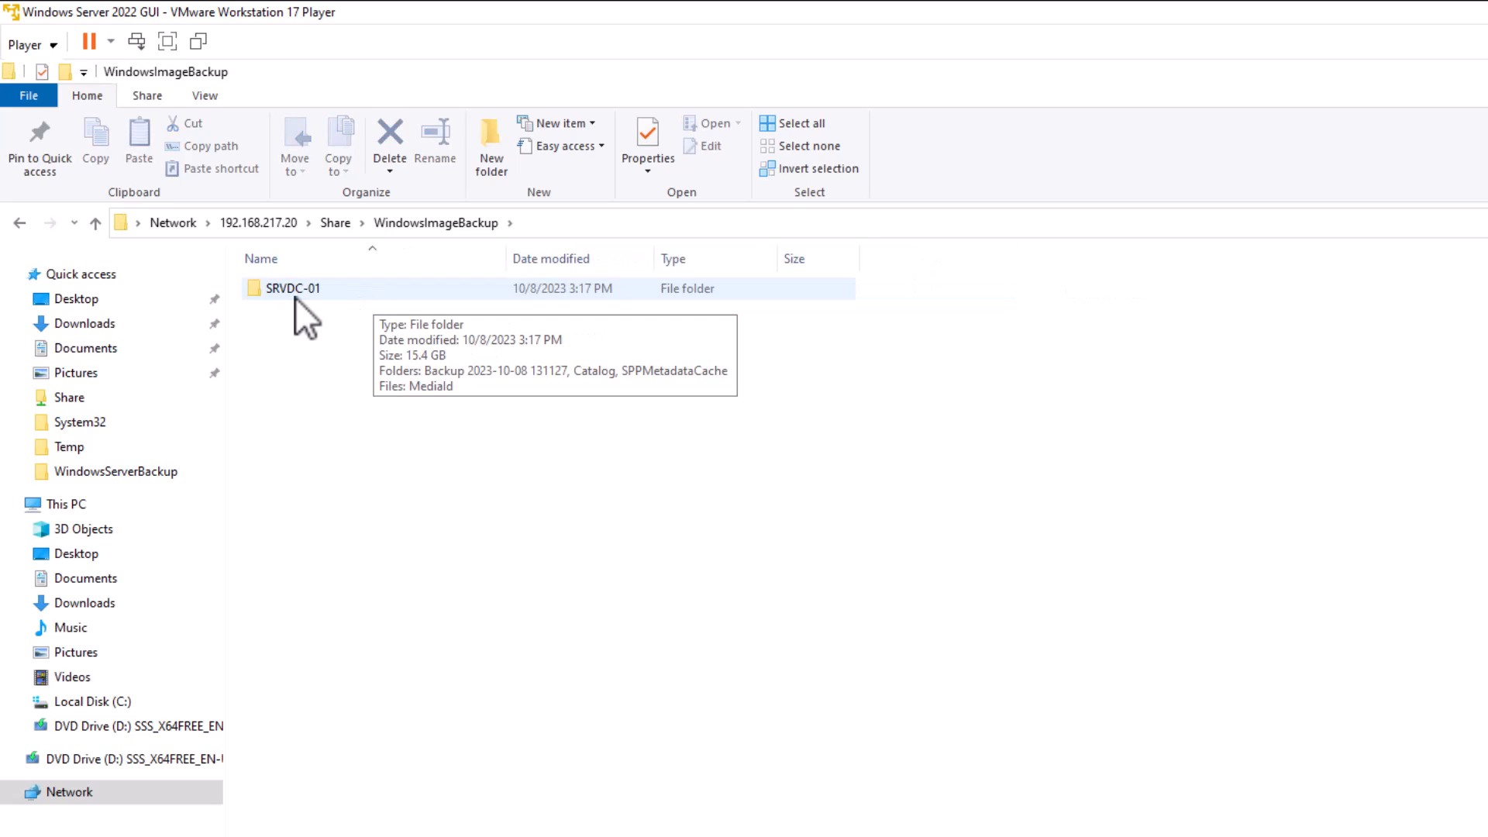
left_click(293, 288)
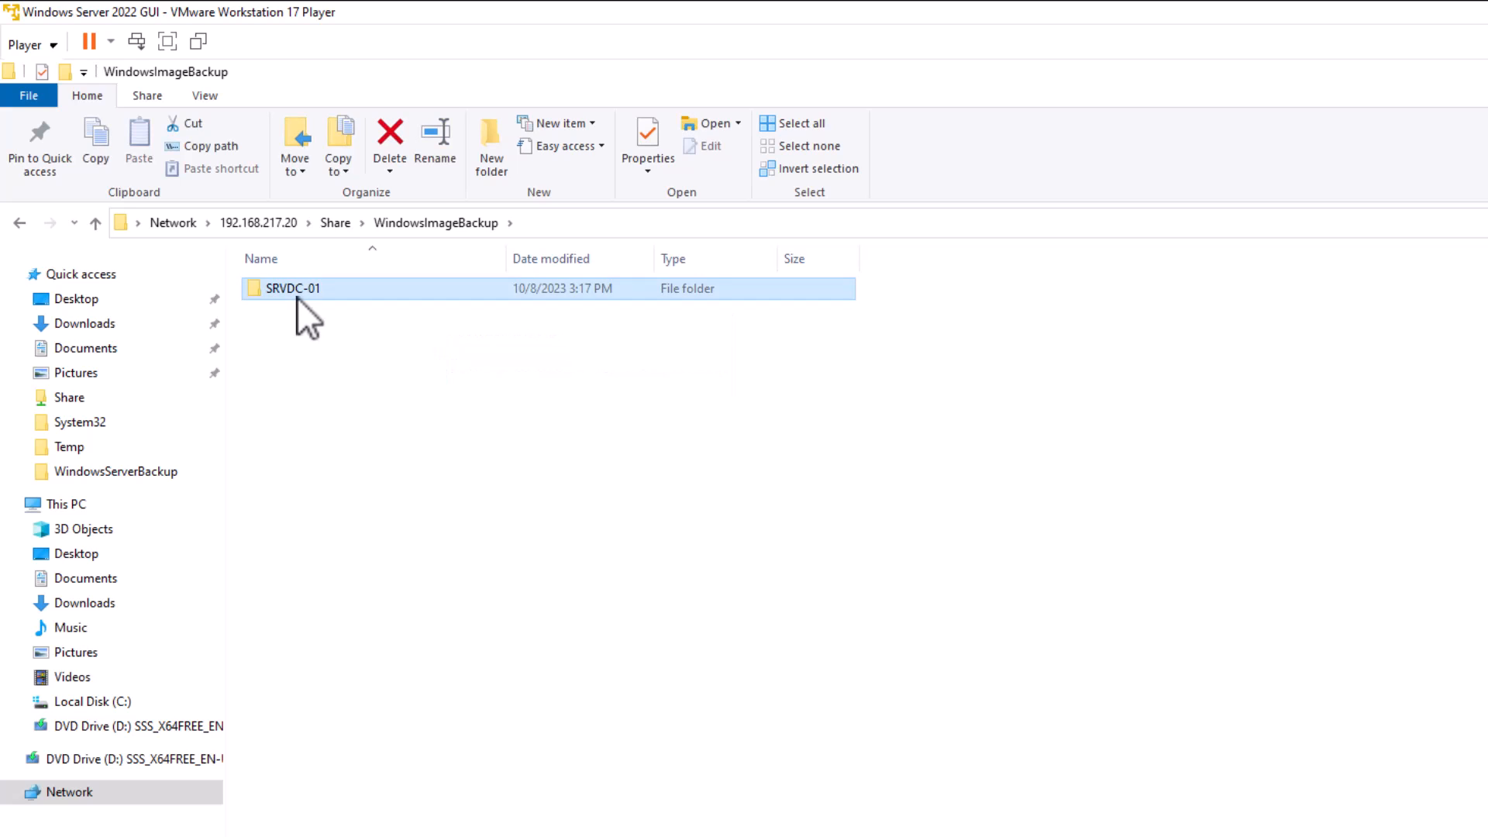
double_click(293, 289)
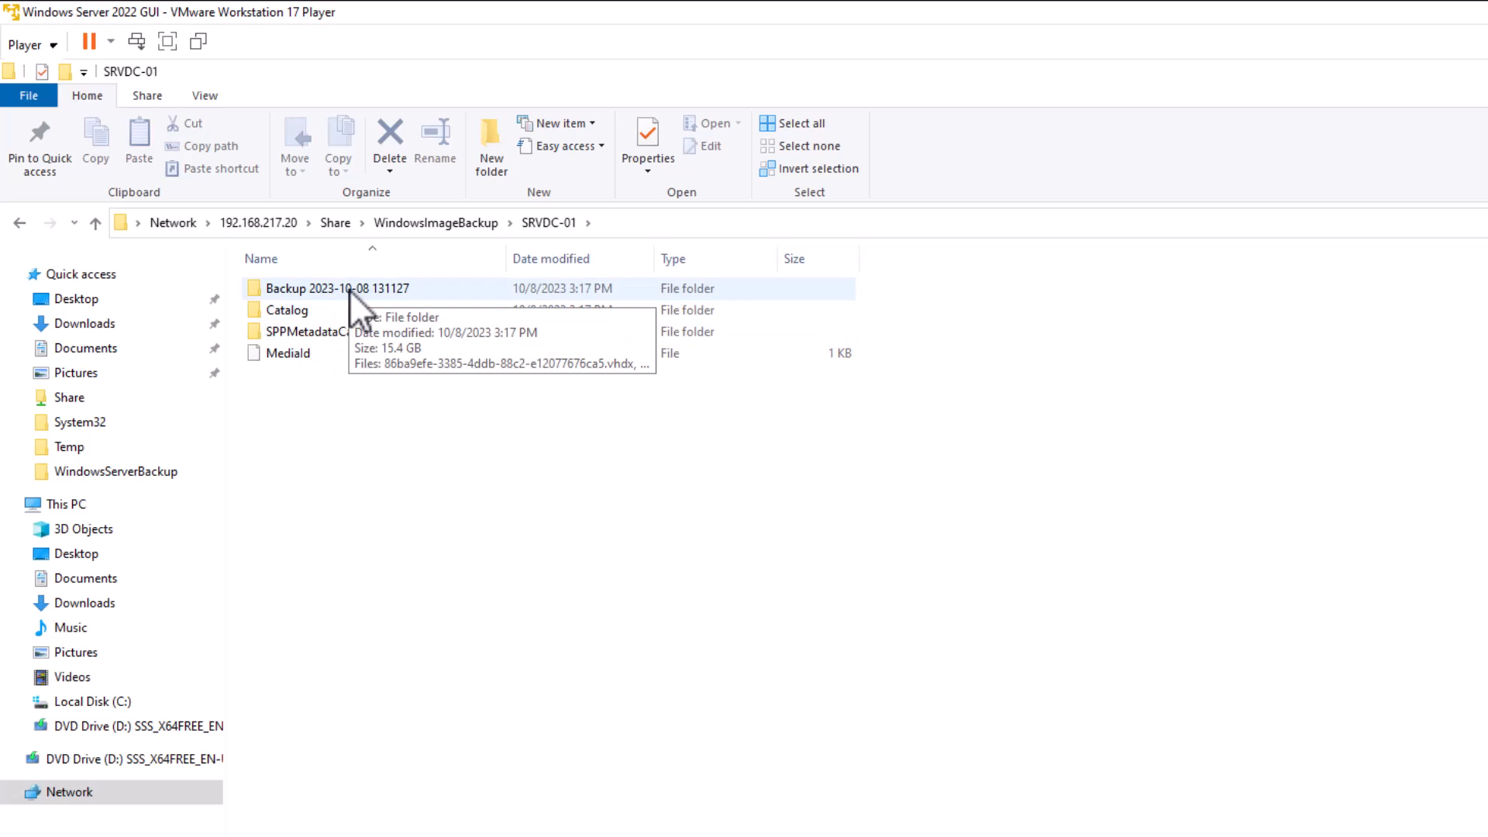
double_click(336, 289)
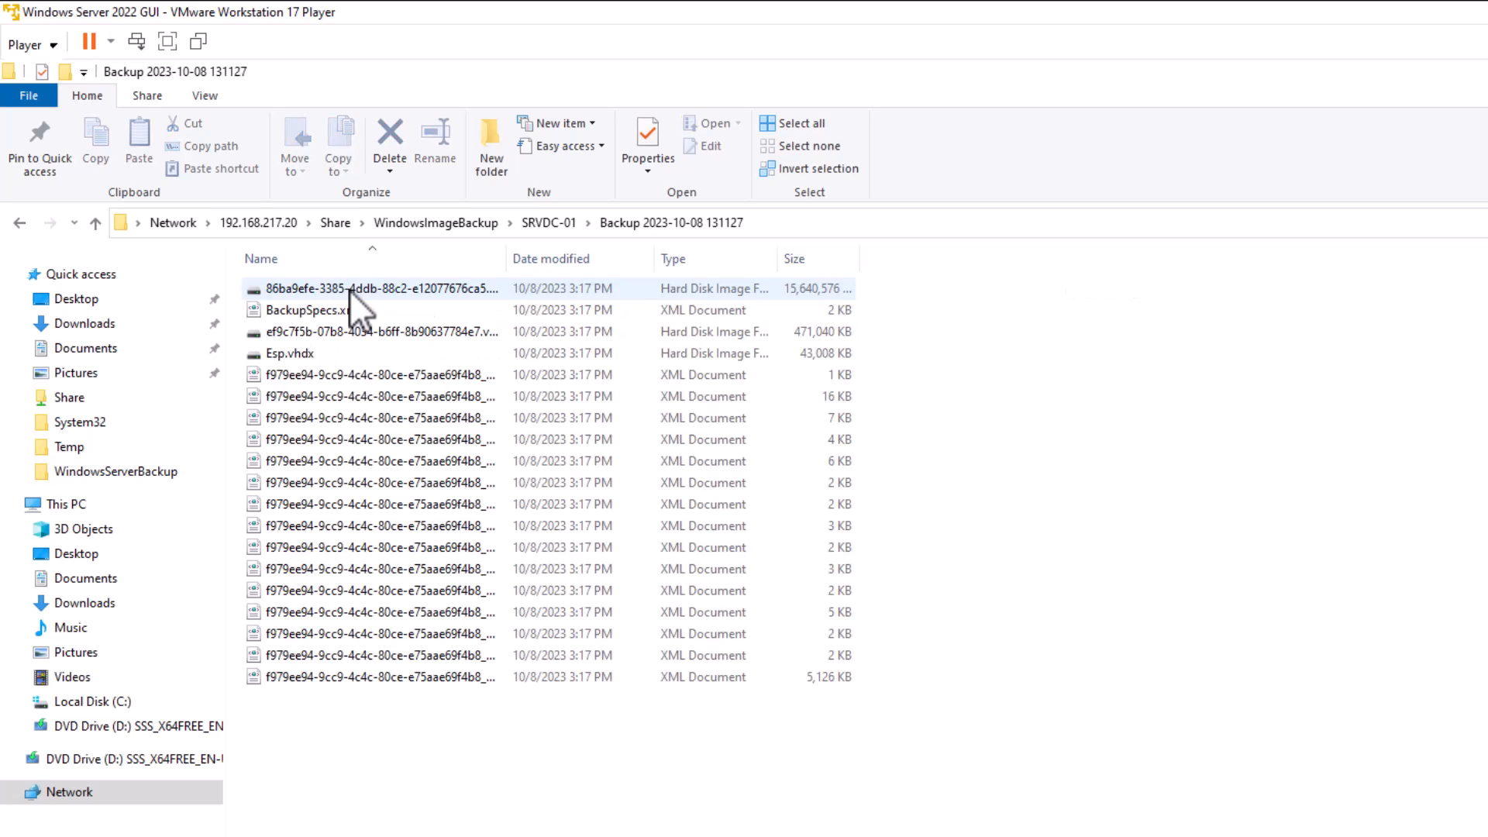
mouse_move(378, 288)
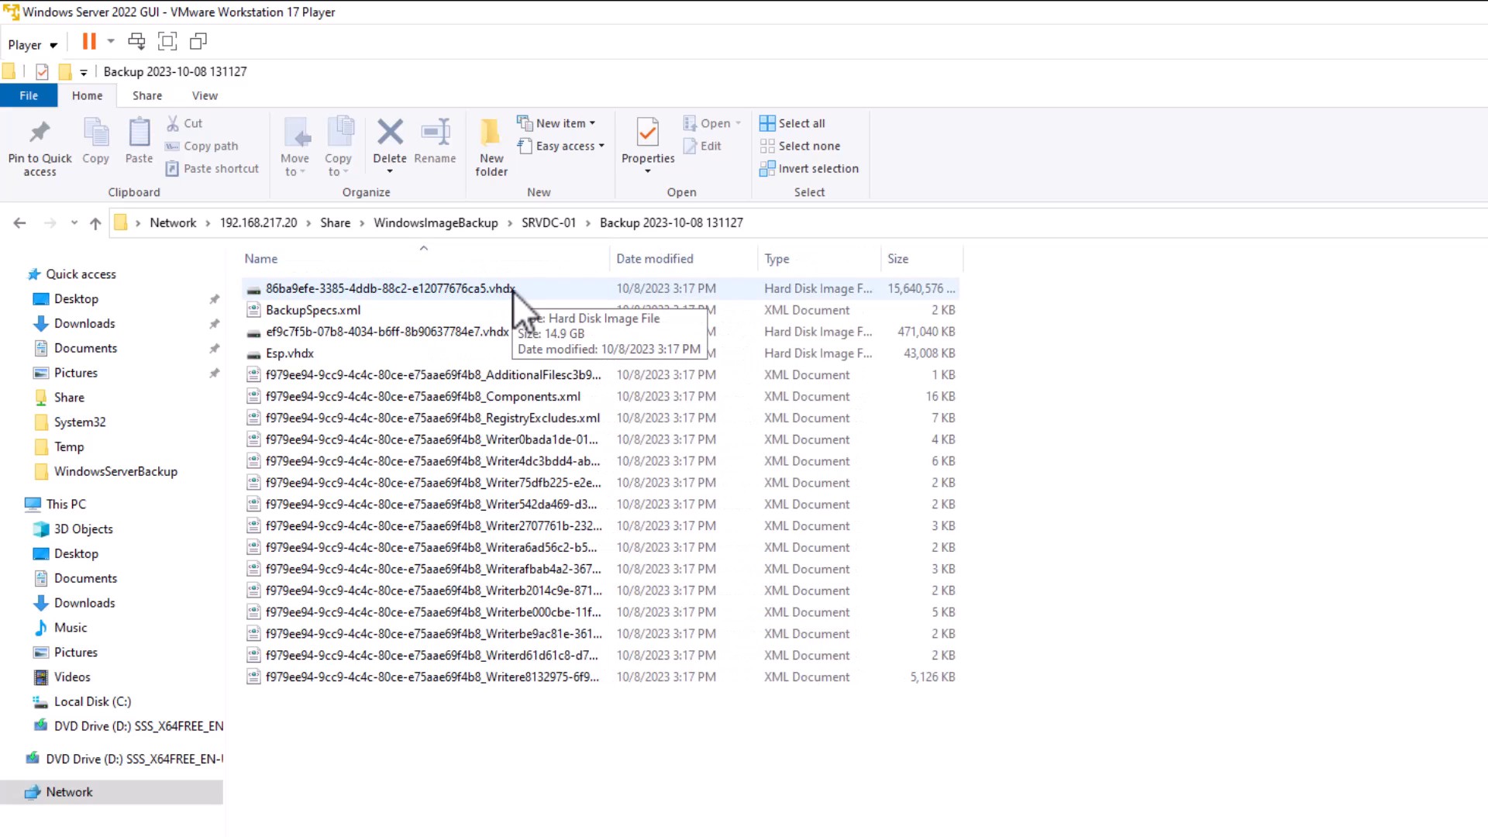
left_click(389, 289)
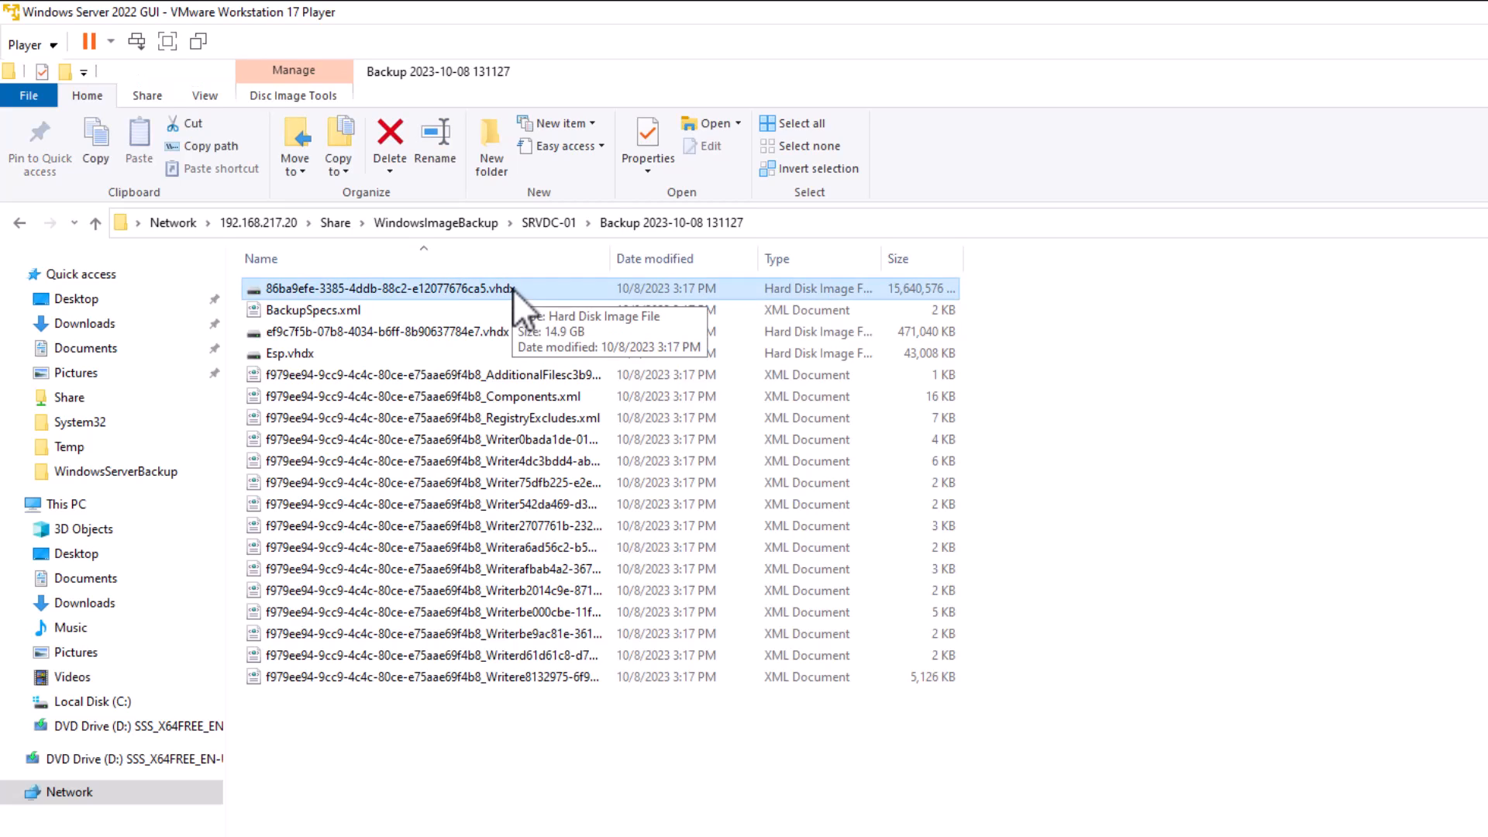
mouse_move(916, 317)
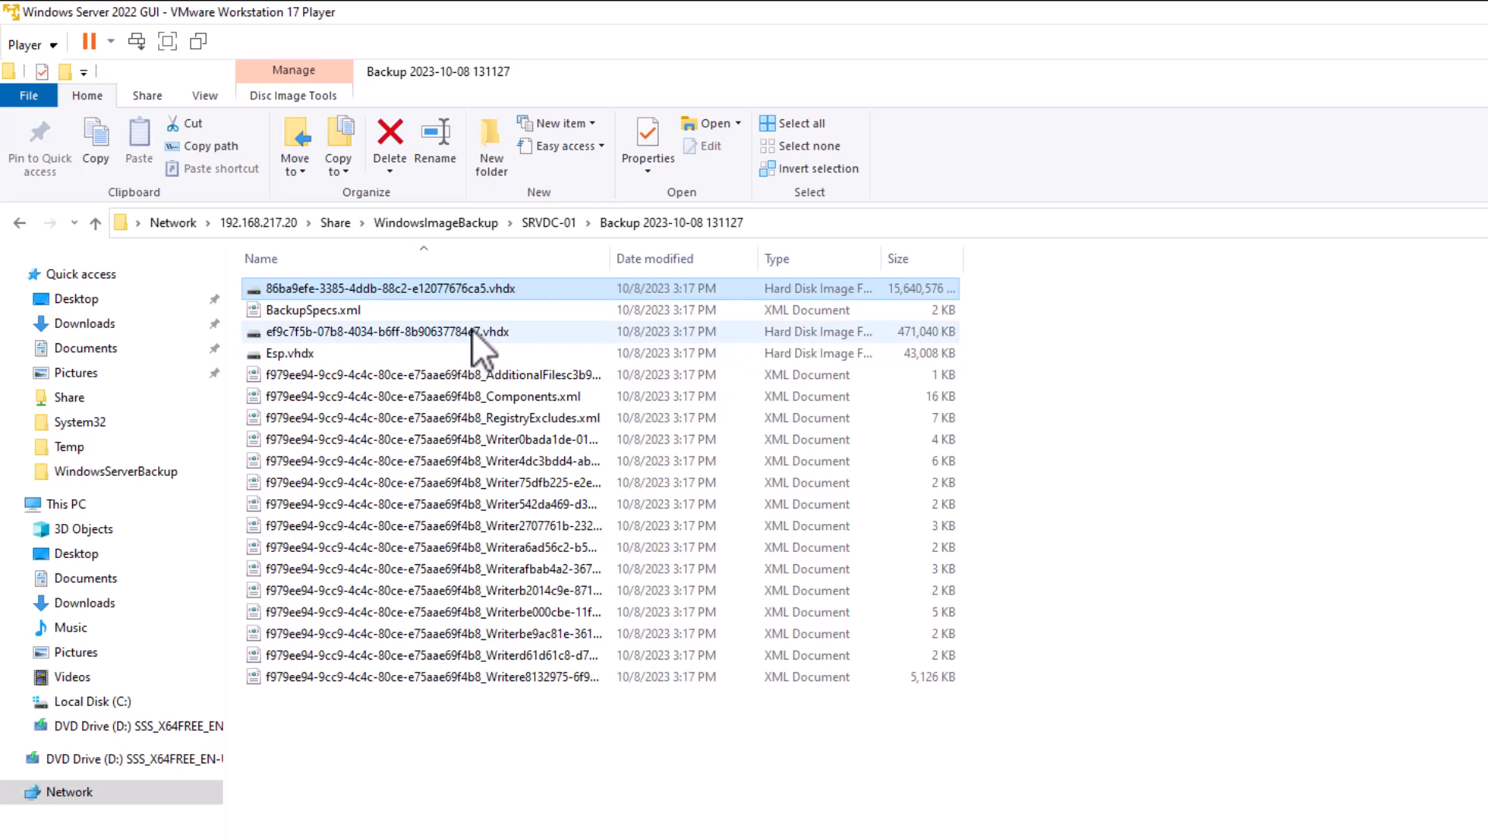
mouse_move(475, 341)
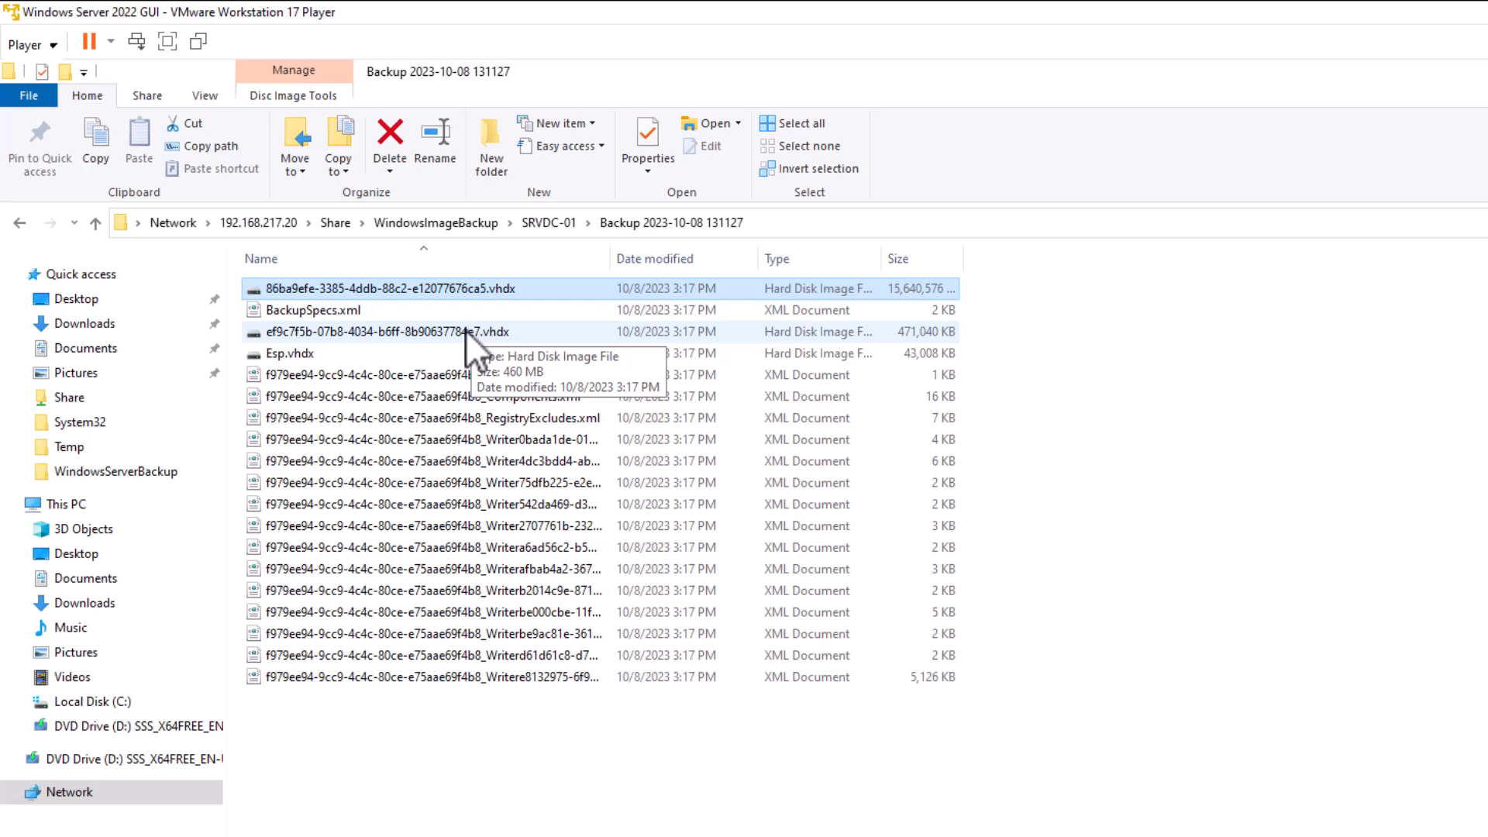
mouse_move(304, 365)
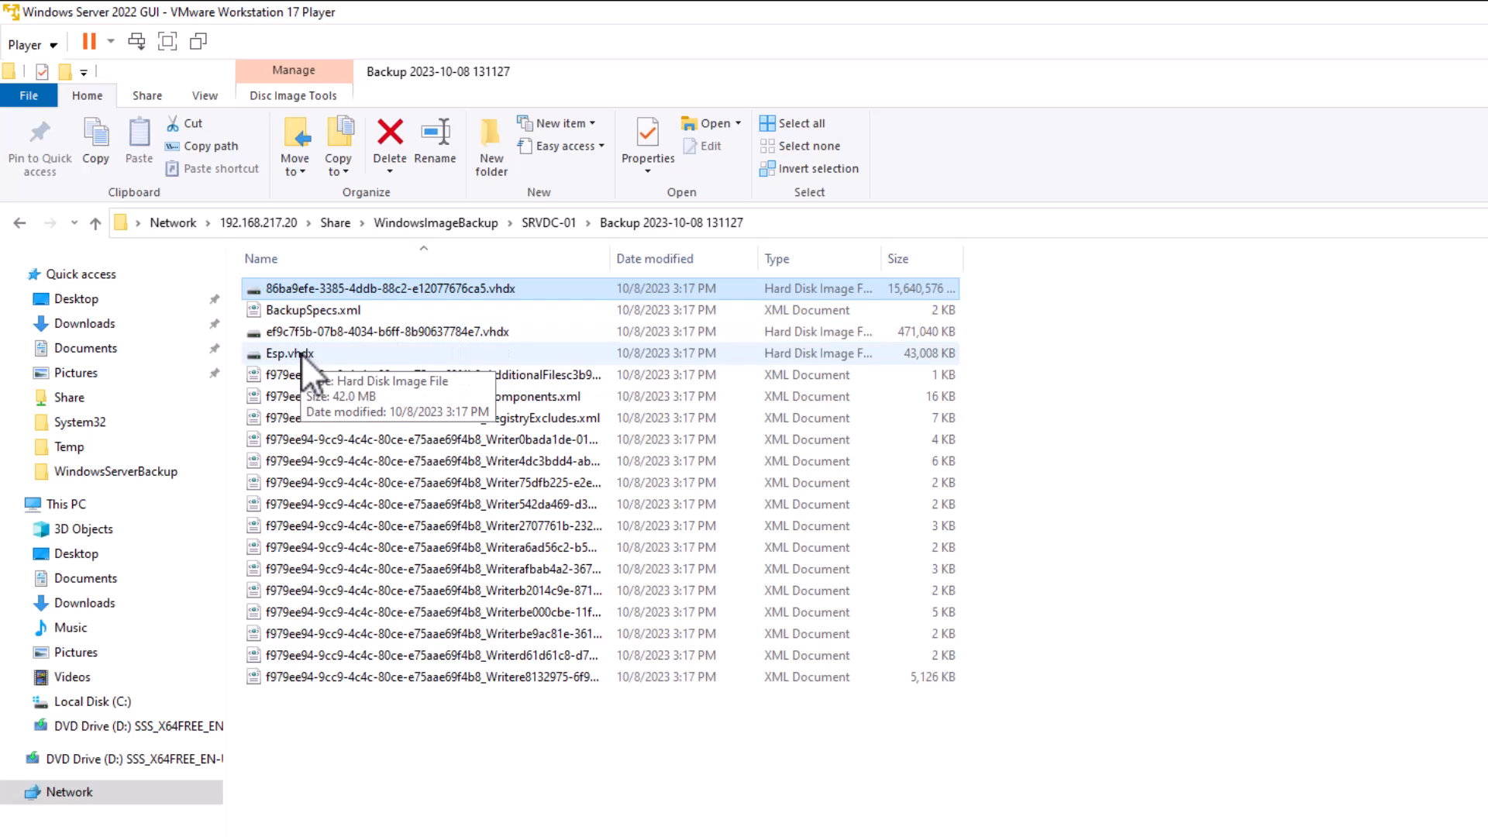
mouse_move(569, 654)
type("vm")
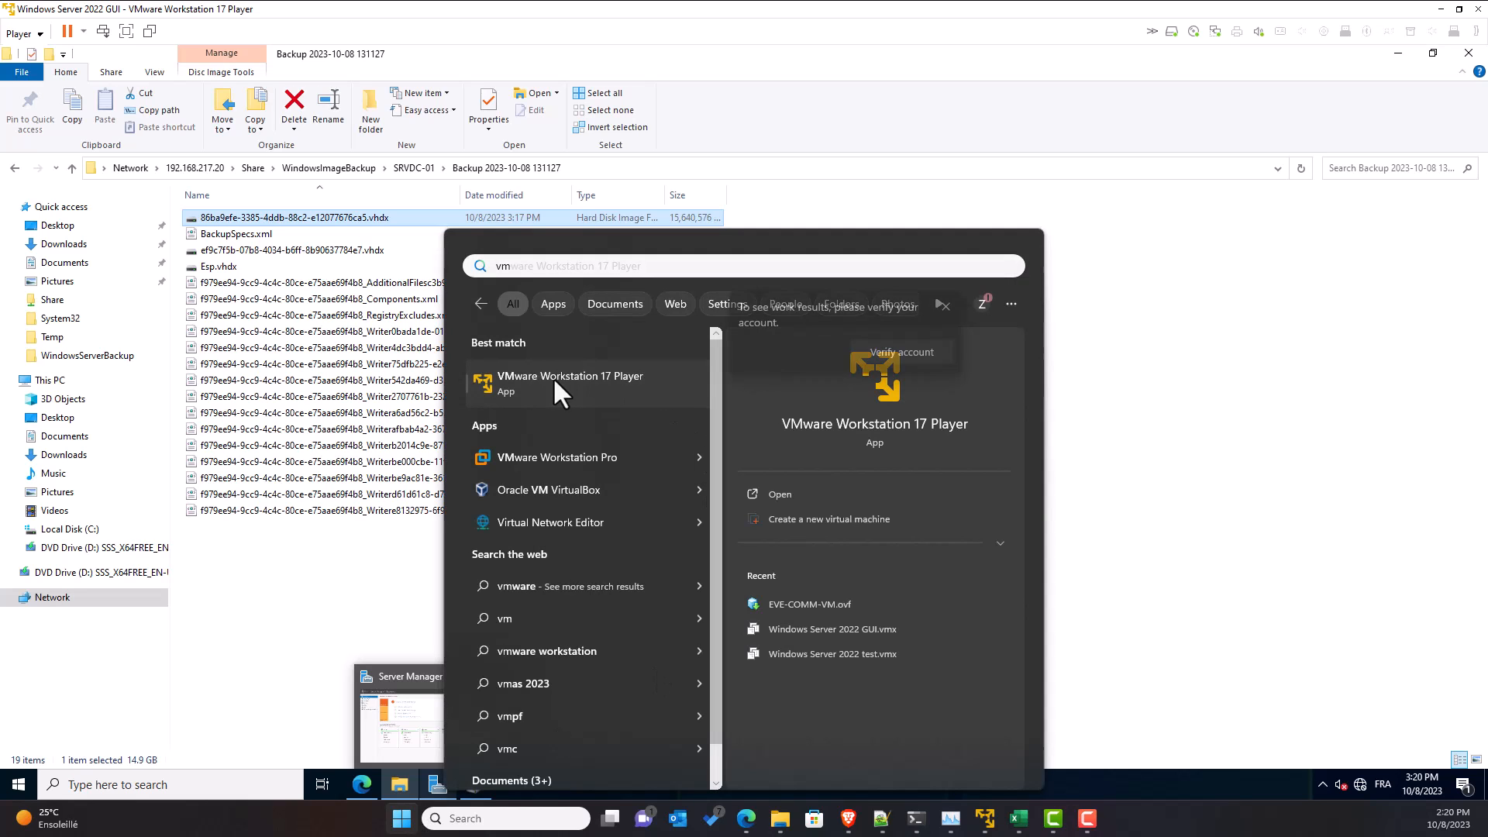
Start the Windows 11 VM in VMware Workstation 17 Player and sign in with the regular user's password
left_click(570, 382)
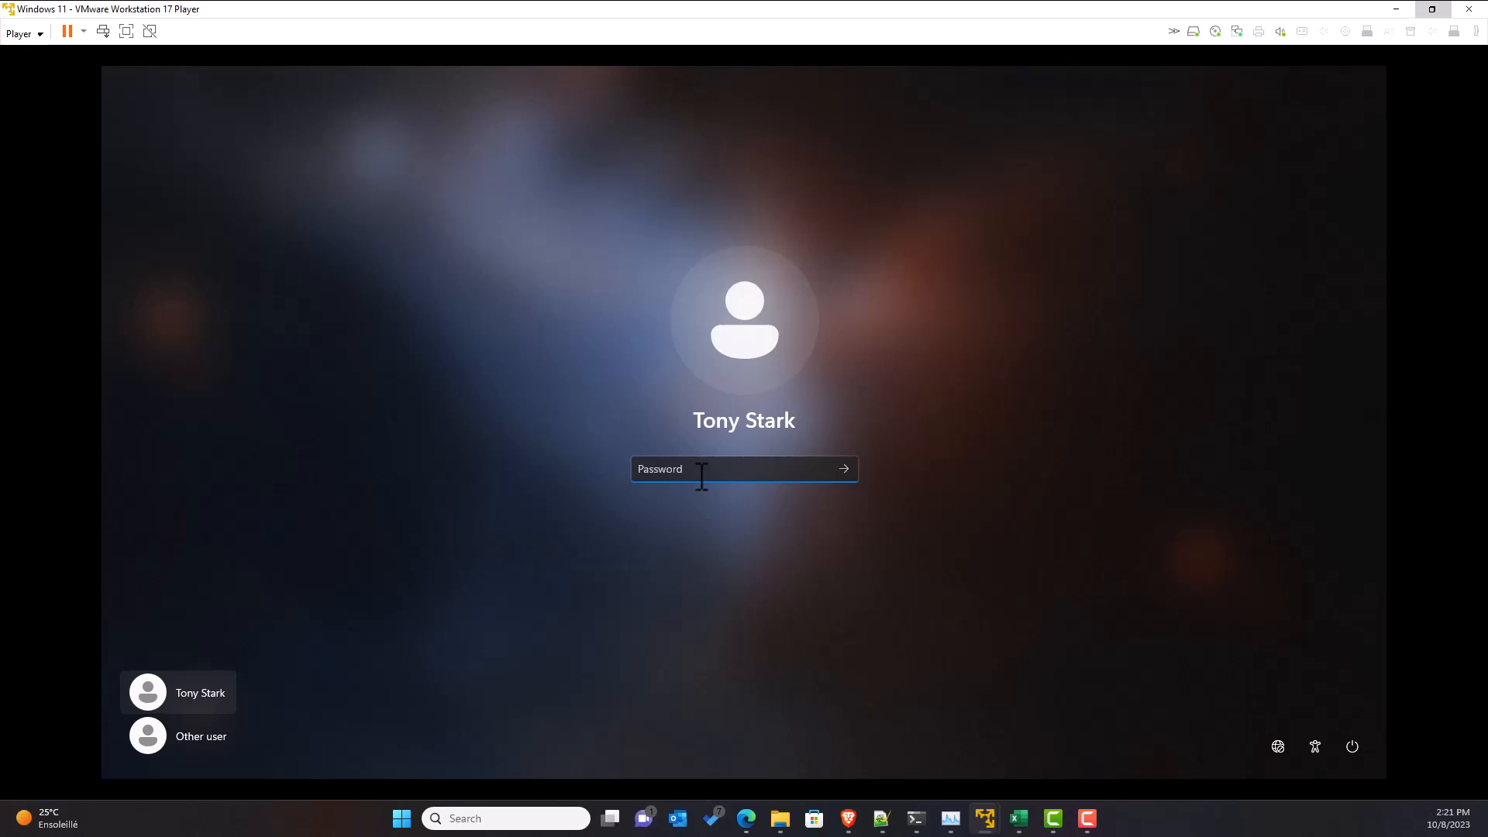
type("••••")
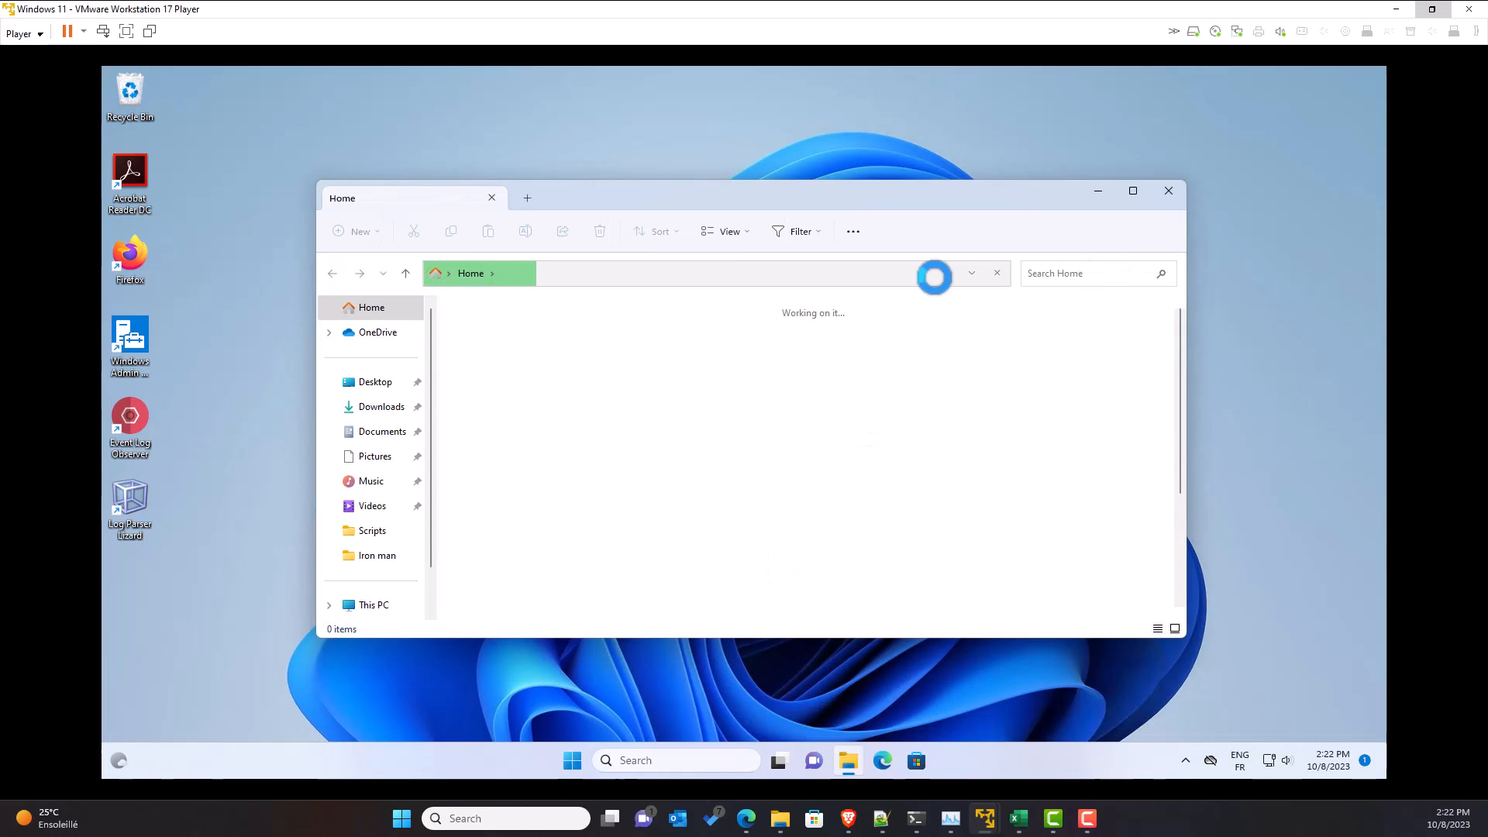
Browse to \\192.168.217.20\Share and get a Network Error when entering WindowsImageBackup\SRVDC-01
left_click(1131, 190)
type("\\\\")
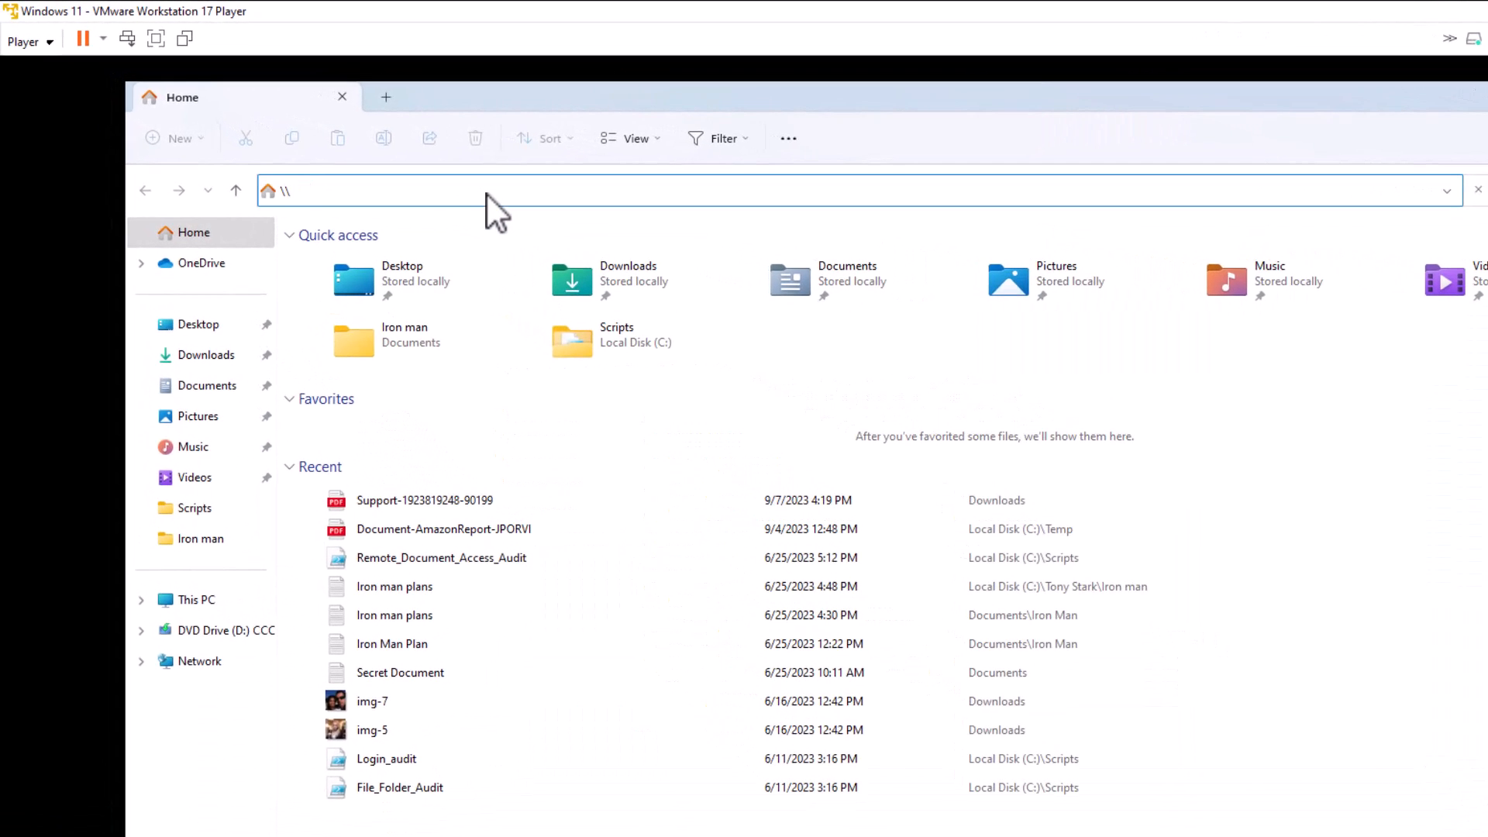
key("Enter")
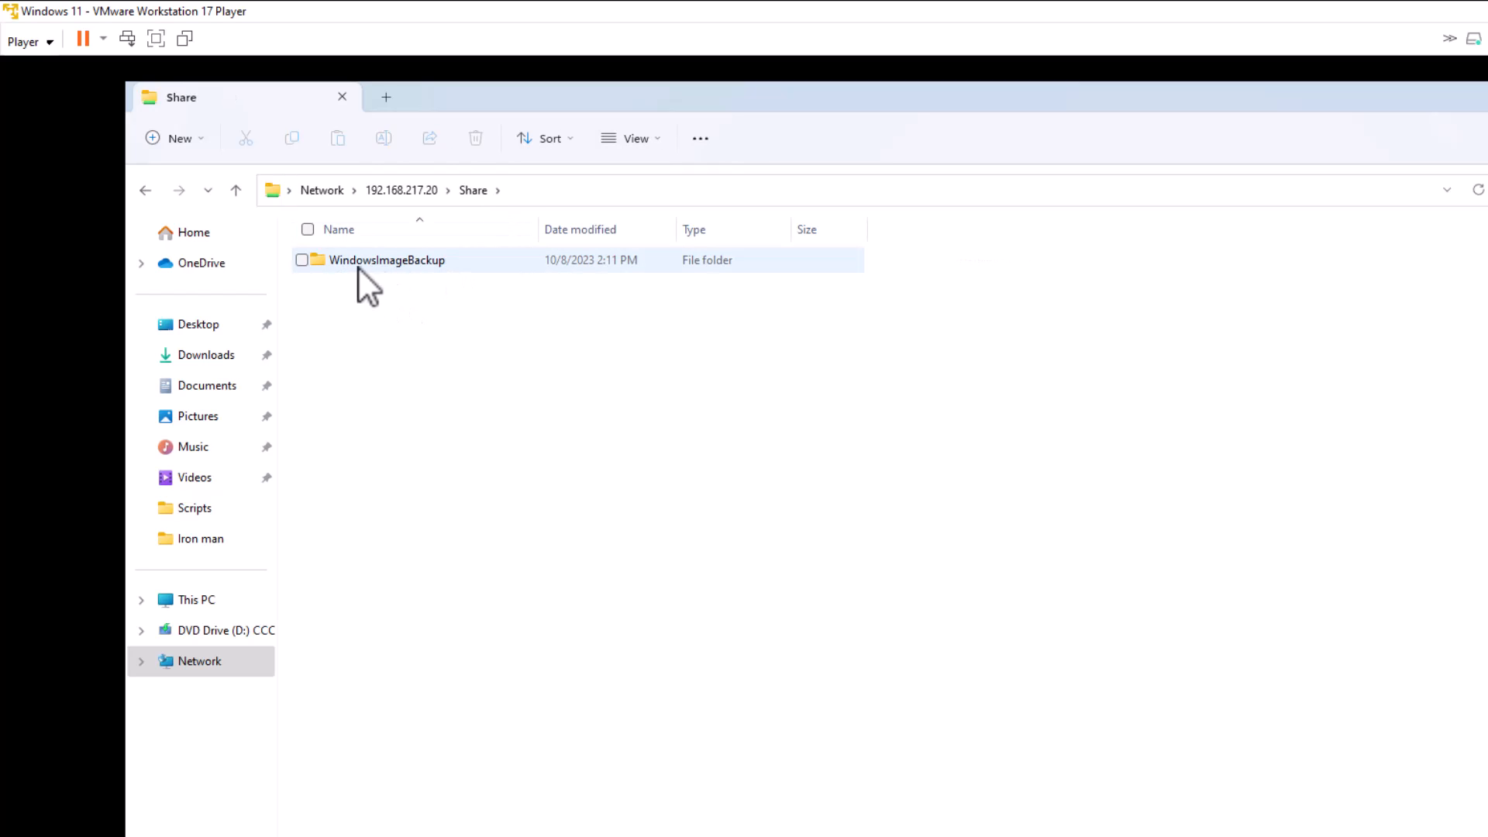
mouse_move(384, 270)
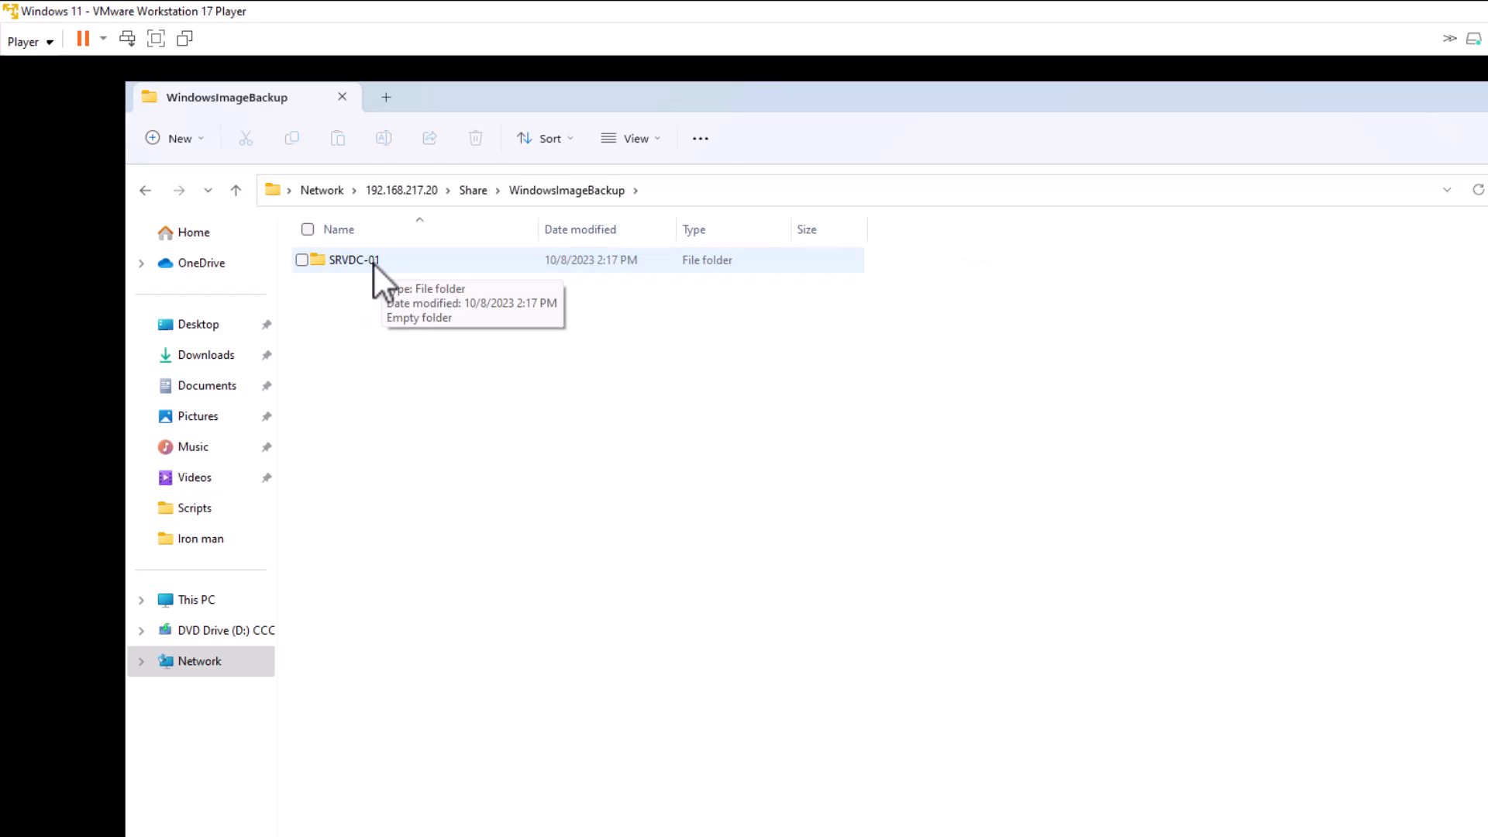
left_click(354, 259)
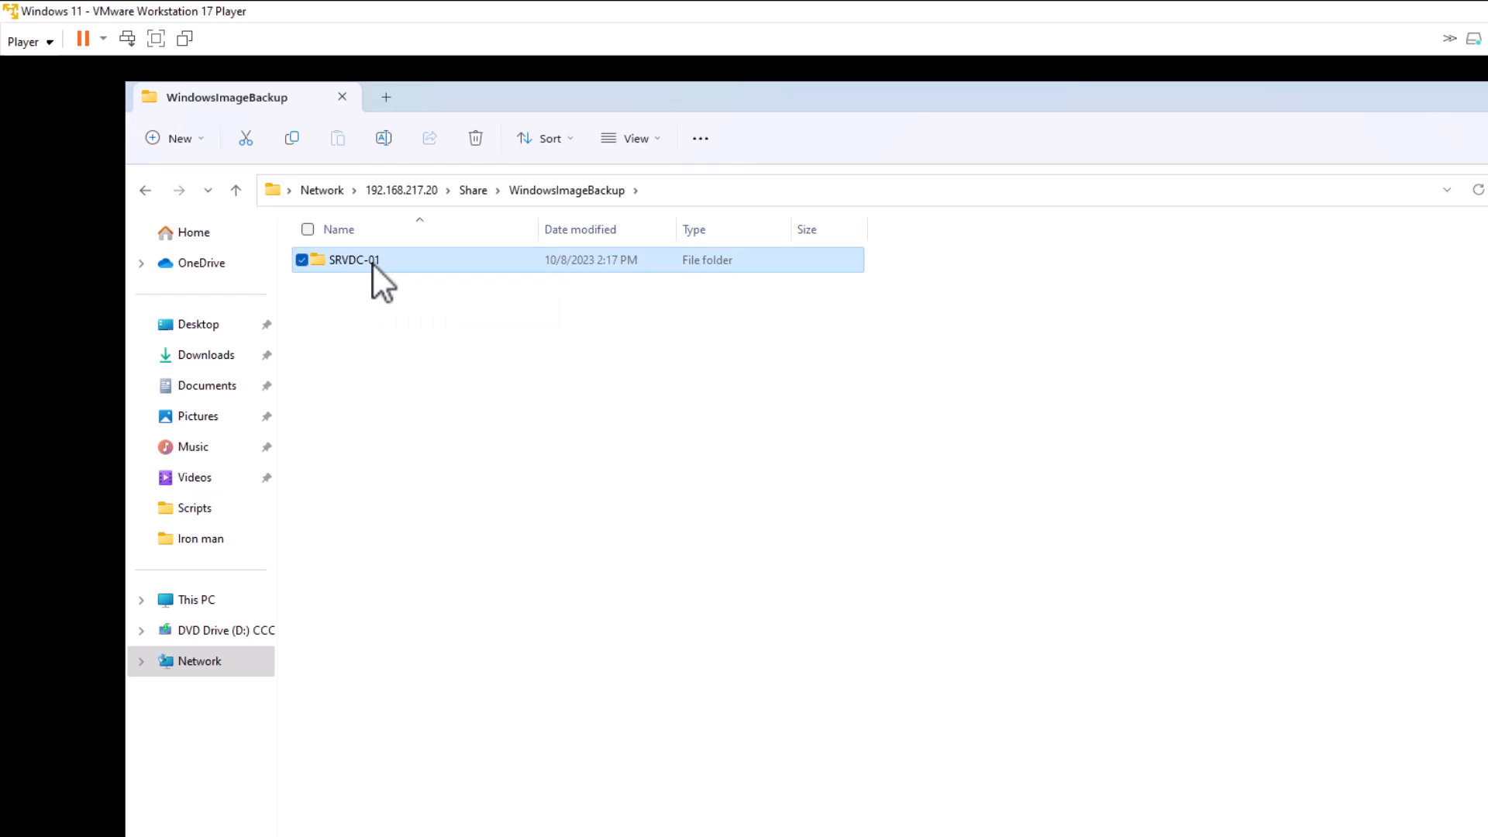
double_click(353, 259)
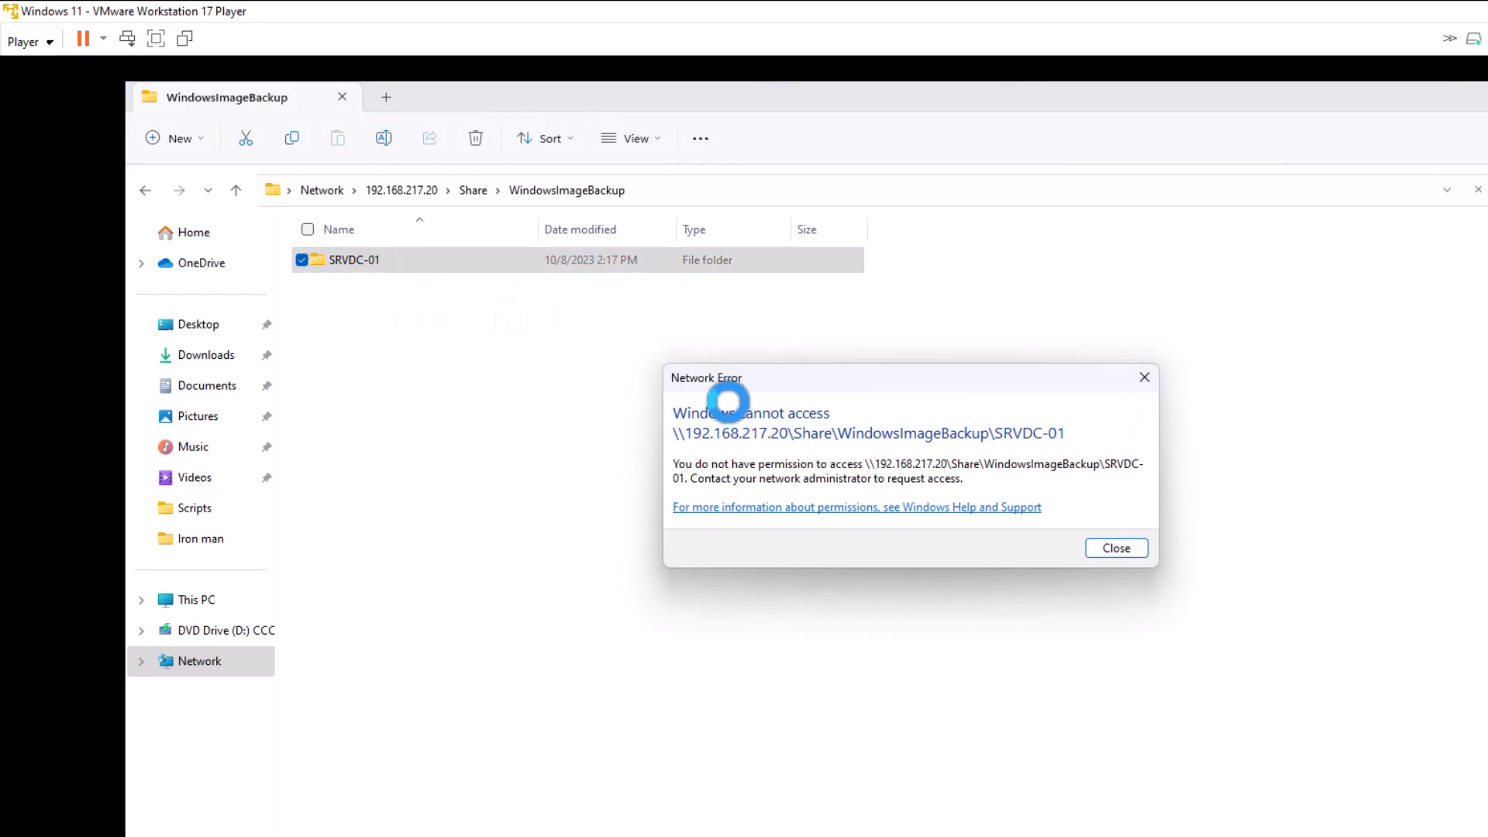